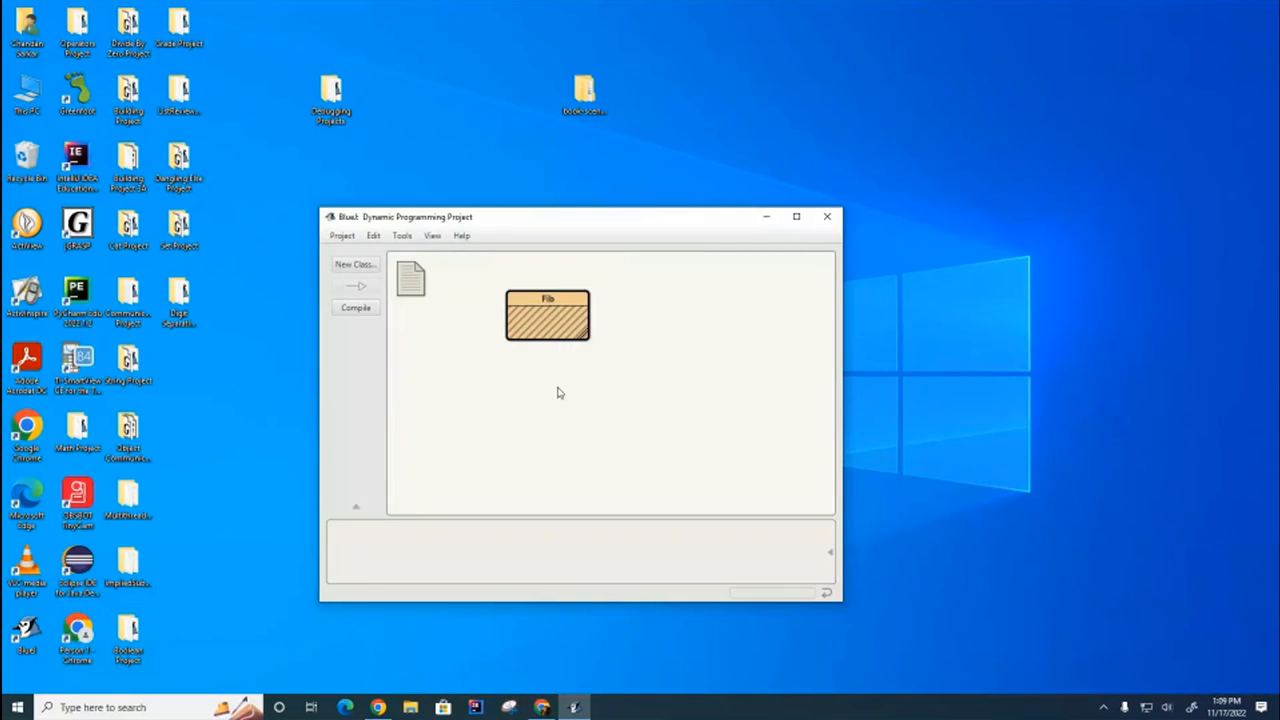
mouse_move(671, 434)
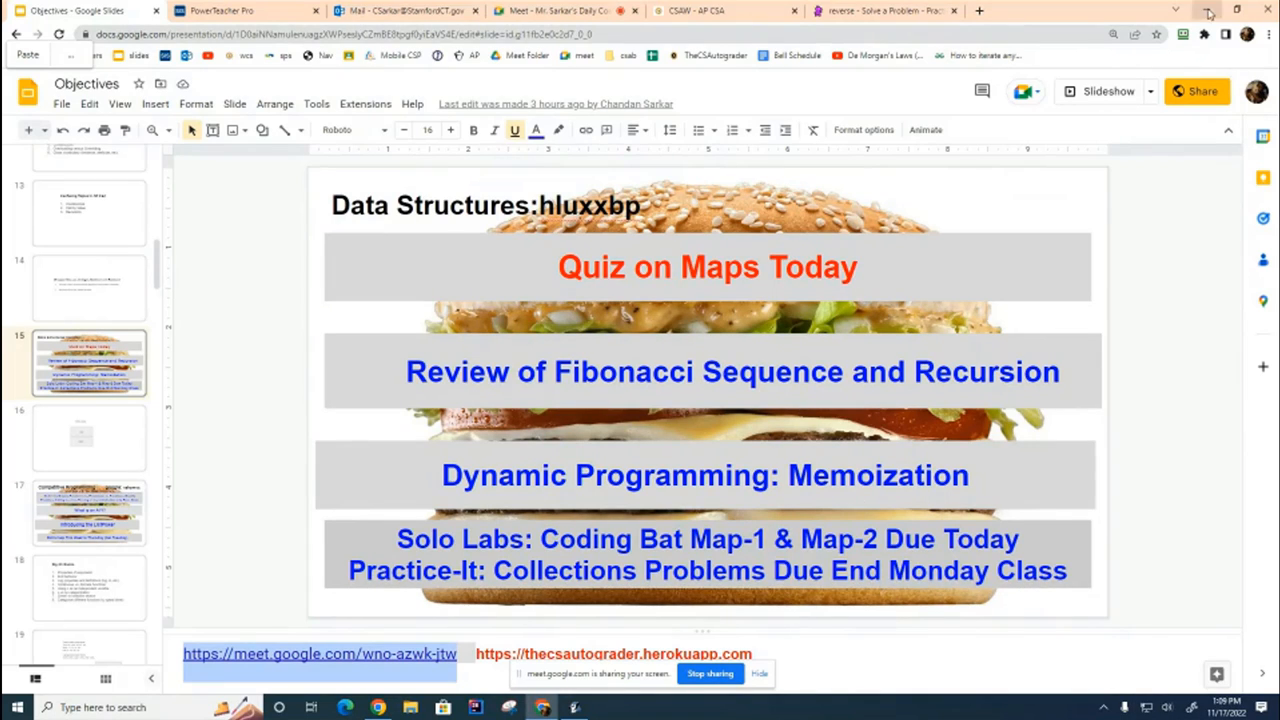
Step: Open the Fib class and add an empty 'public static int fib(int n)' method stub
click(1208, 11)
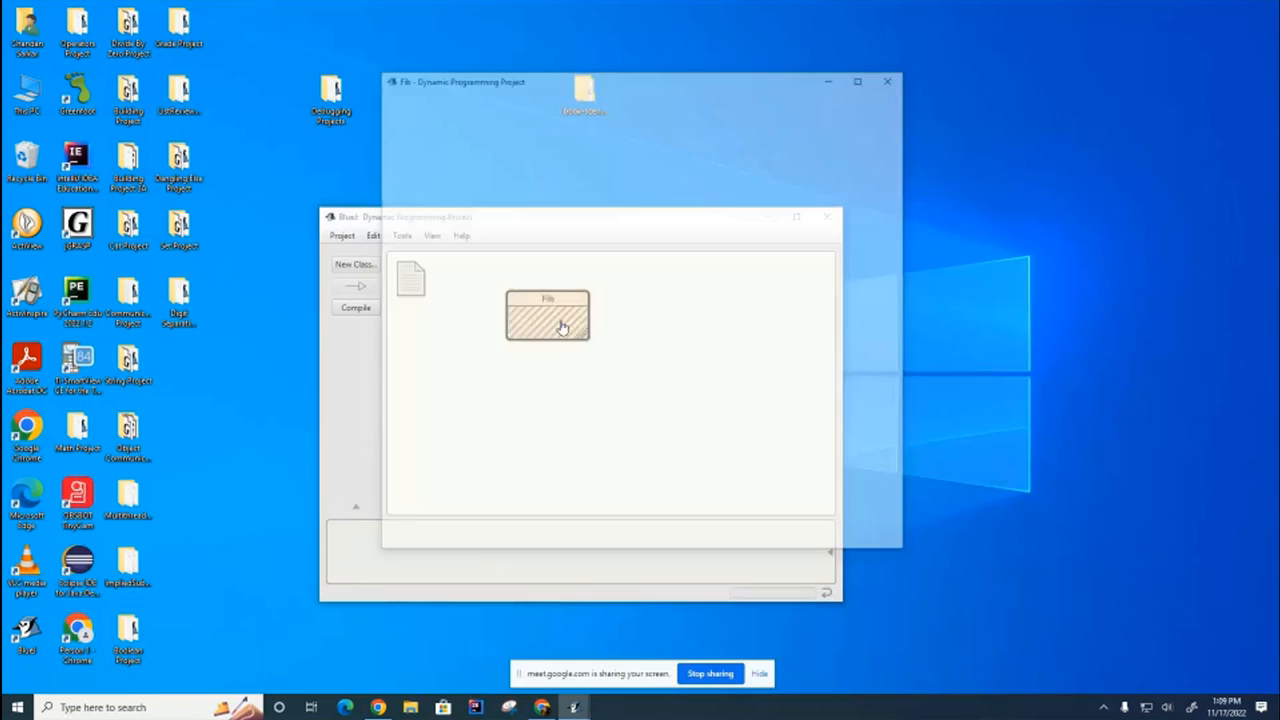
double_click(547, 315)
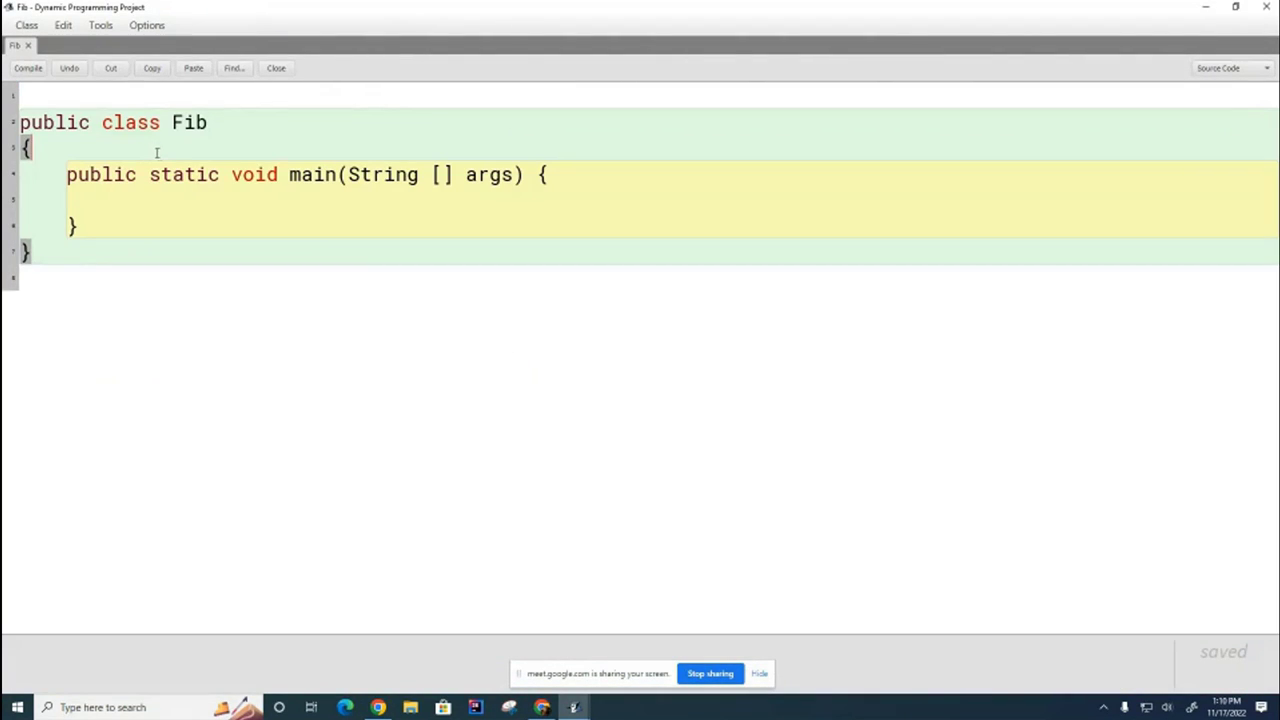
text(p)
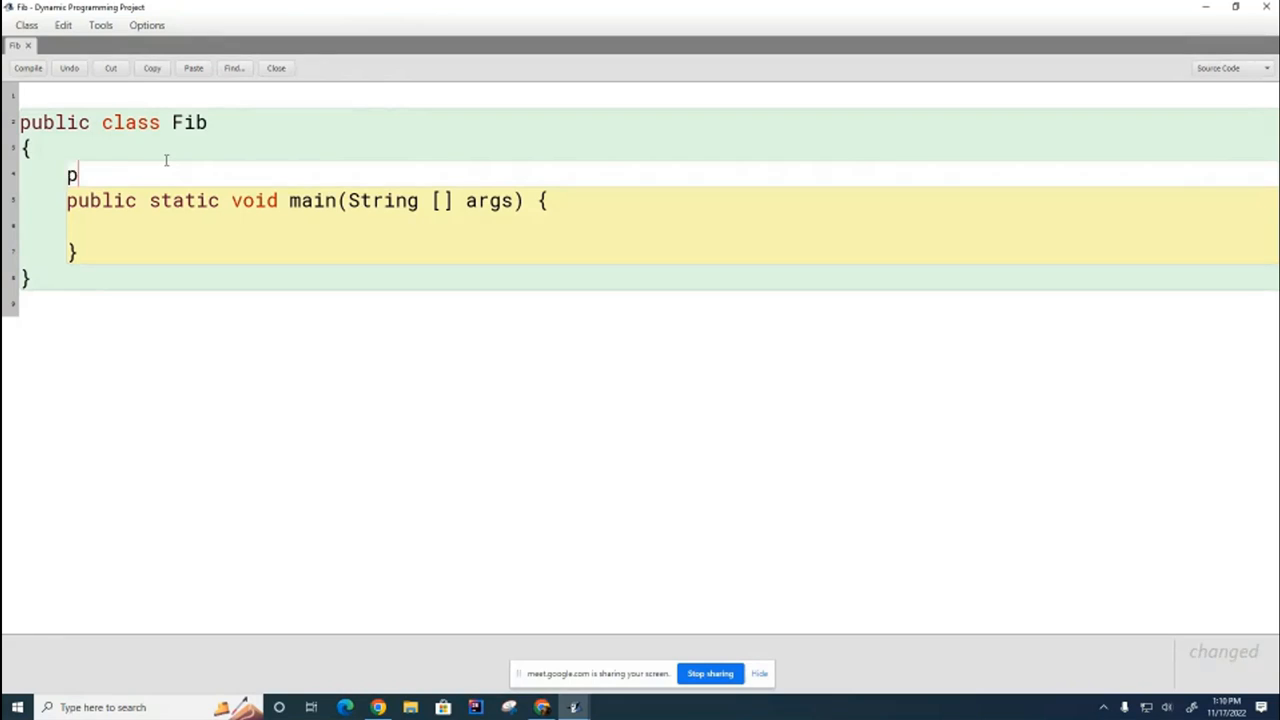
text(public static int fib(int n) {)
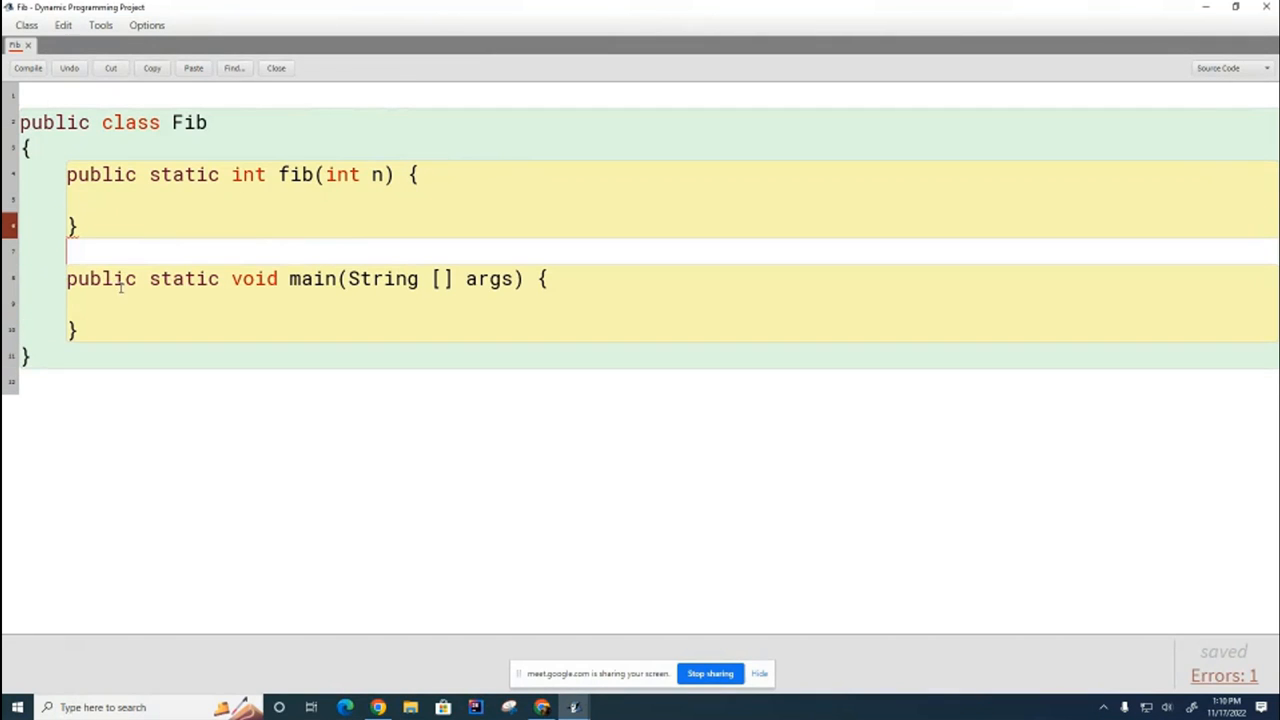
Step: Write a for loop in main printing fib(i) for i from 0 to 49
click(613, 293)
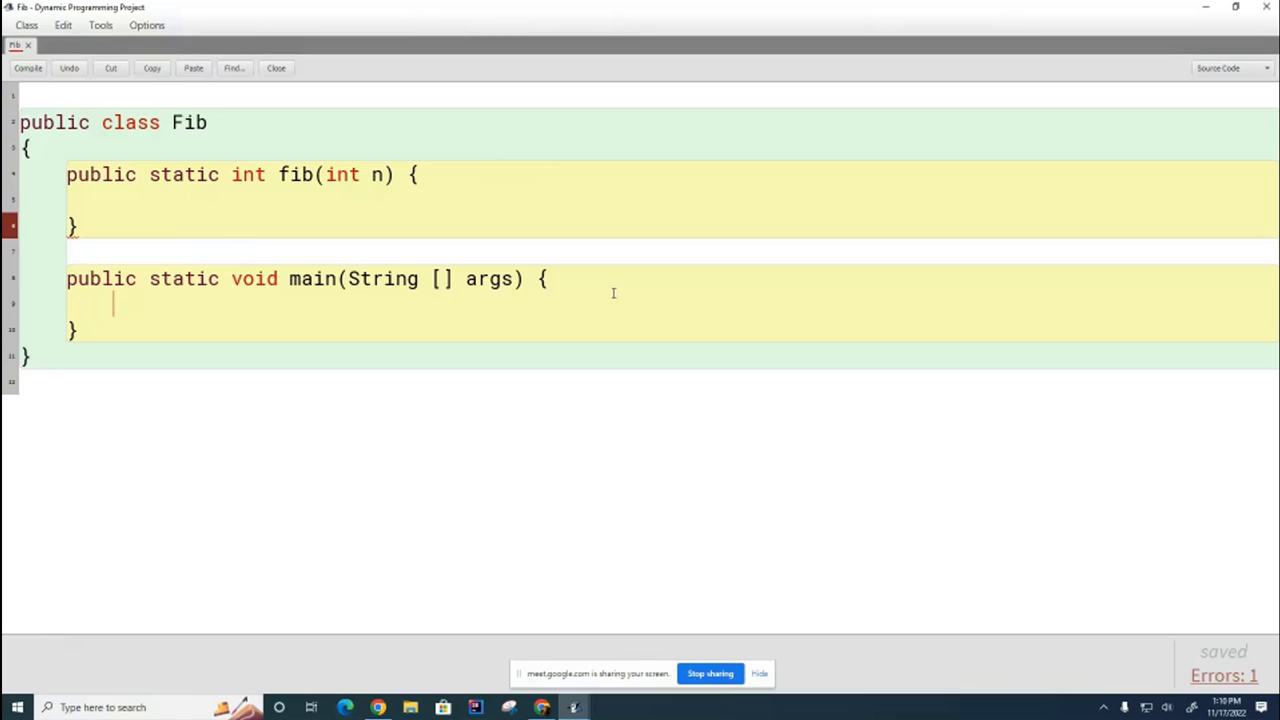
text(Sy)
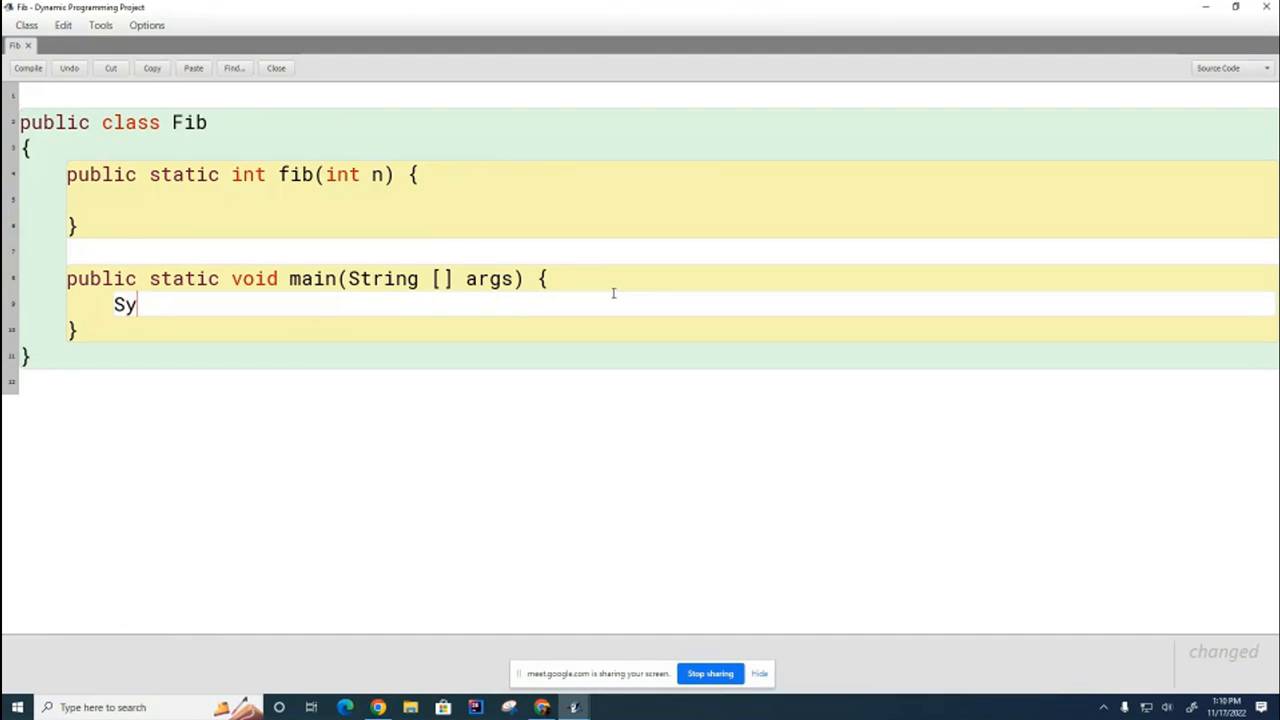
text(s)
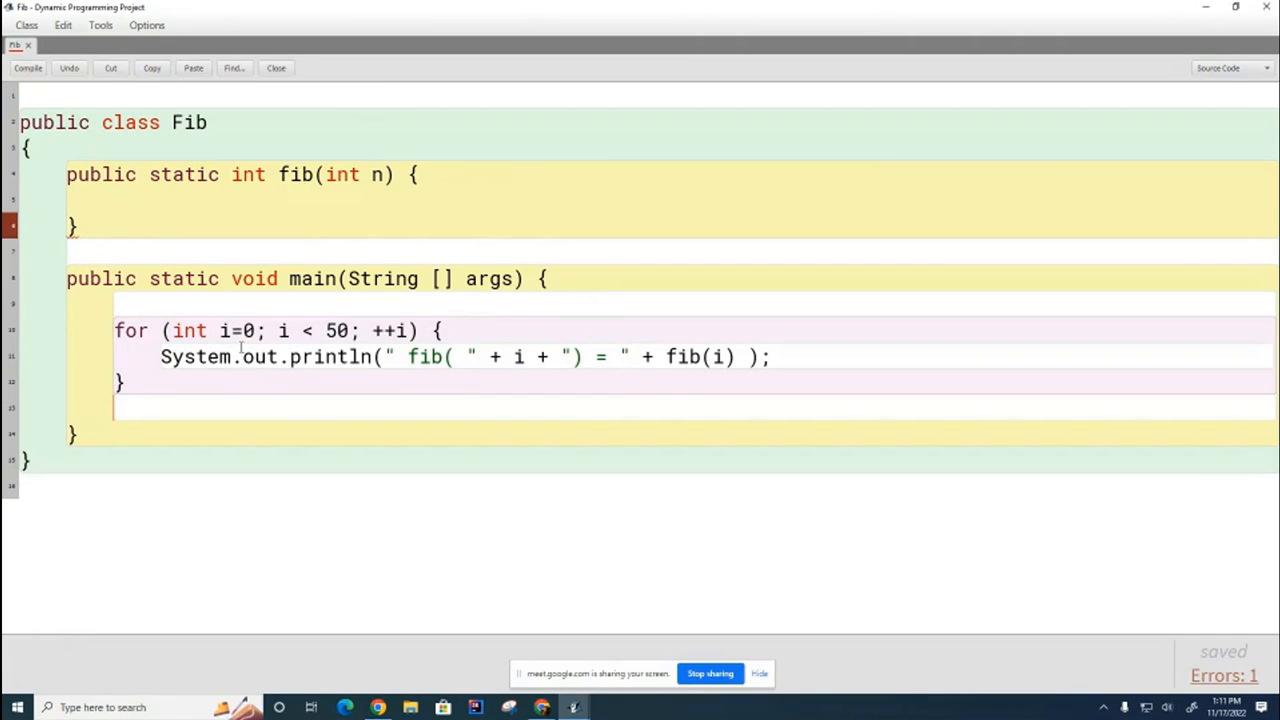
mouse_move(355, 343)
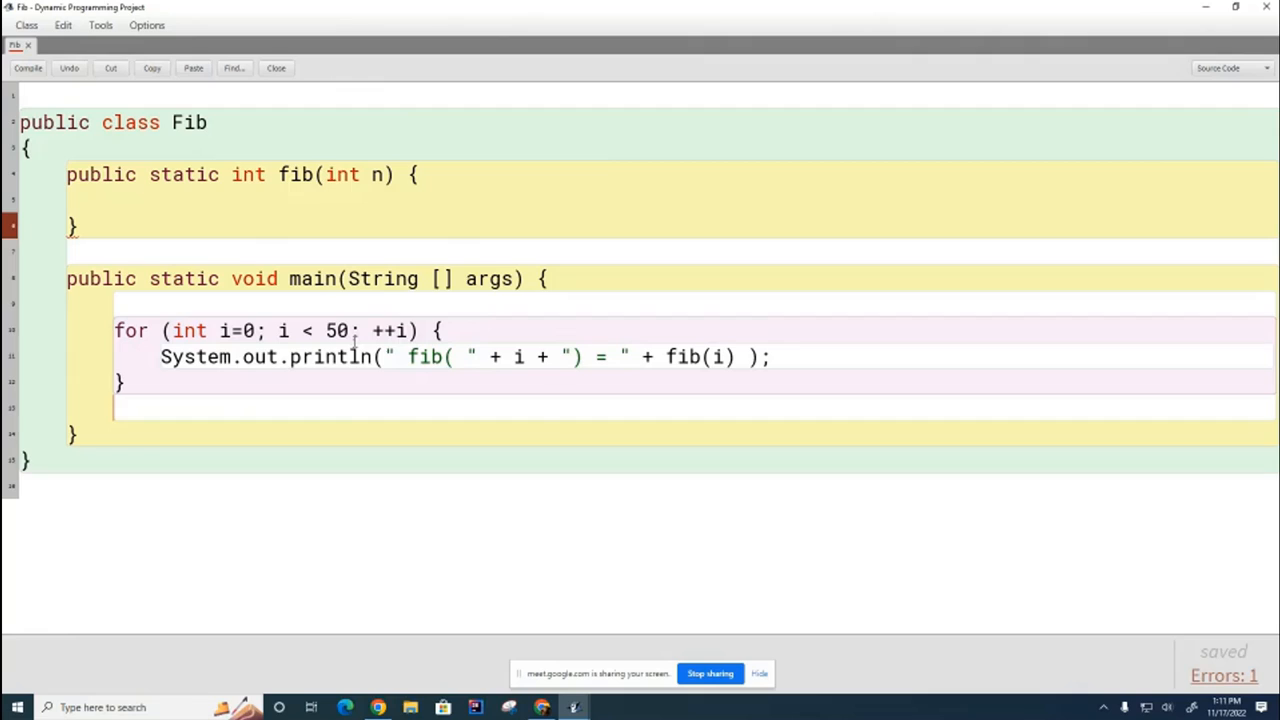
mouse_move(391, 394)
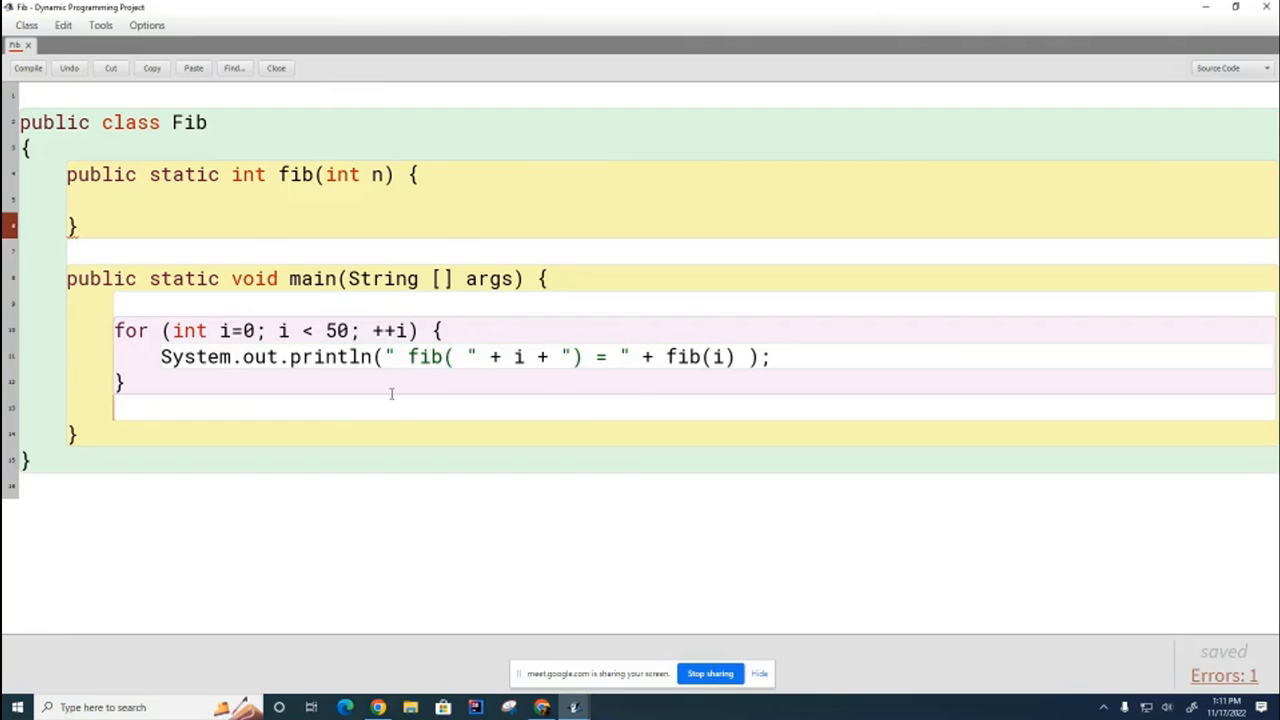
mouse_move(714, 367)
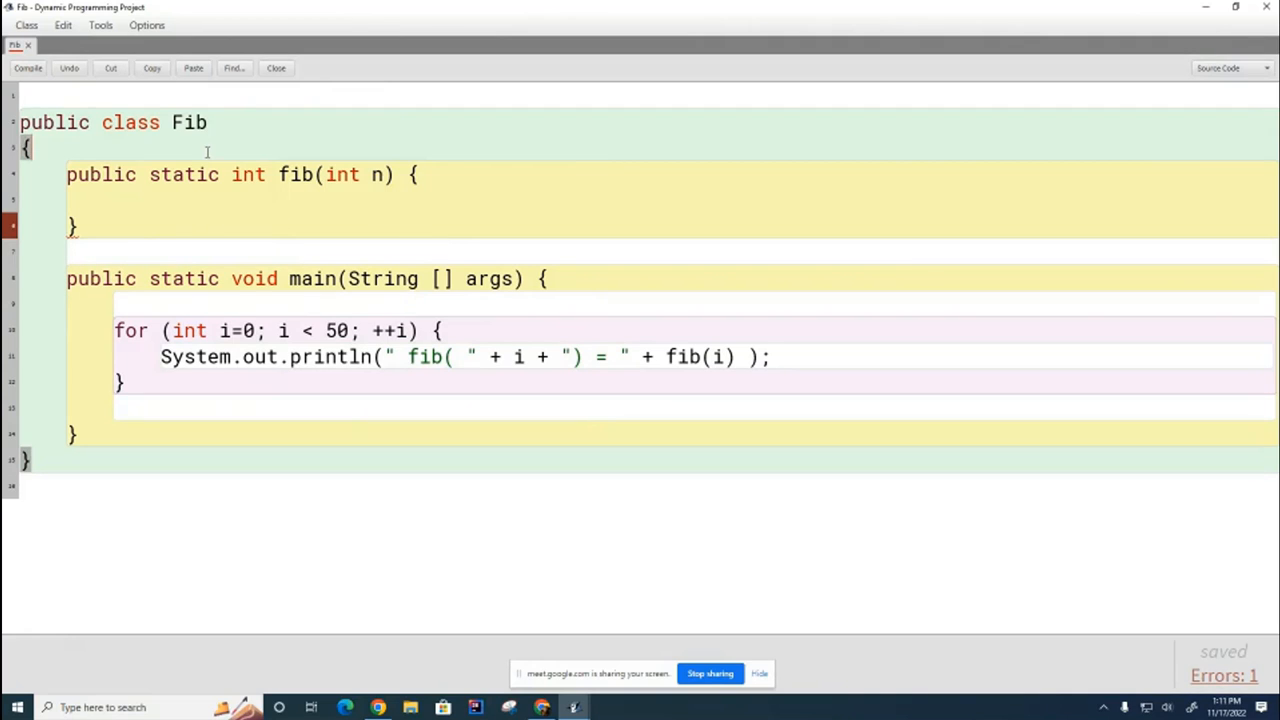
Step: Add // comment rows above fib pairing n with fib(n): 0 0, 1 1, 2 1 … 6 8
text(//)
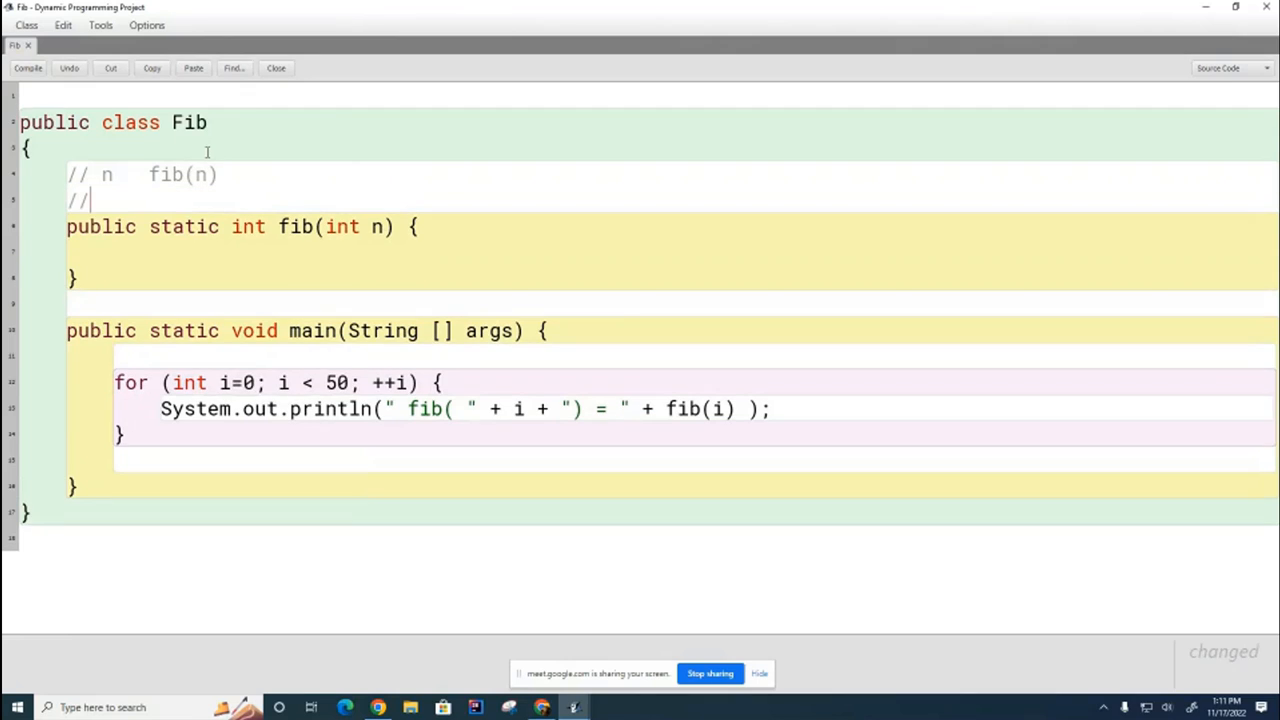
text(0)
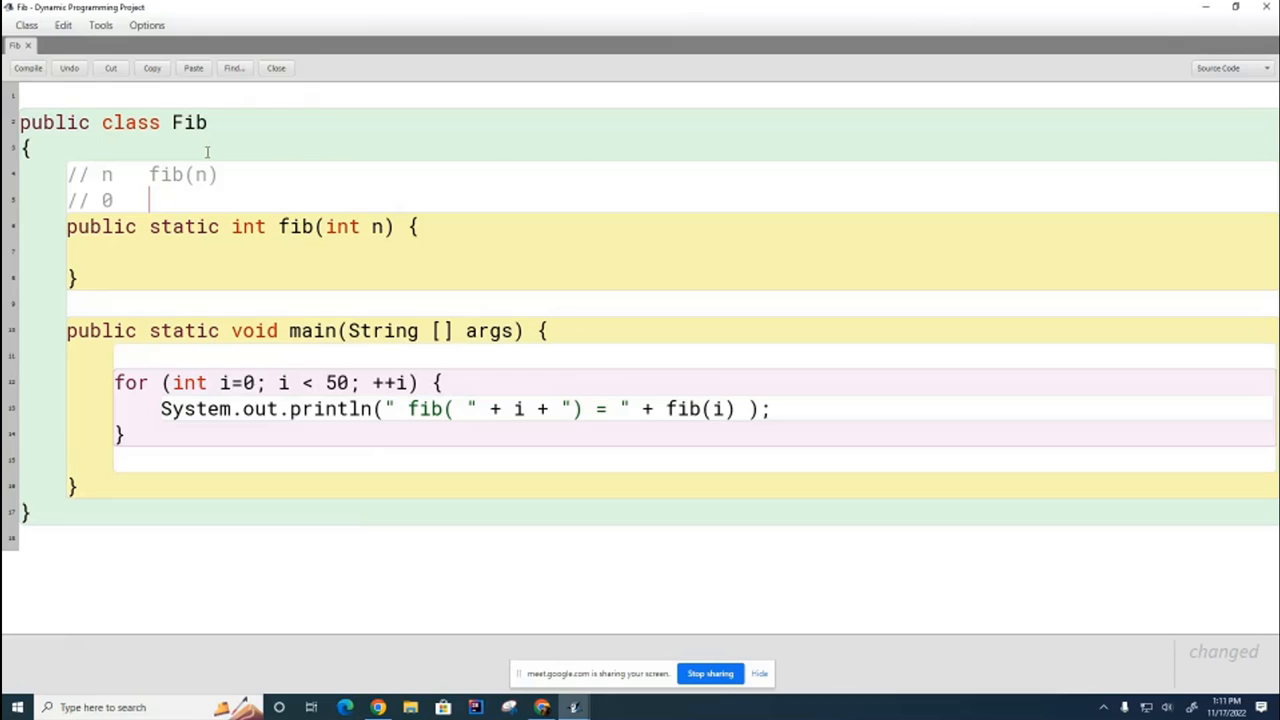
text(0)
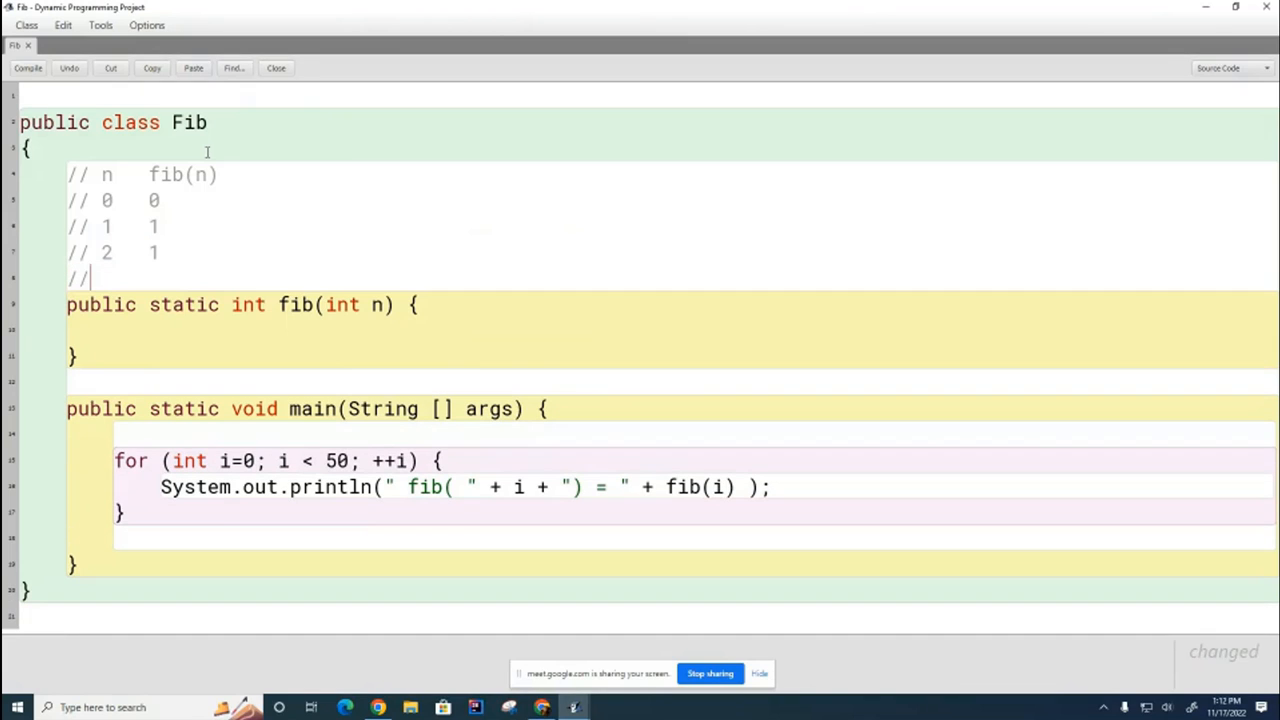
text(3)
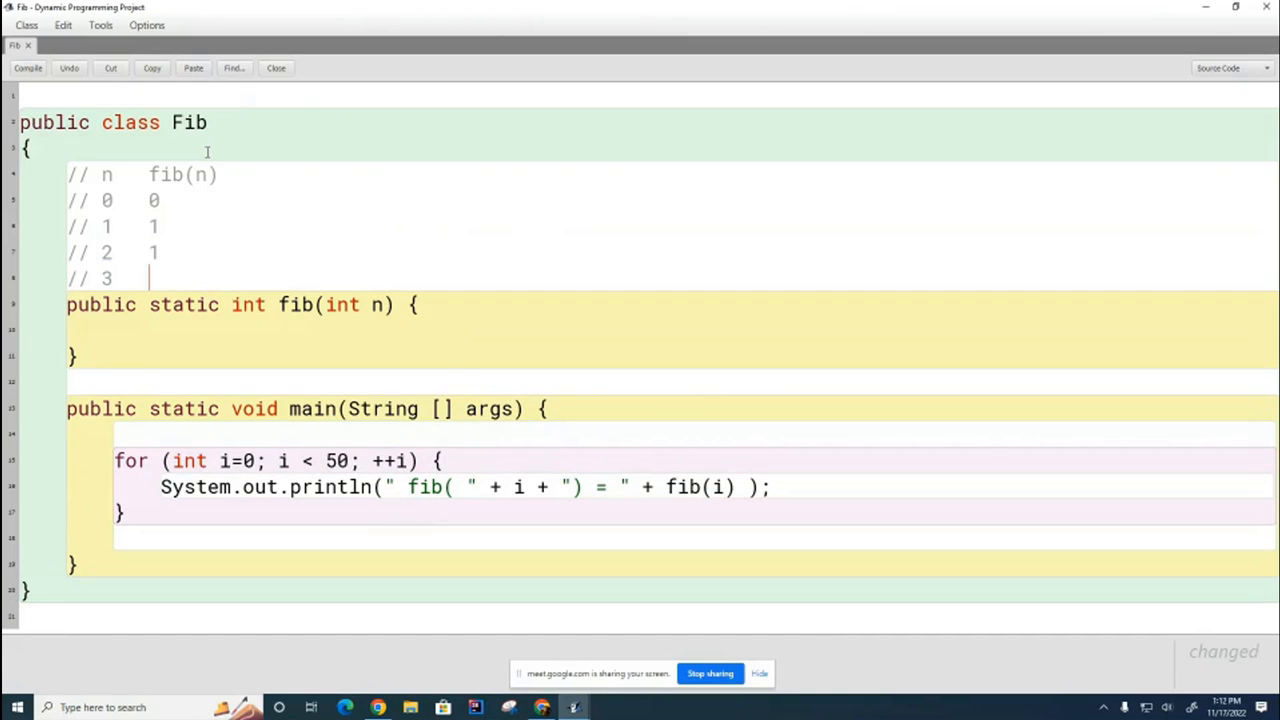
text(2)
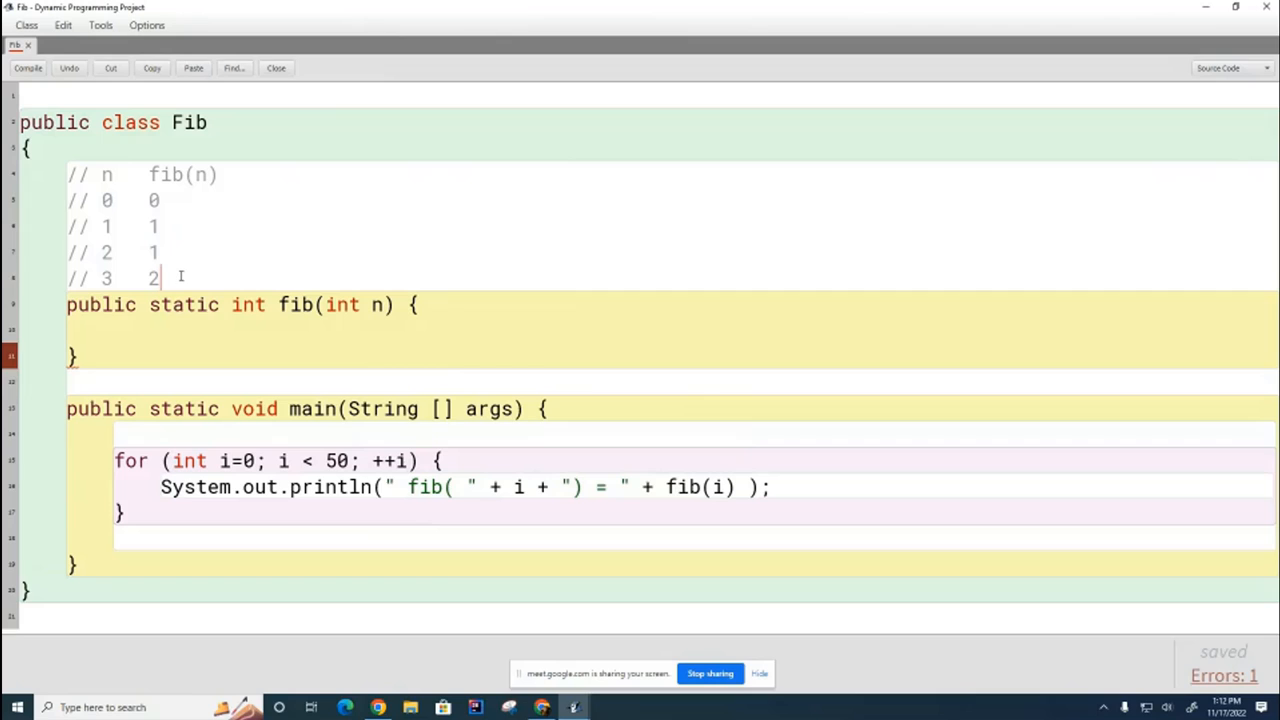
key(enter)
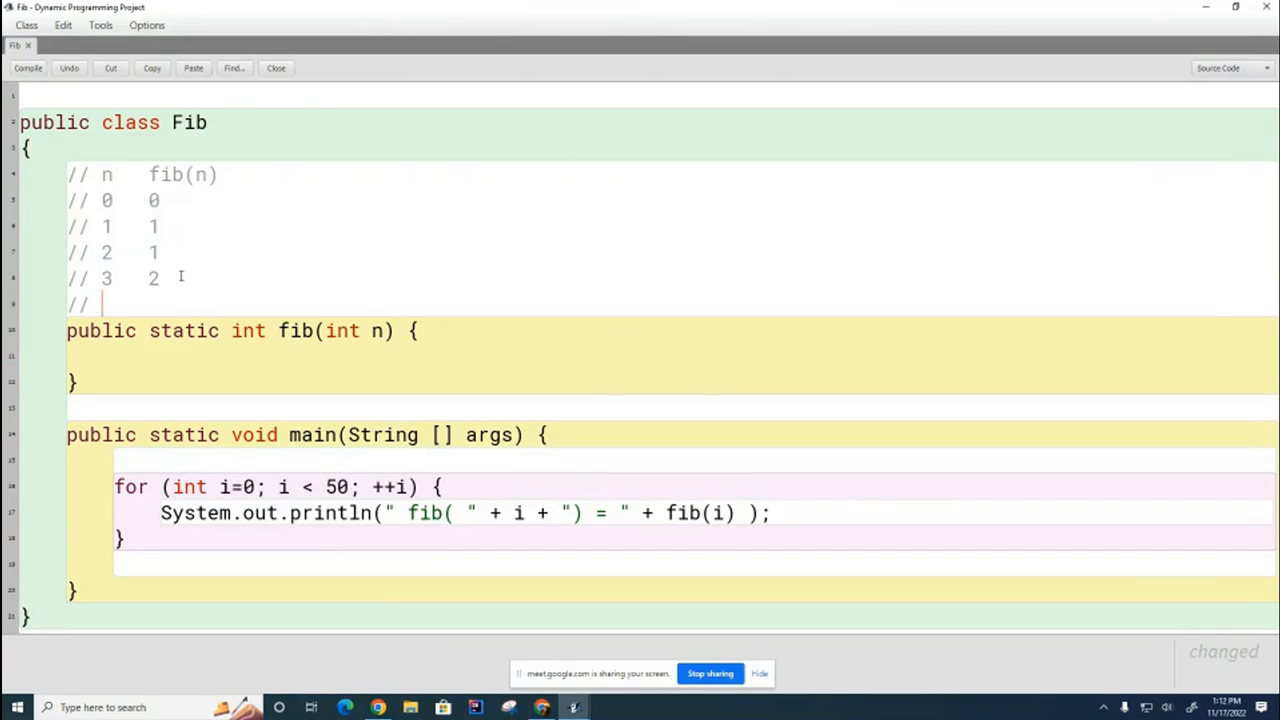
text(4   3)
text(// 5   5)
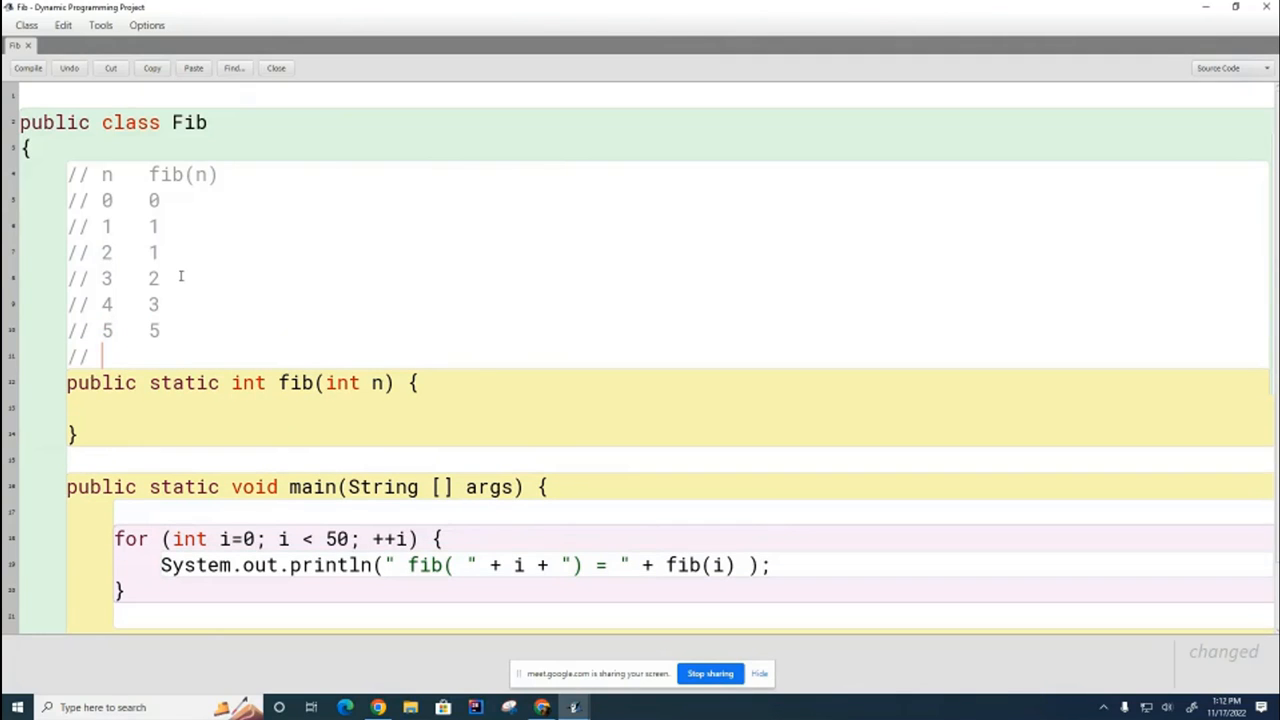
text(6)
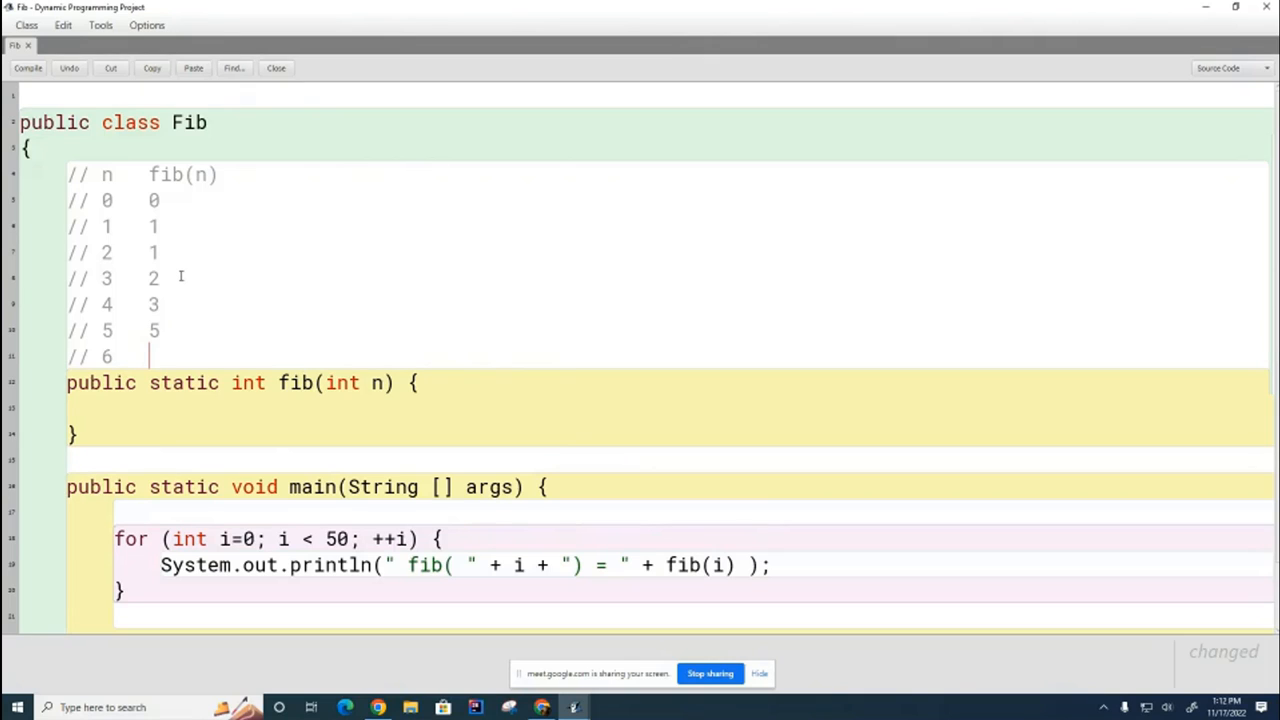
text(8)
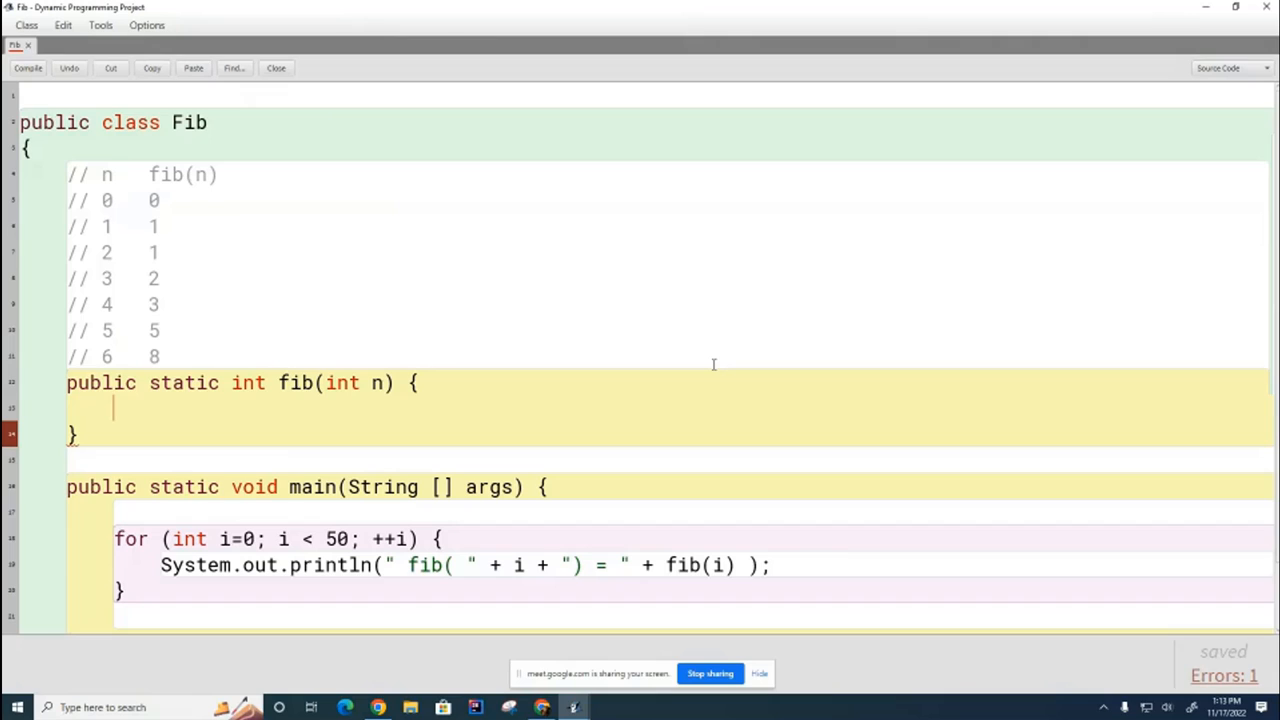
Step: Fill fib with 'if (n < 2) return n; // base cases' and 'return fib(n-1) + fib(n-2);'
text(if ()
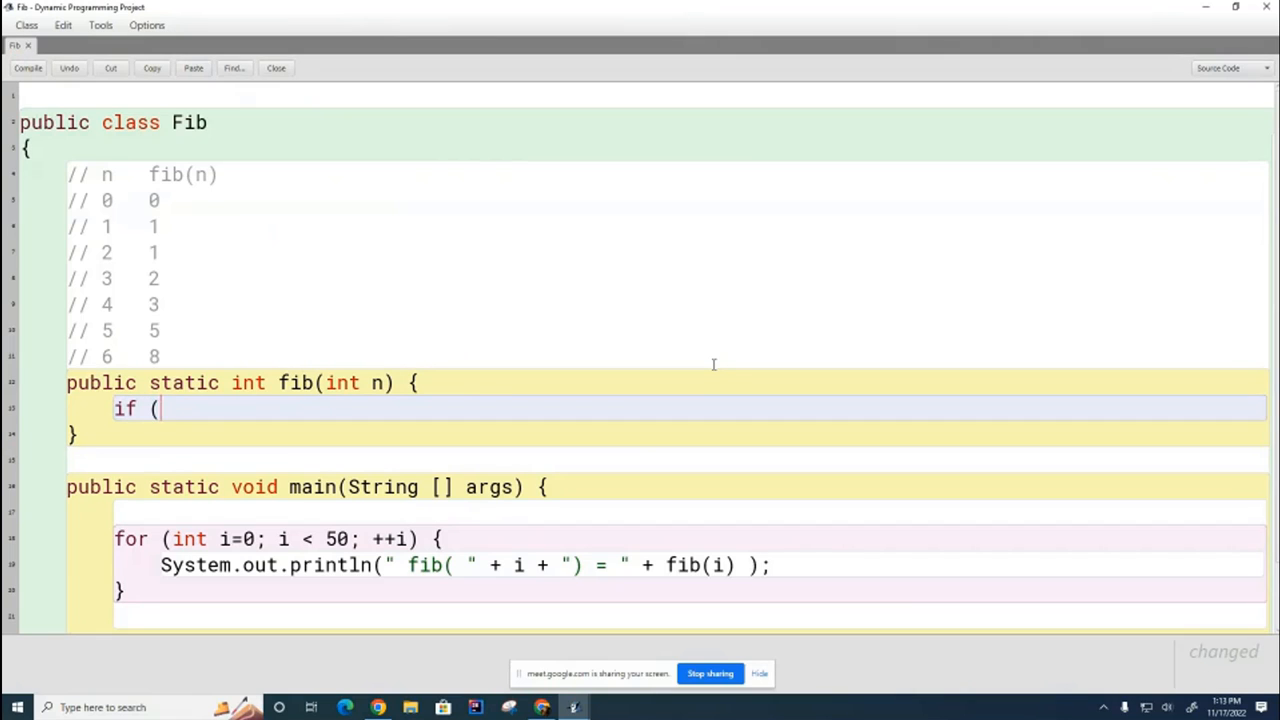
text(n < 2))
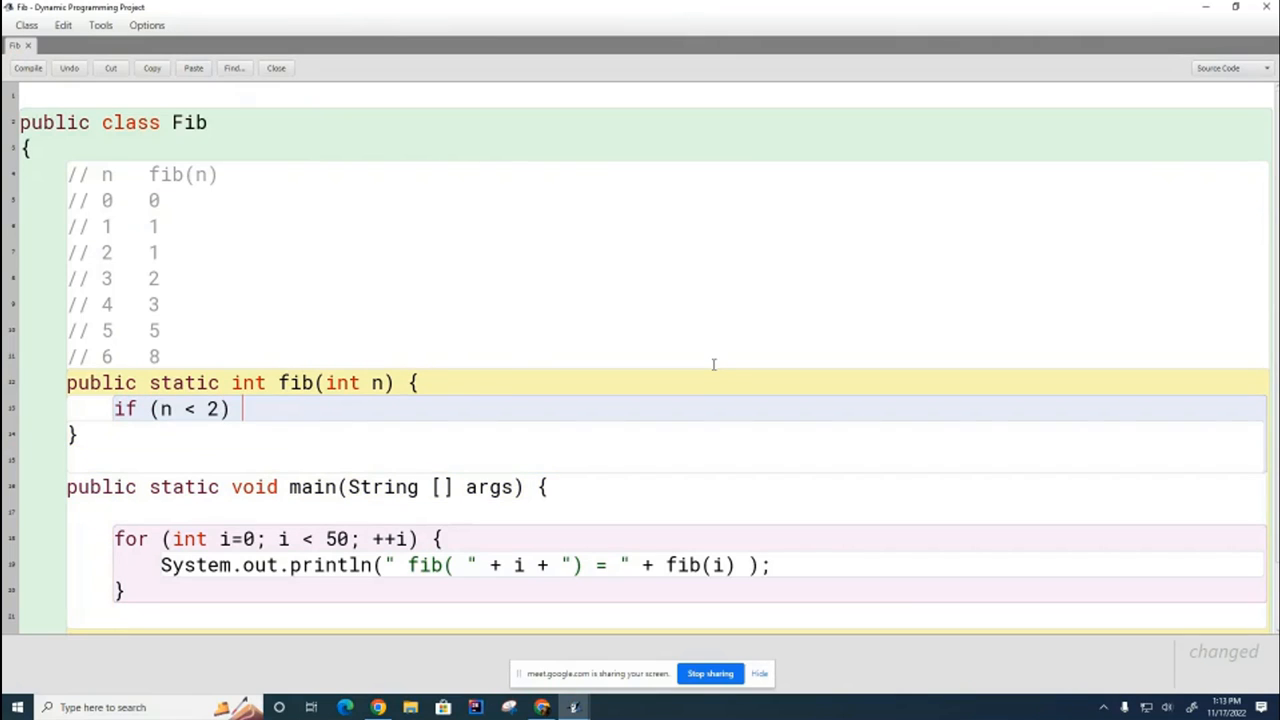
text(return n; //)
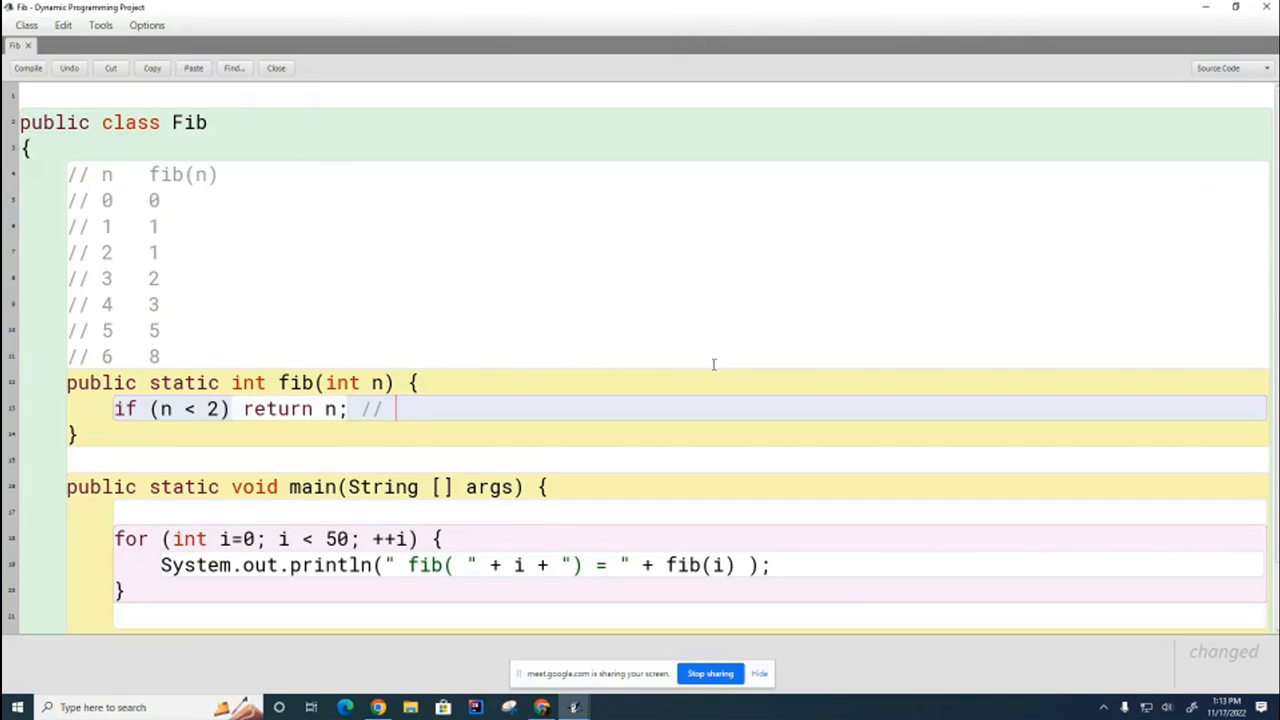
text(base cases)
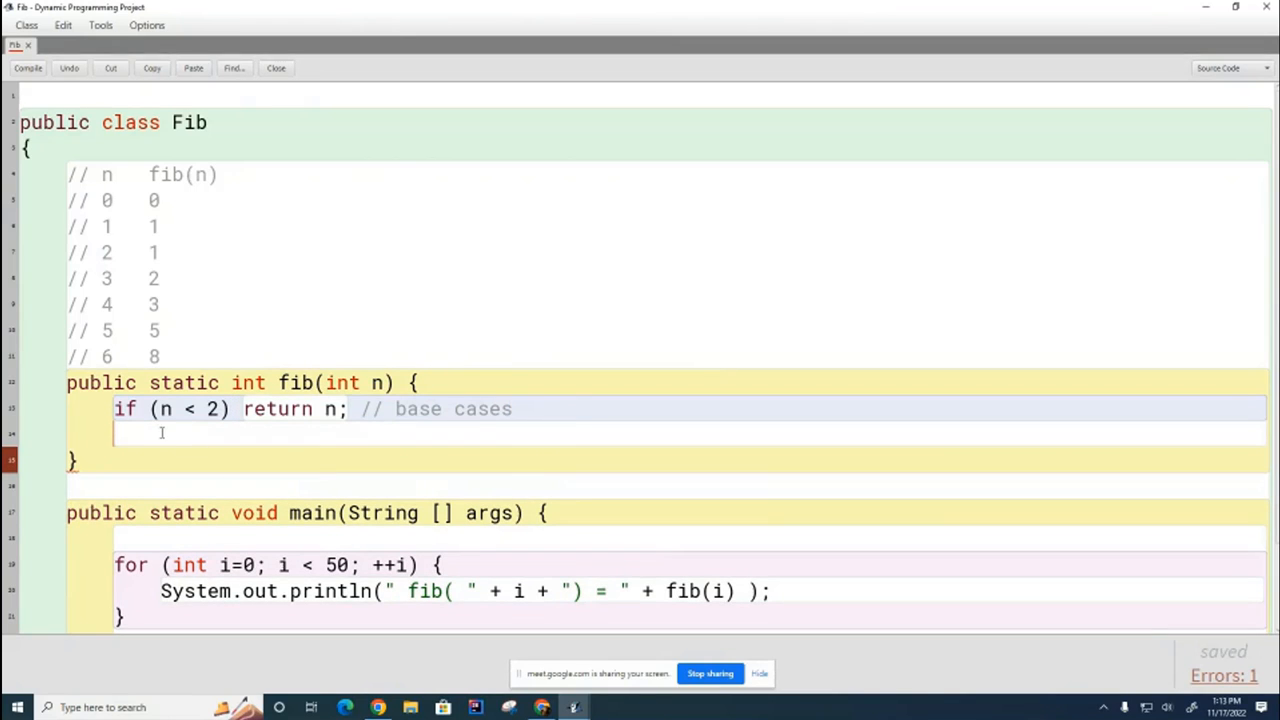
mouse_move(544, 486)
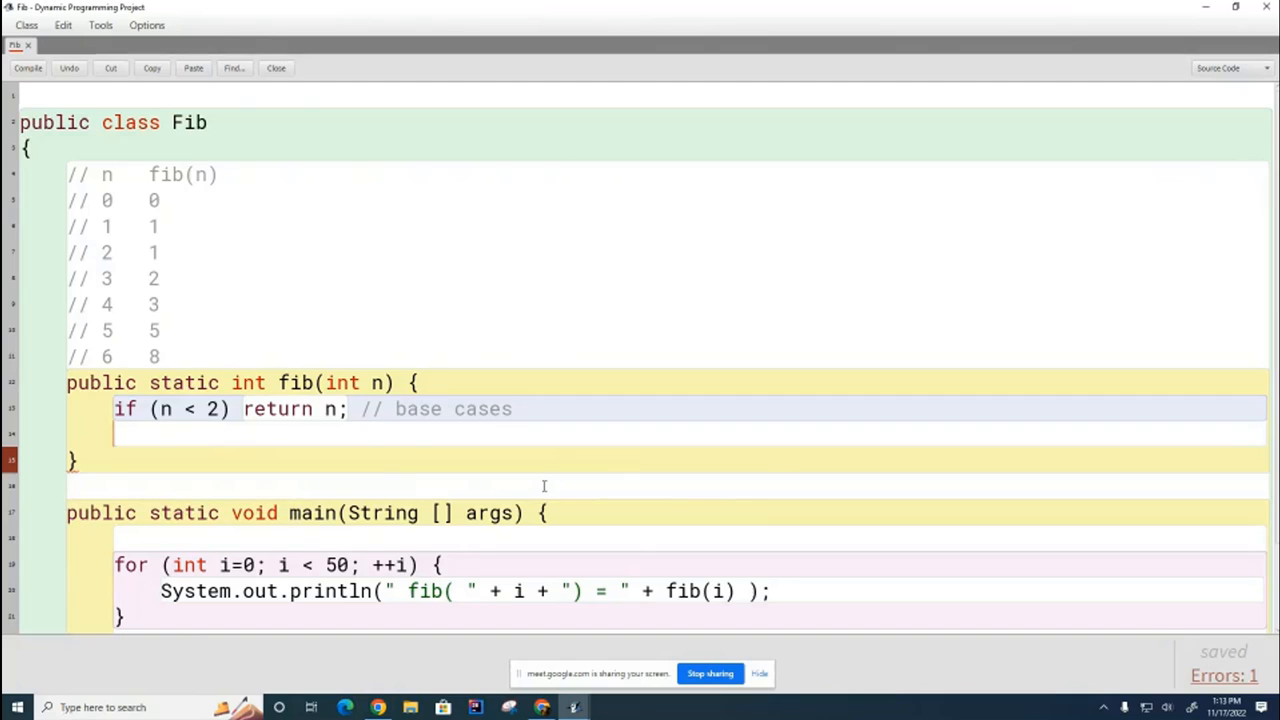
text(return fib(n-1) + fib(n-2);)
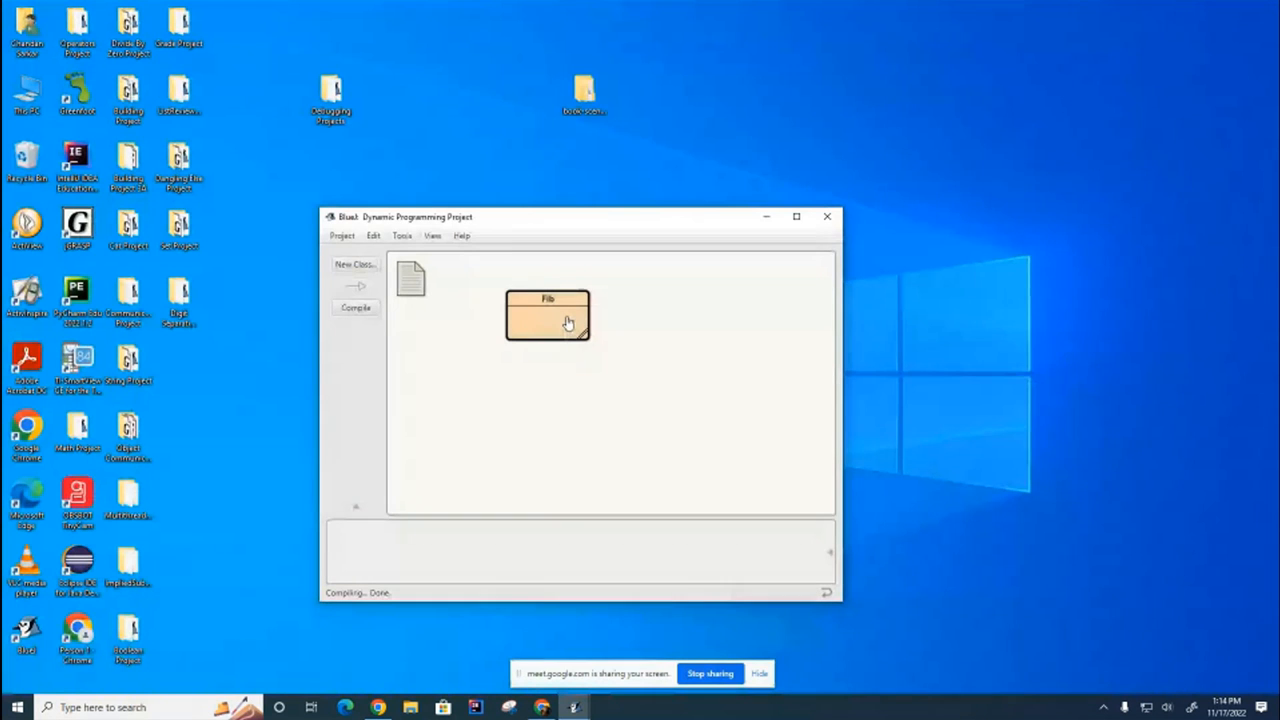
Step: Run the Fib class's void main(String[] args) from its context menu
right_click(547, 320)
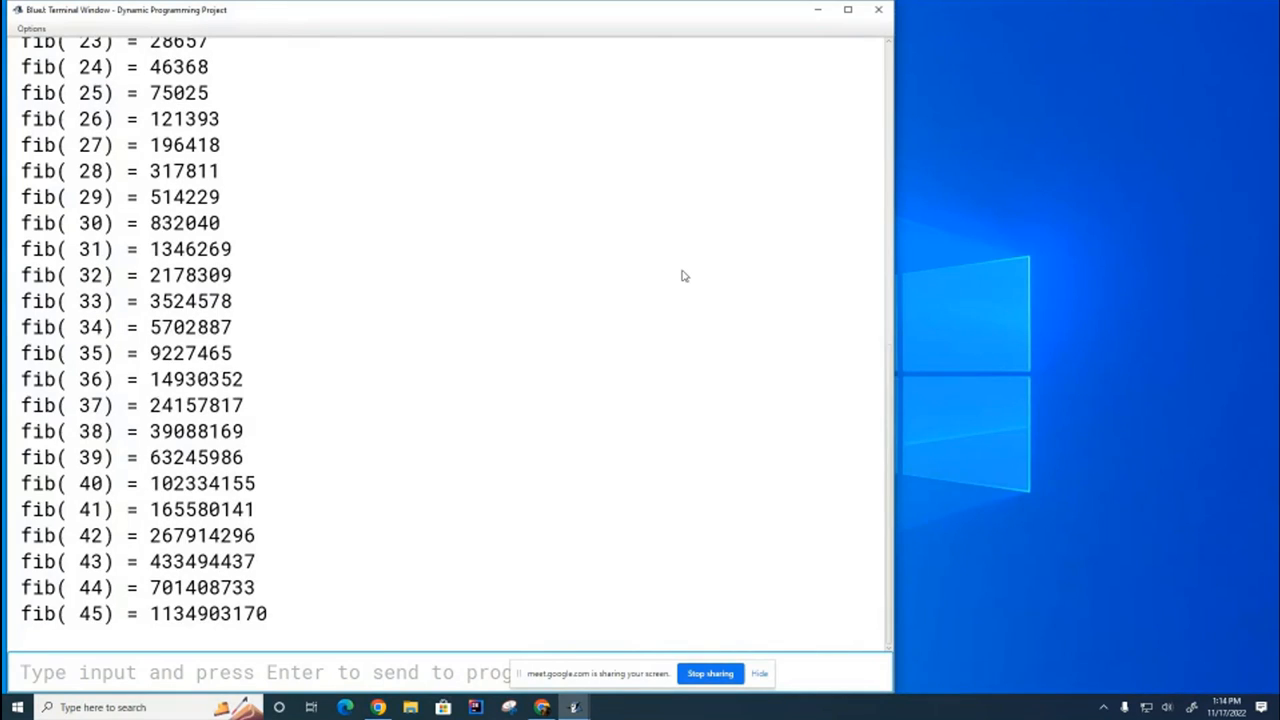
Step: Scroll to fib(49), highlighting the negative fib(47) and fib(48) values, then show the slides
scroll(down, 3)
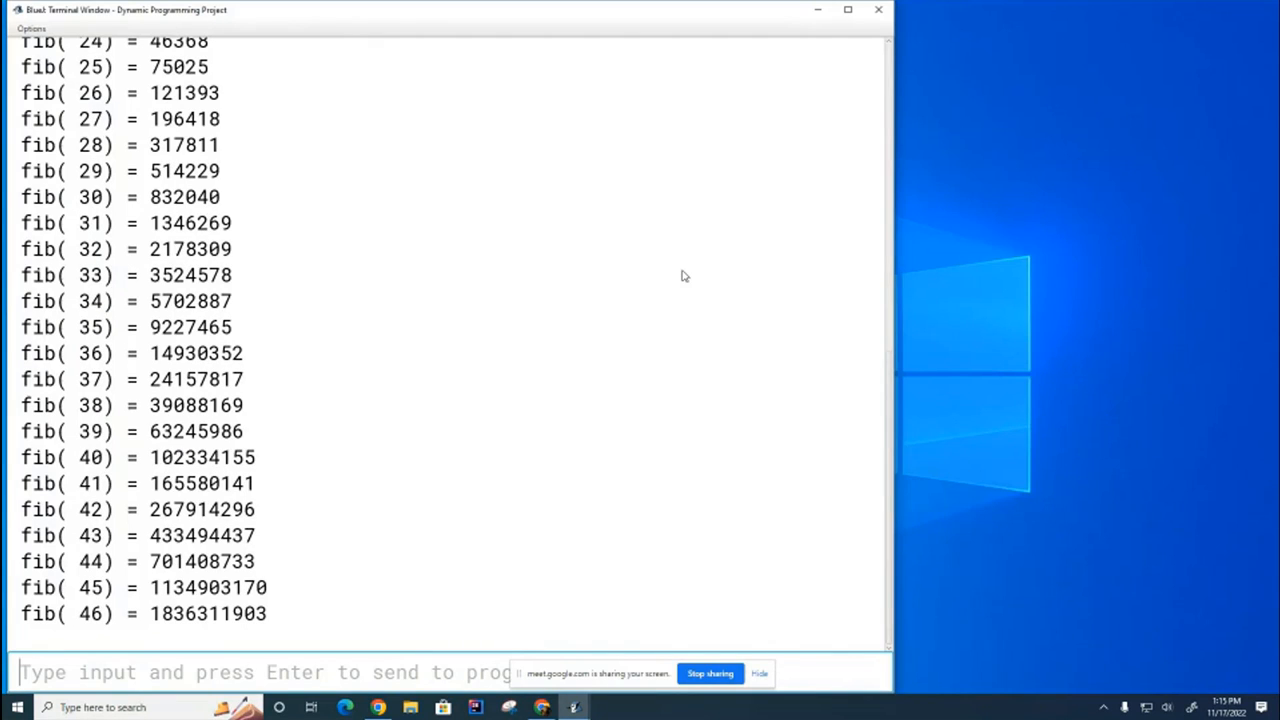
scroll(down, 3)
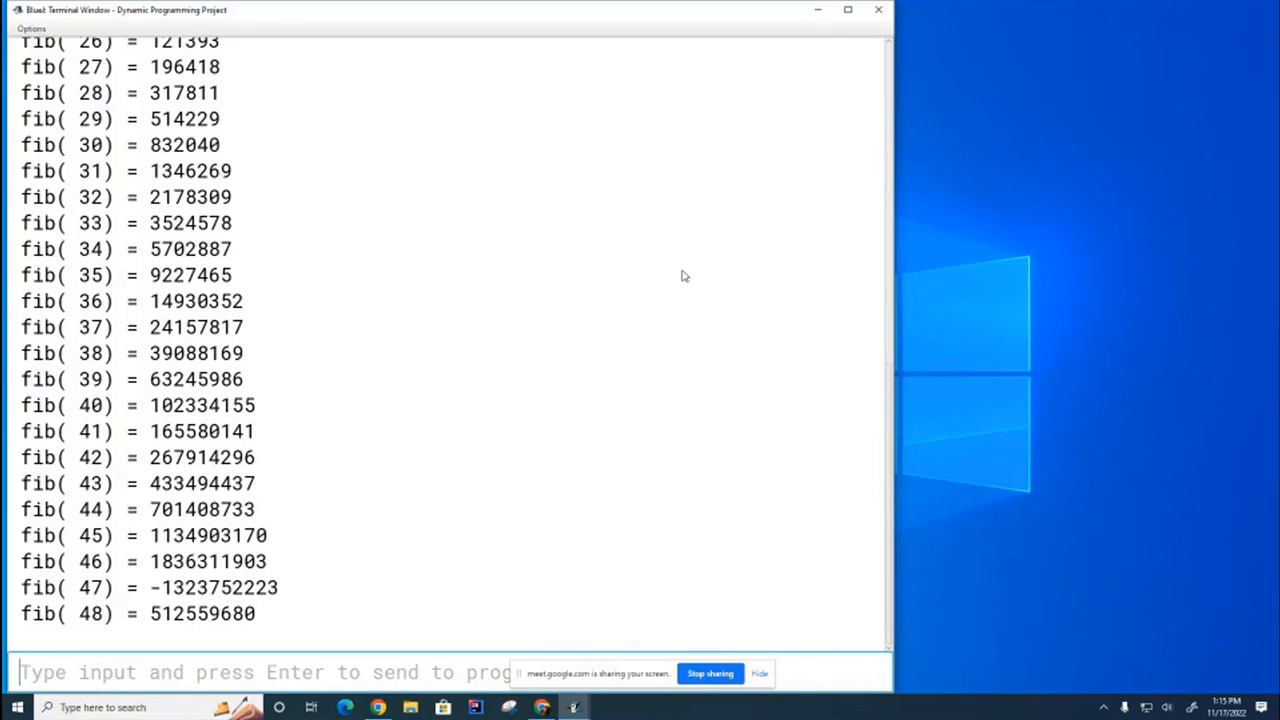
mouse_move(323, 547)
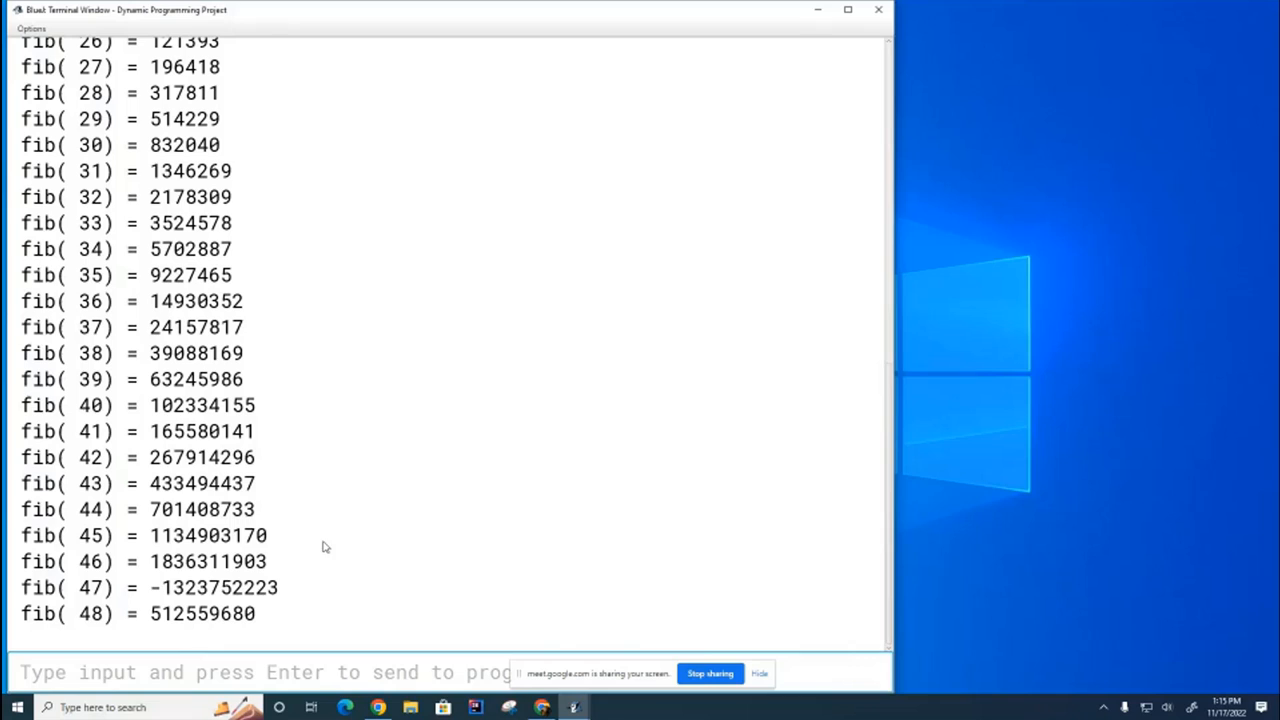
double_click(213, 587)
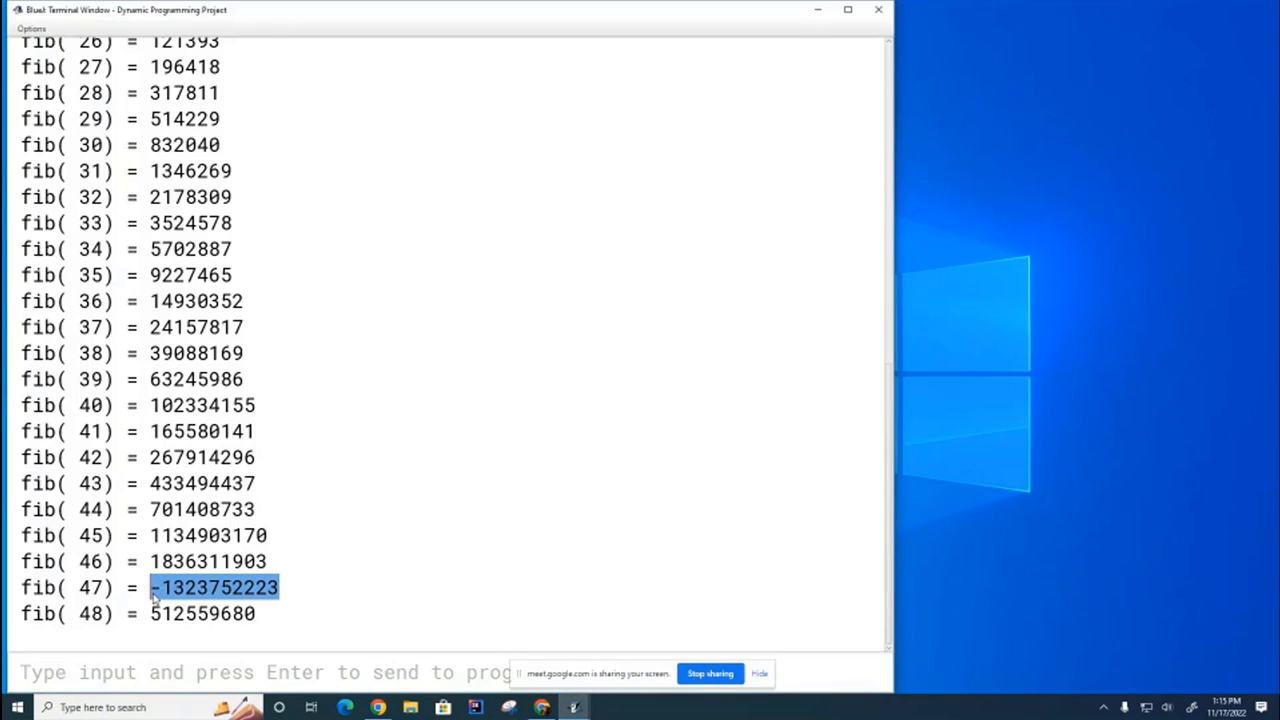
click(283, 587)
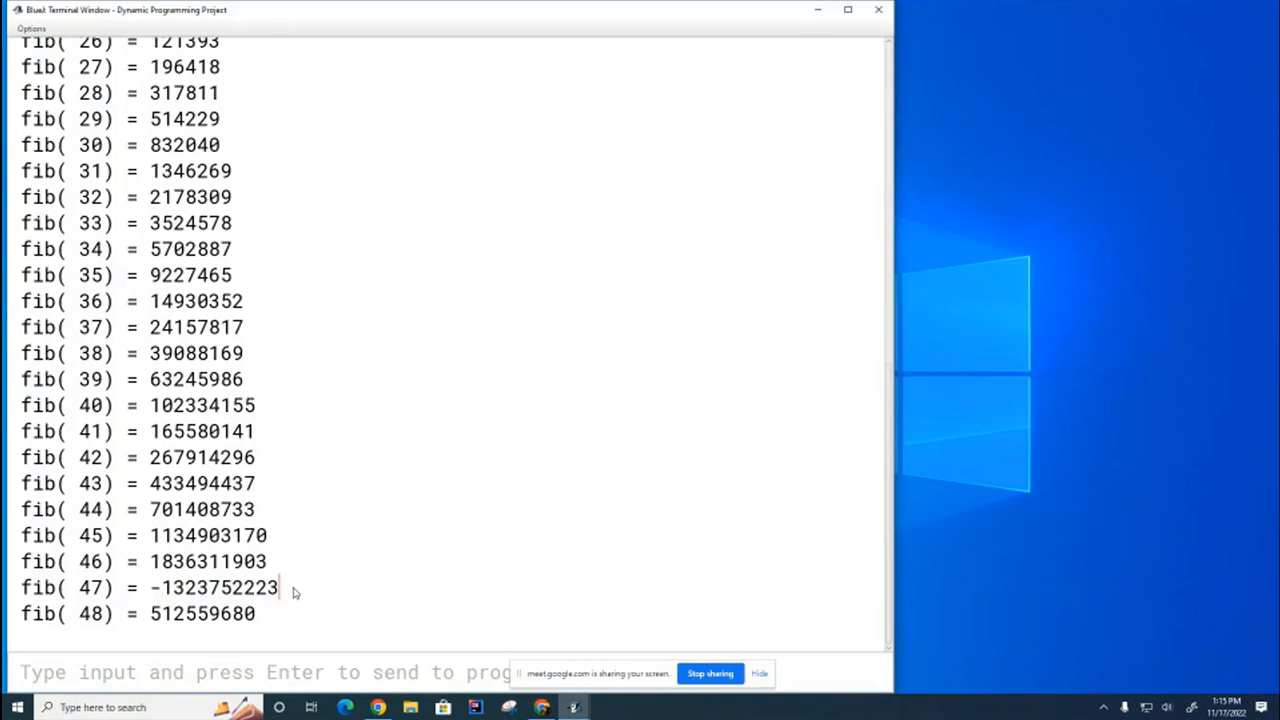
scroll(down, 3)
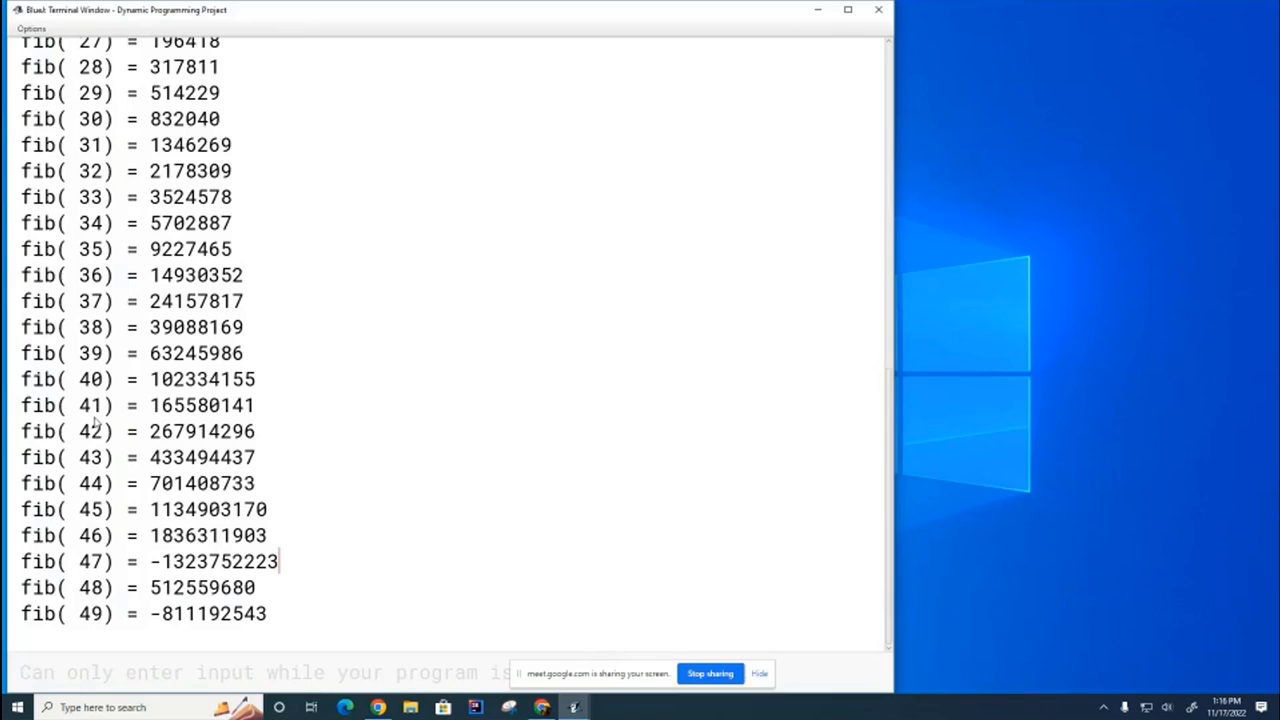
mouse_move(258, 593)
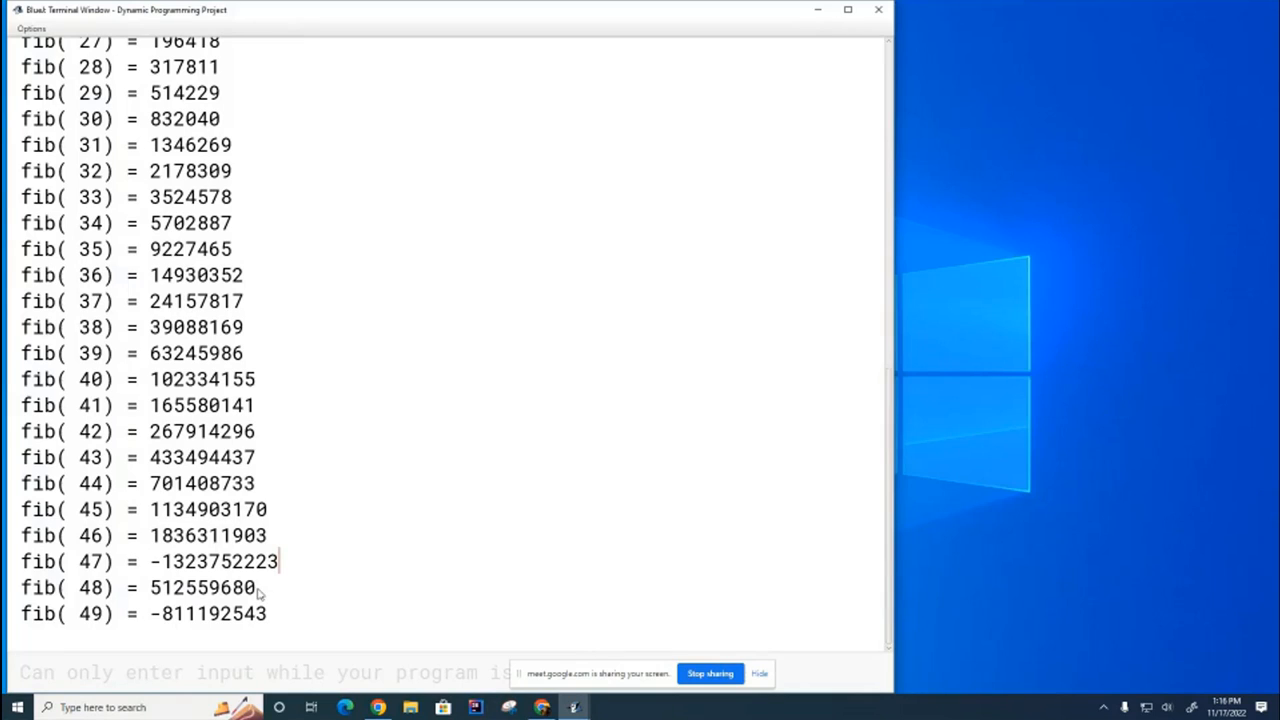
double_click(201, 587)
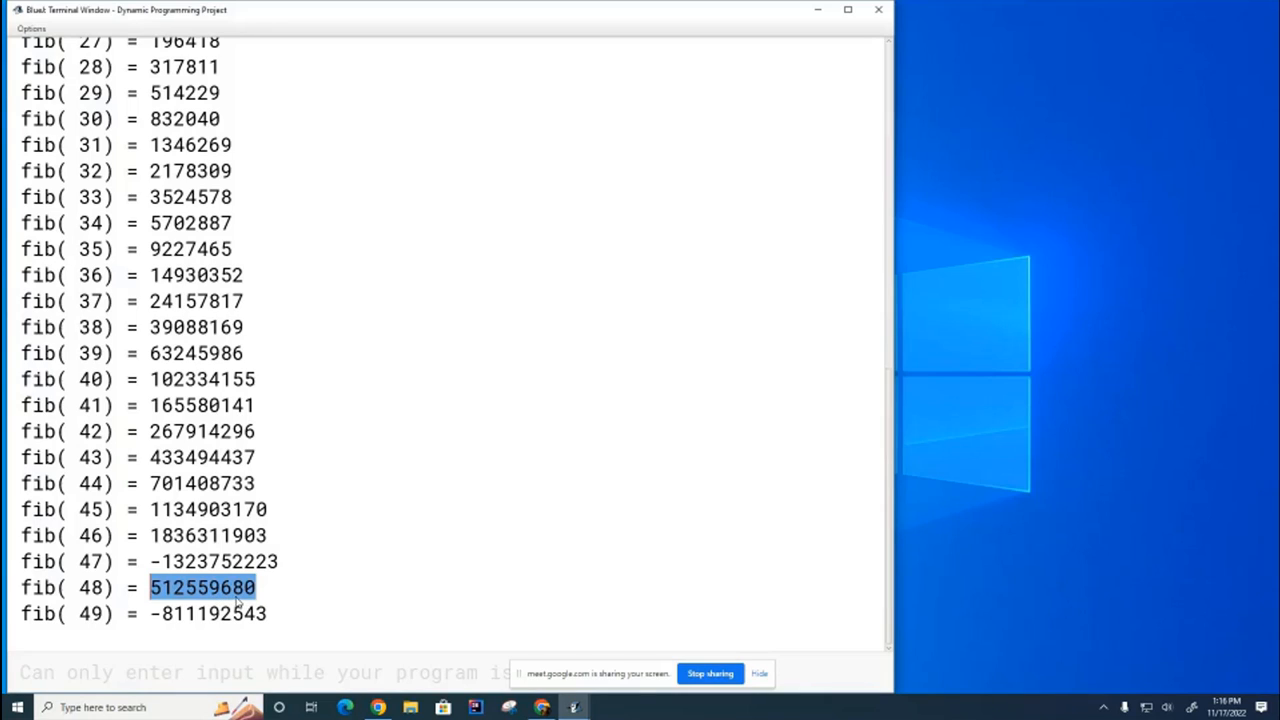
mouse_move(334, 596)
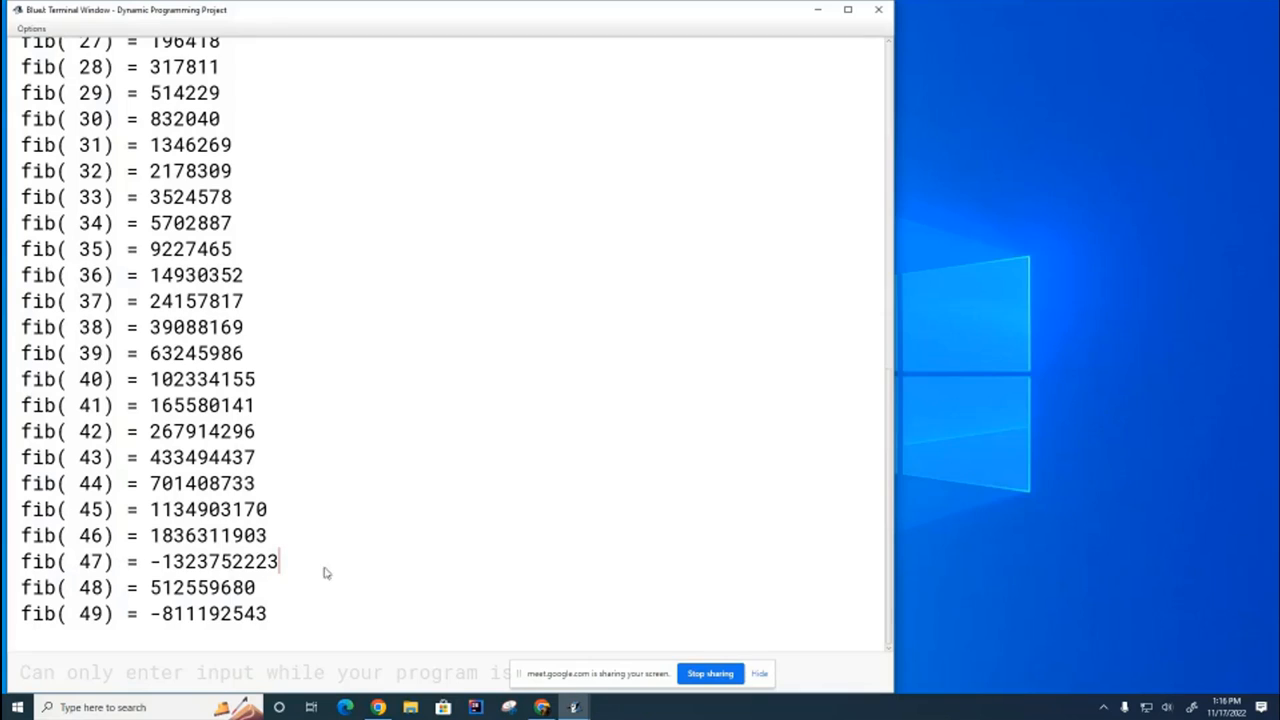
mouse_move(398, 527)
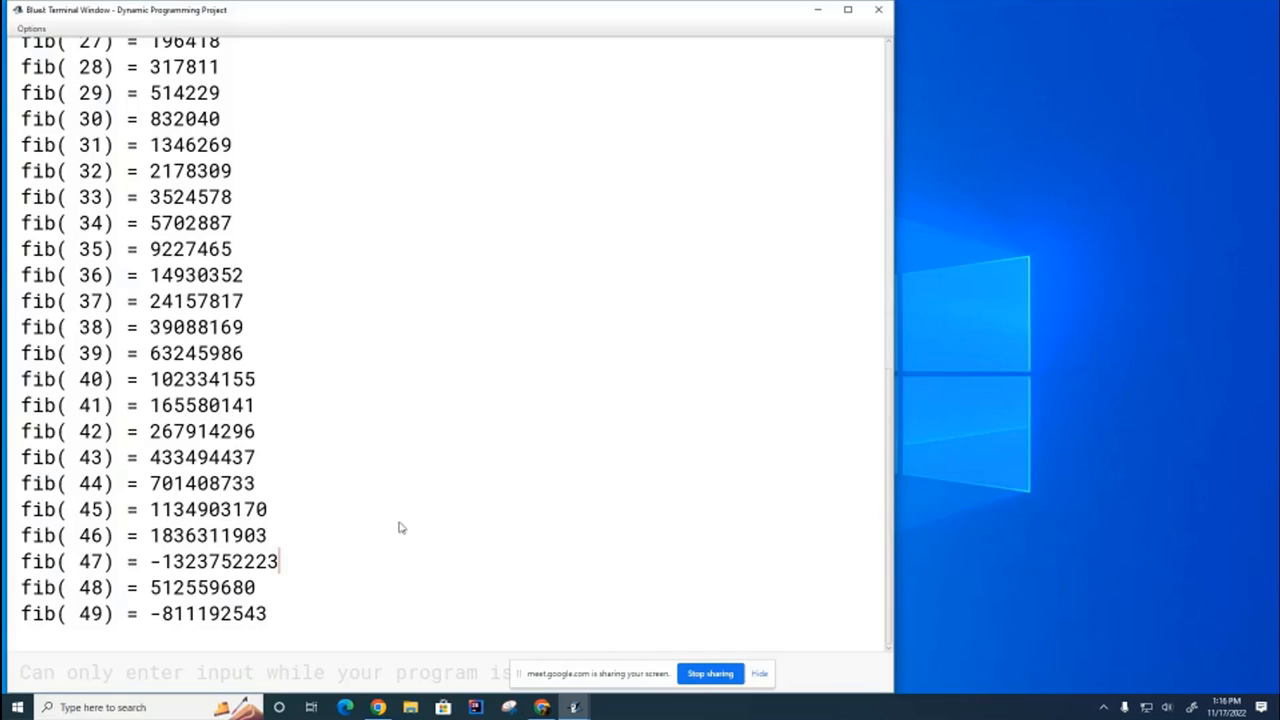
mouse_move(480, 513)
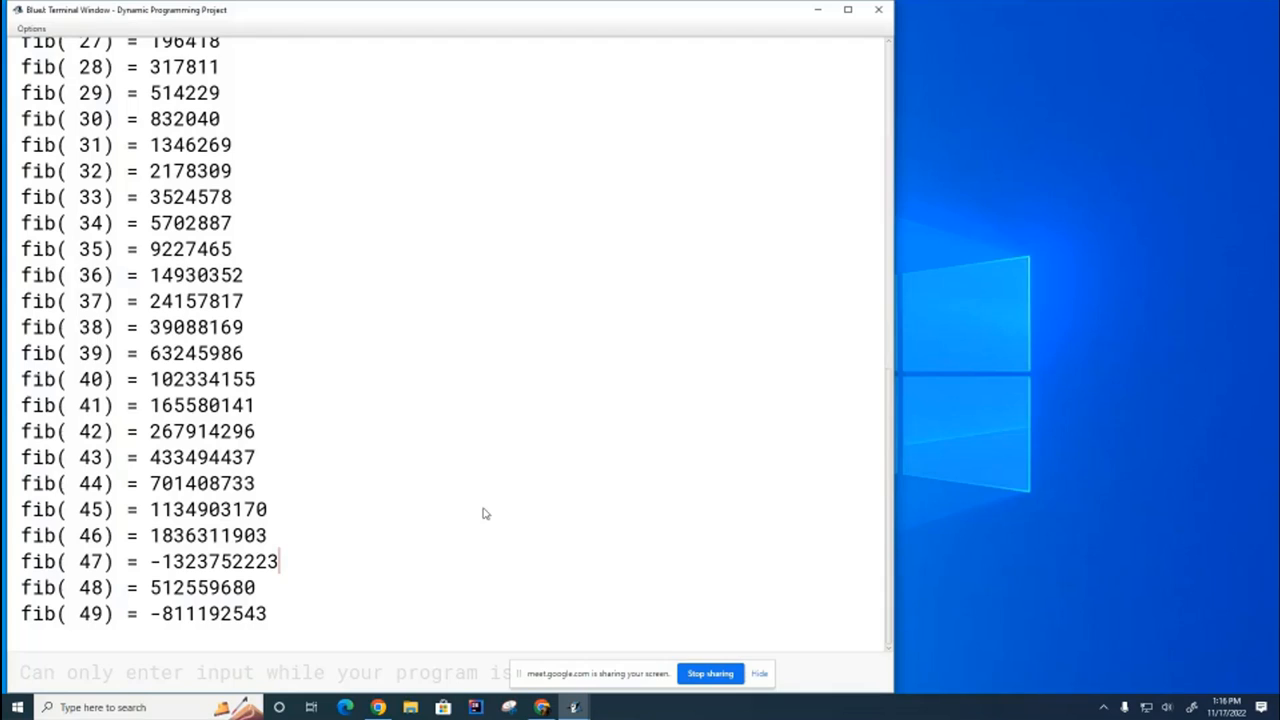
mouse_move(525, 515)
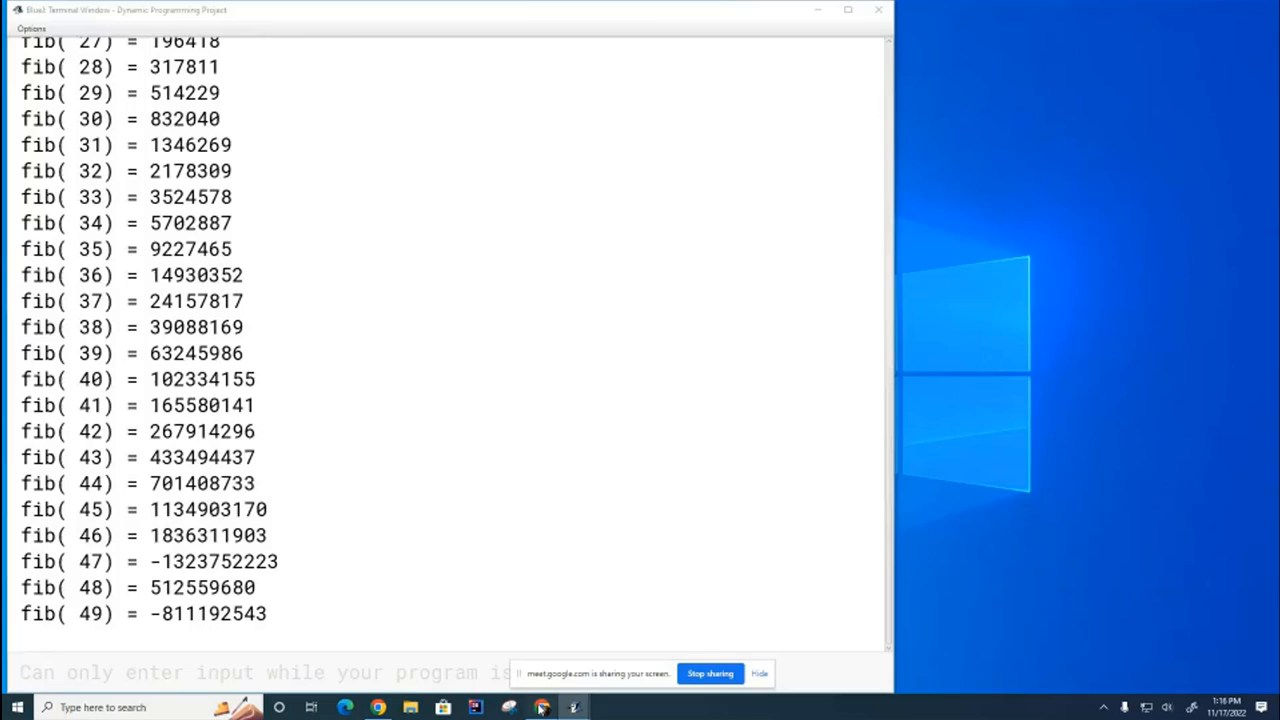
click(344, 707)
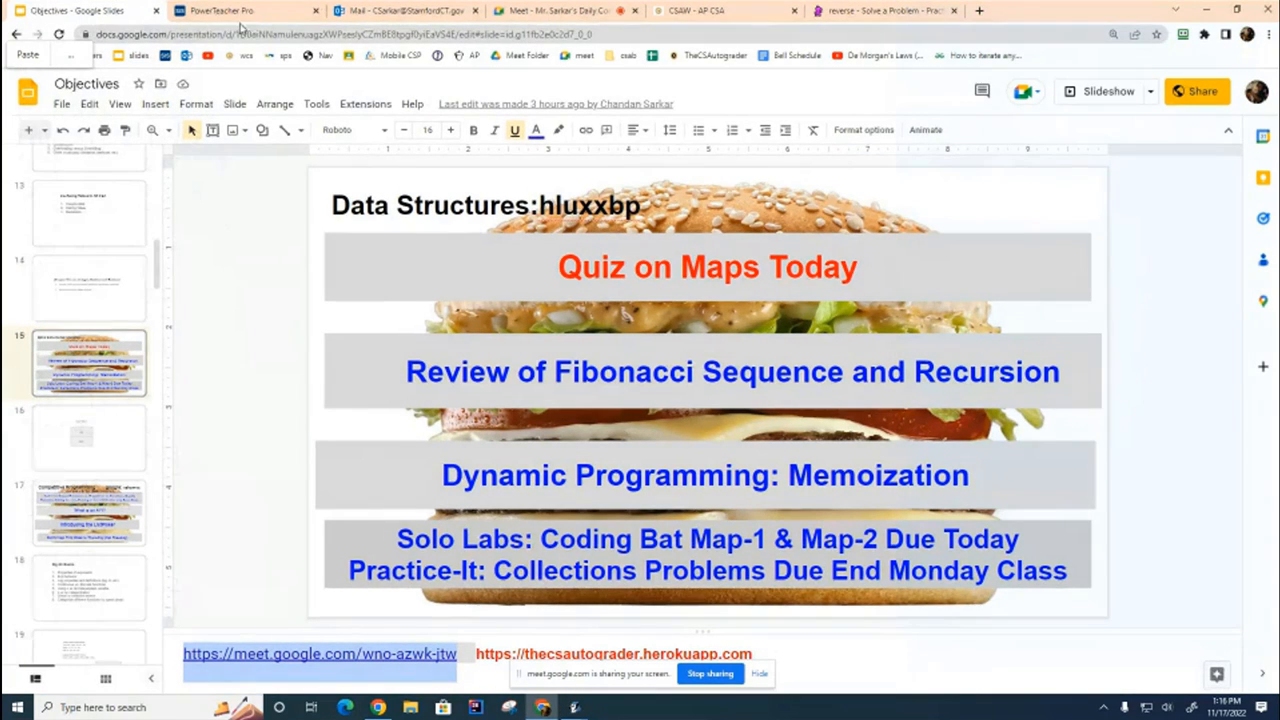
mouse_move(800, 100)
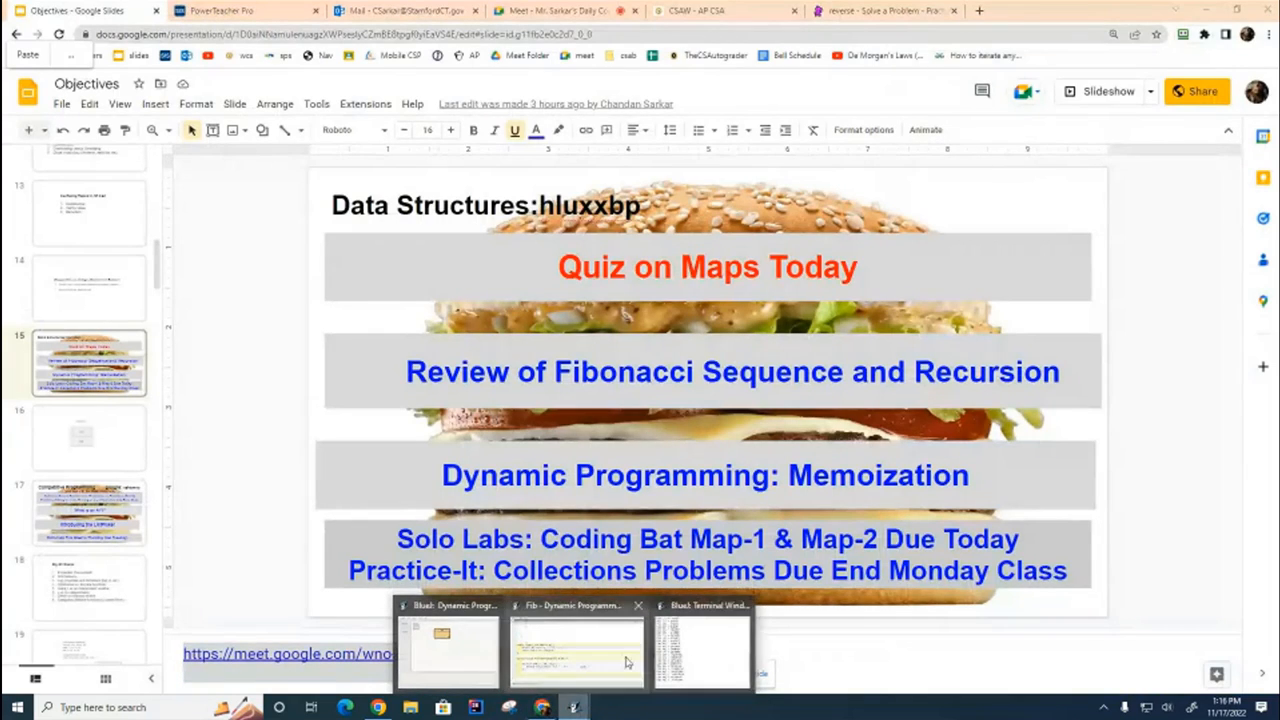
Step: Change fib's parameter, return type and loop counter from int to long, then return to the terminal
click(576, 650)
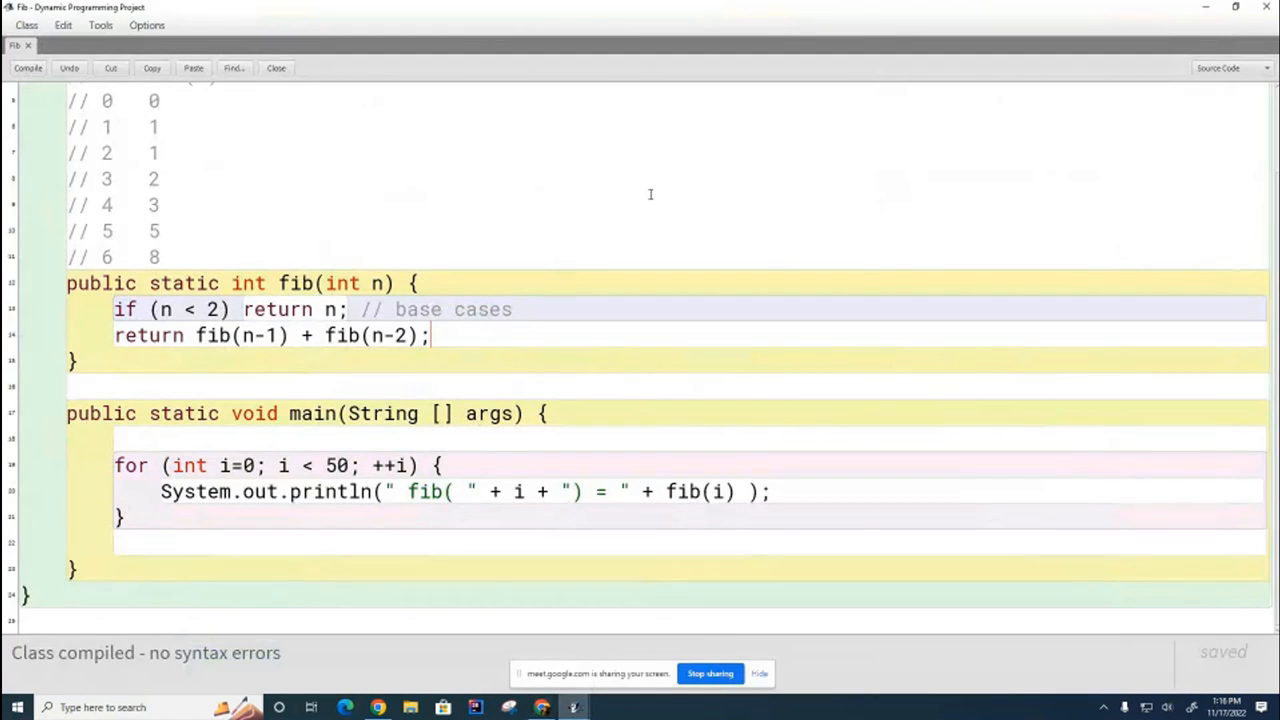
mouse_move(655, 231)
text(long)
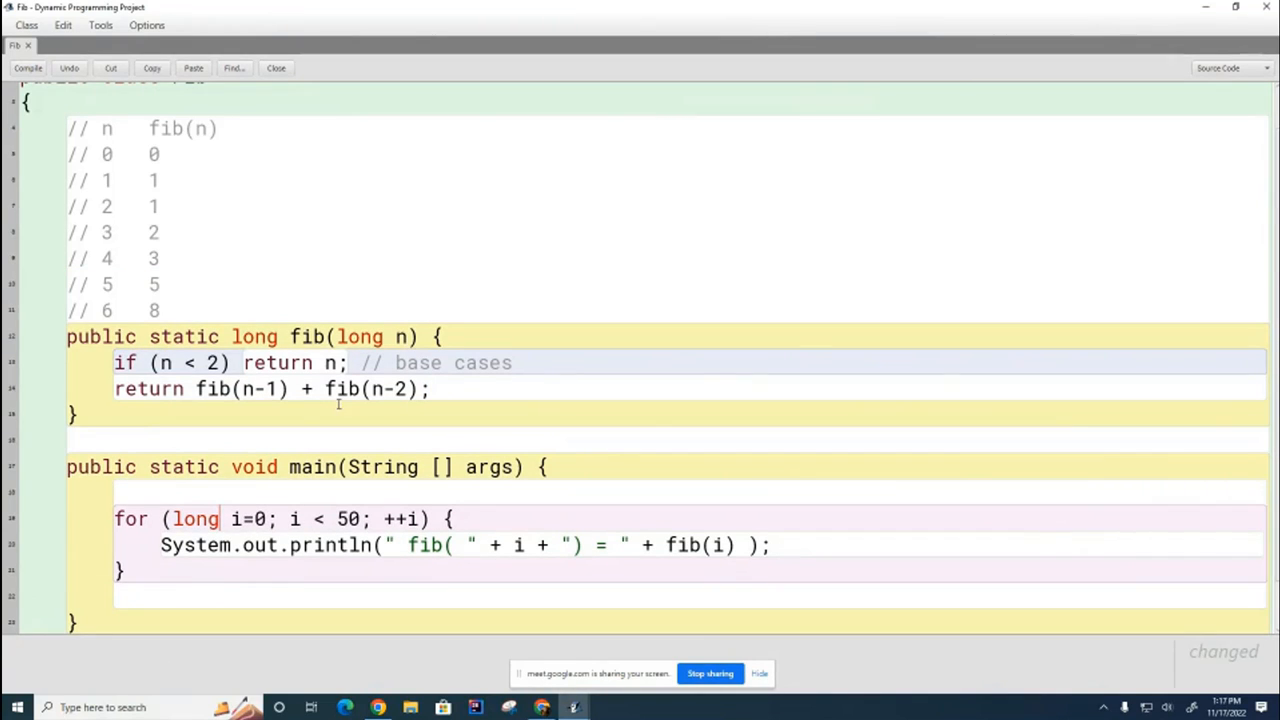
mouse_move(838, 184)
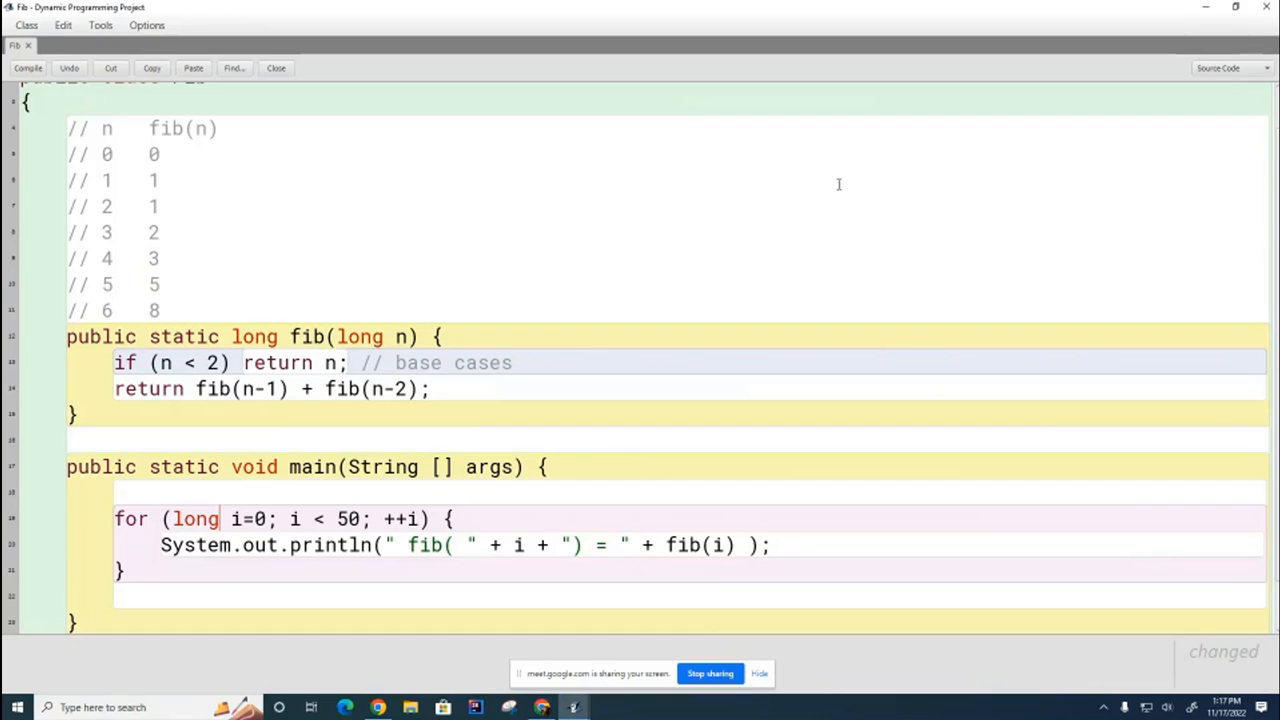
mouse_move(467, 284)
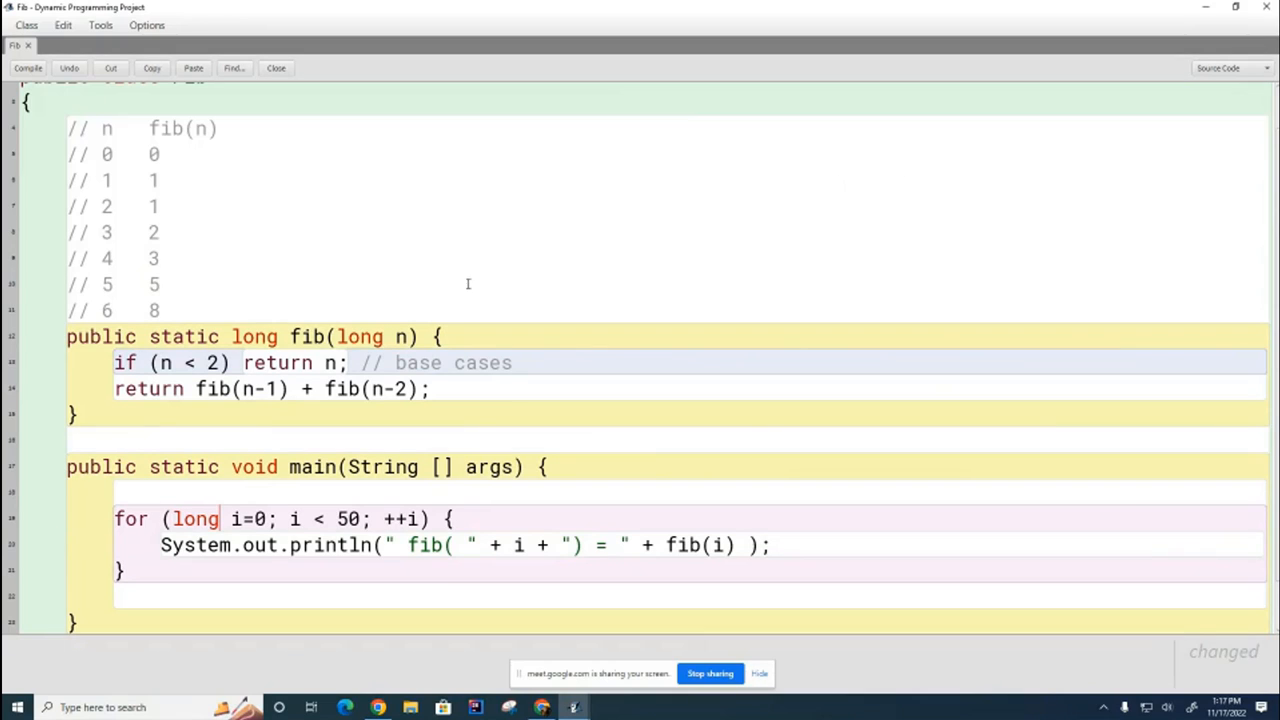
click(28, 68)
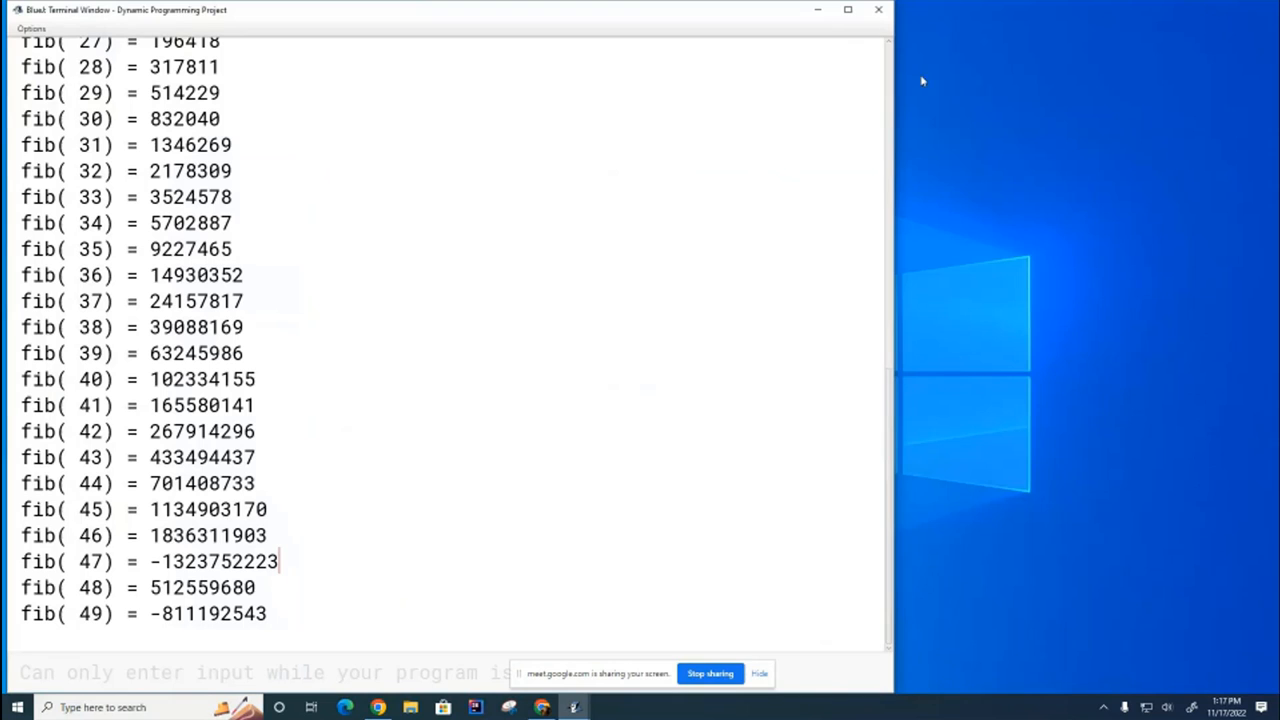
click(877, 10)
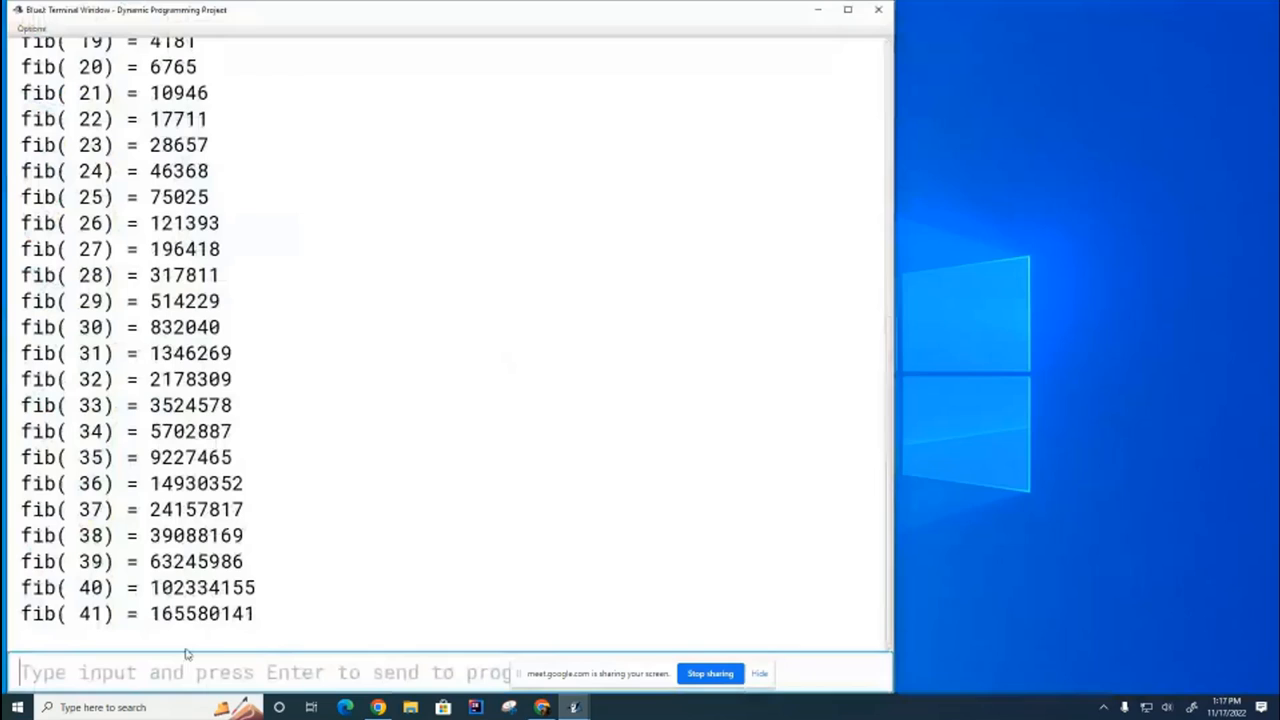
scroll(down, 3)
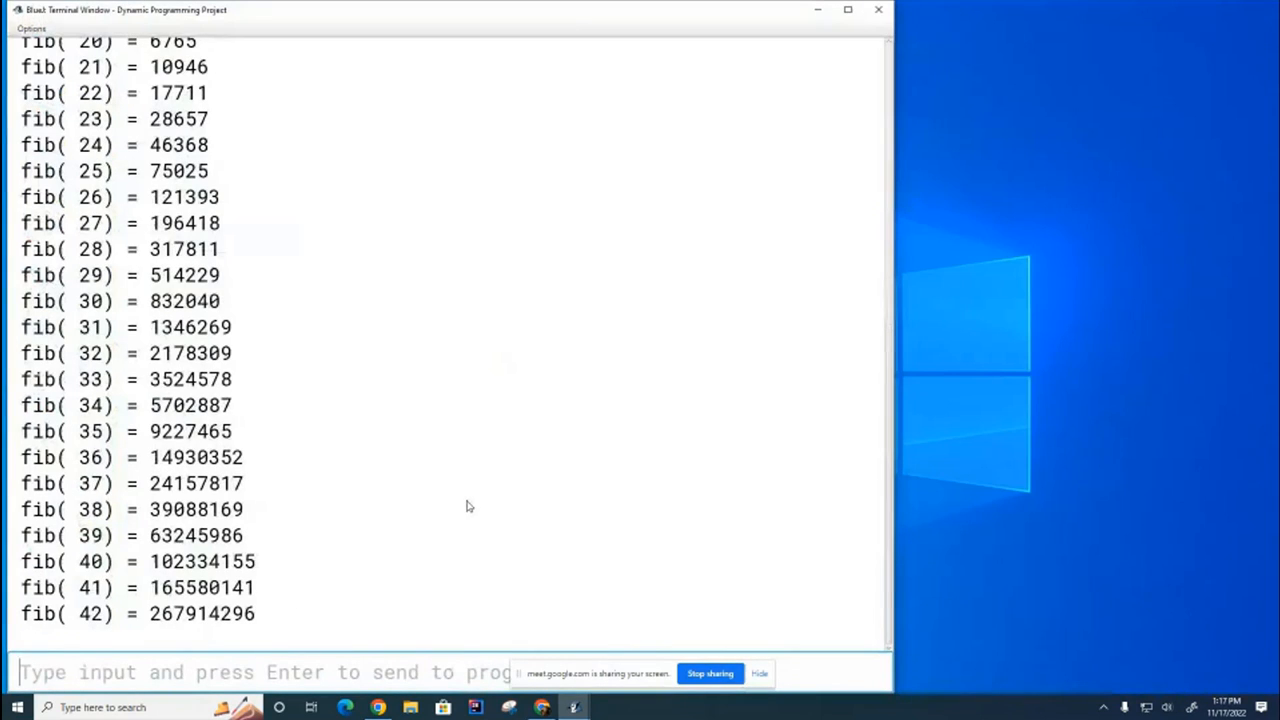
scroll(down, 3)
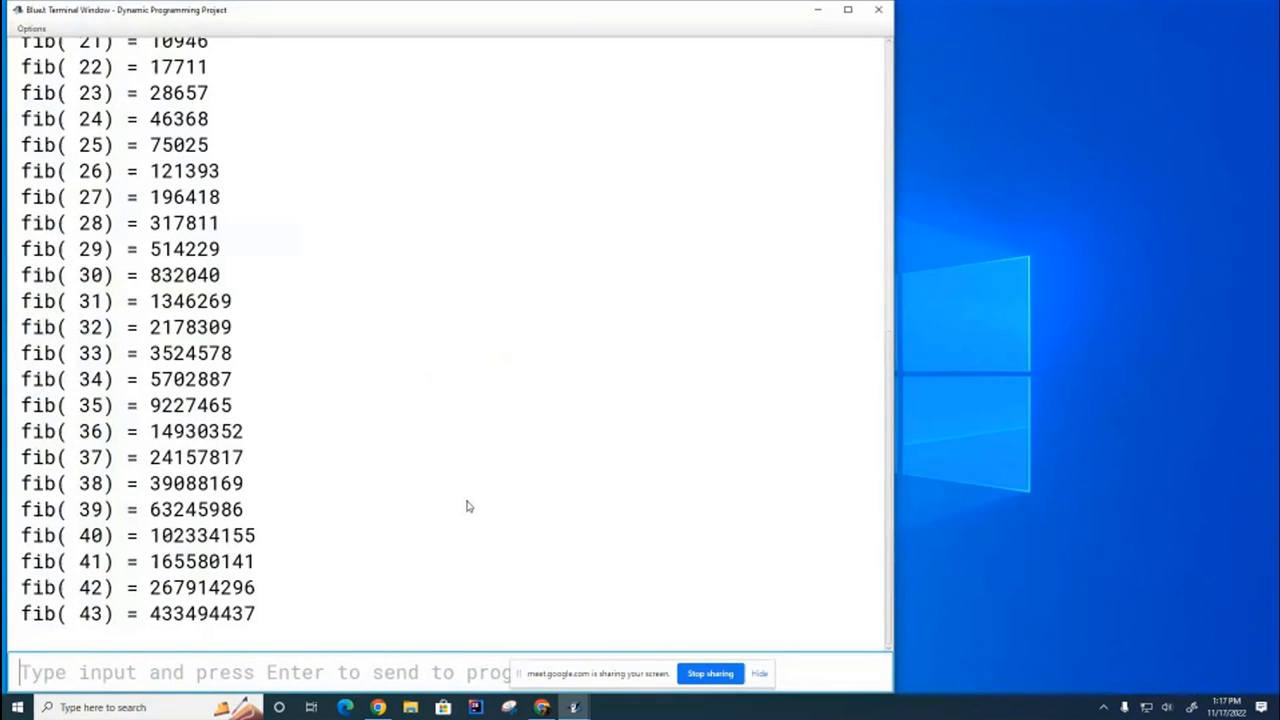
scroll(down, 3)
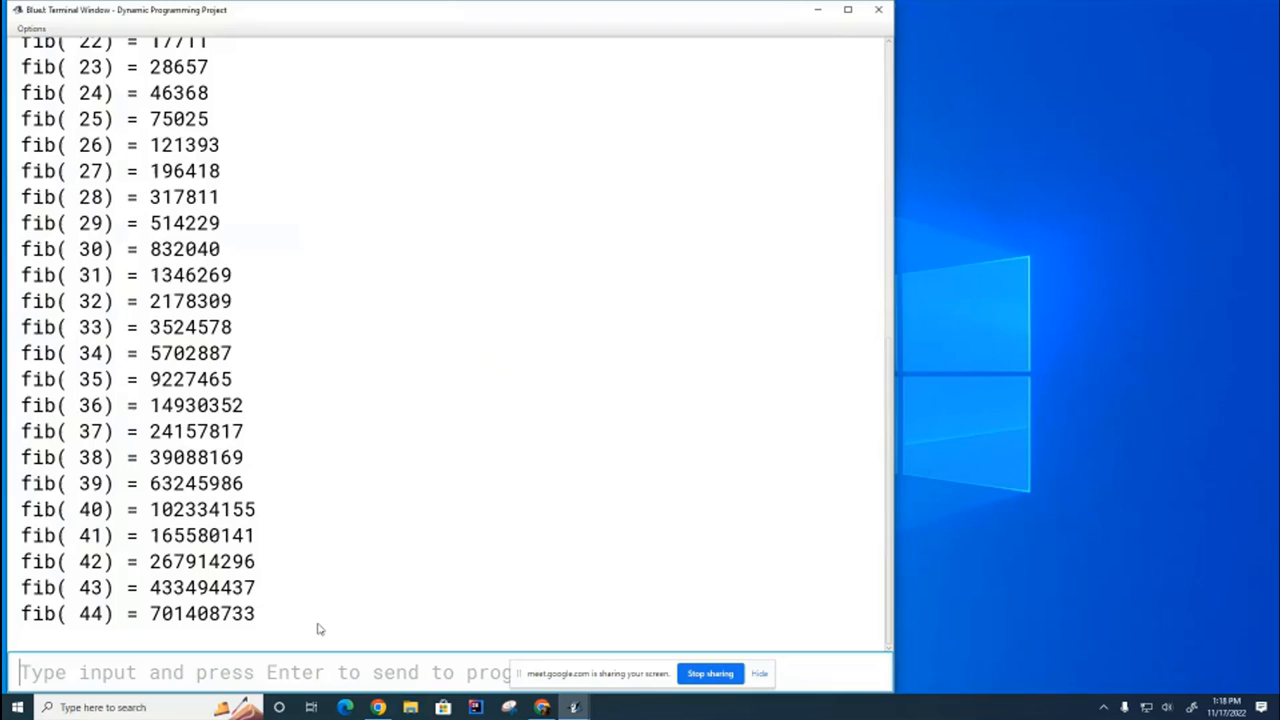
scroll(down, 3)
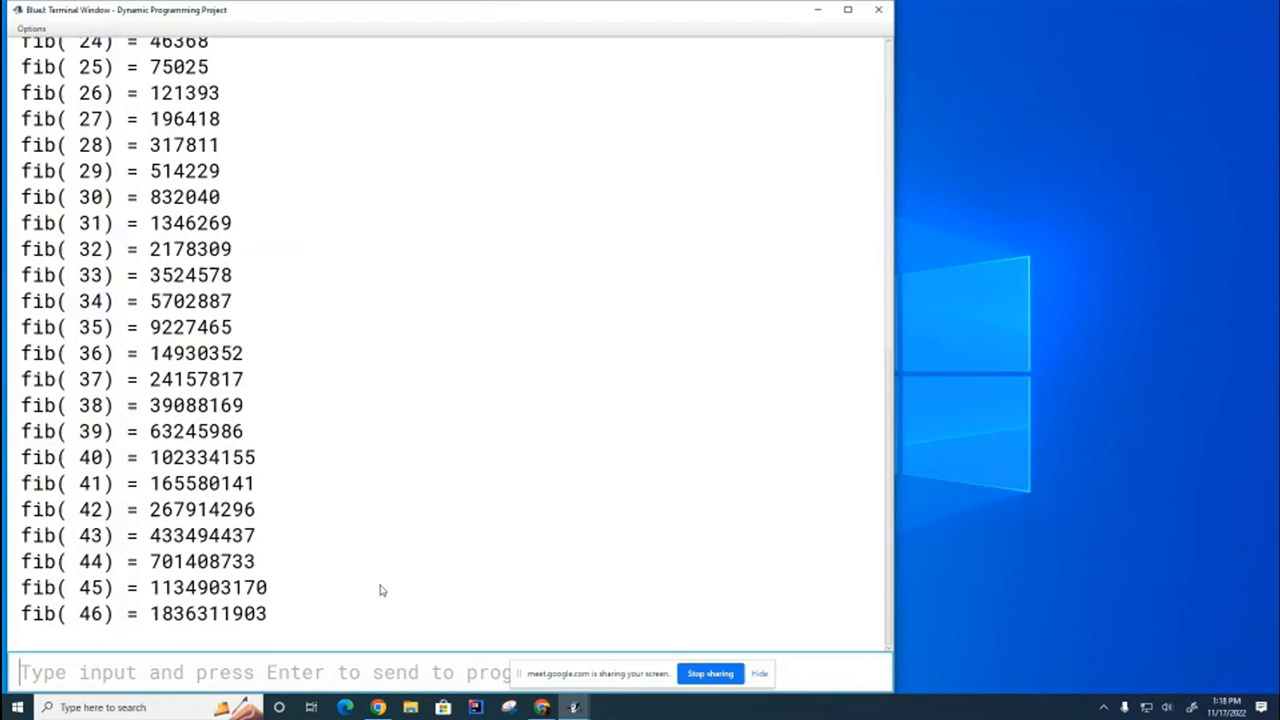
scroll(down, 3)
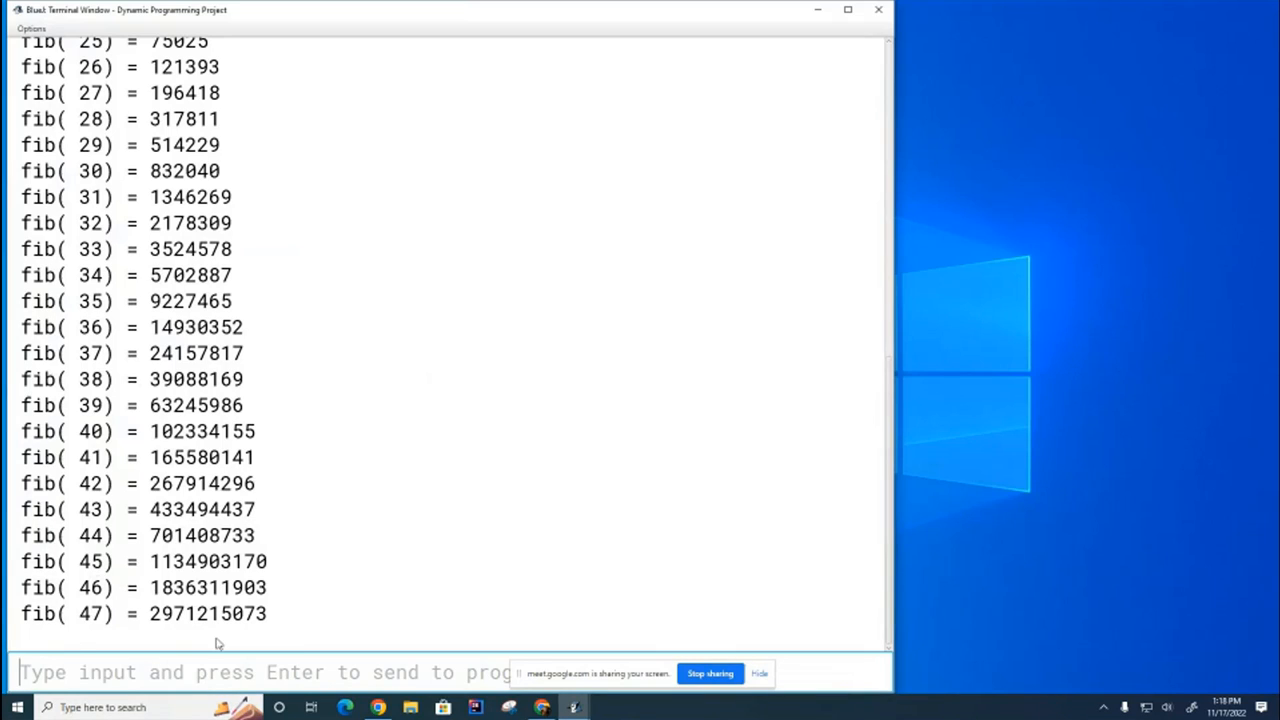
mouse_move(23, 228)
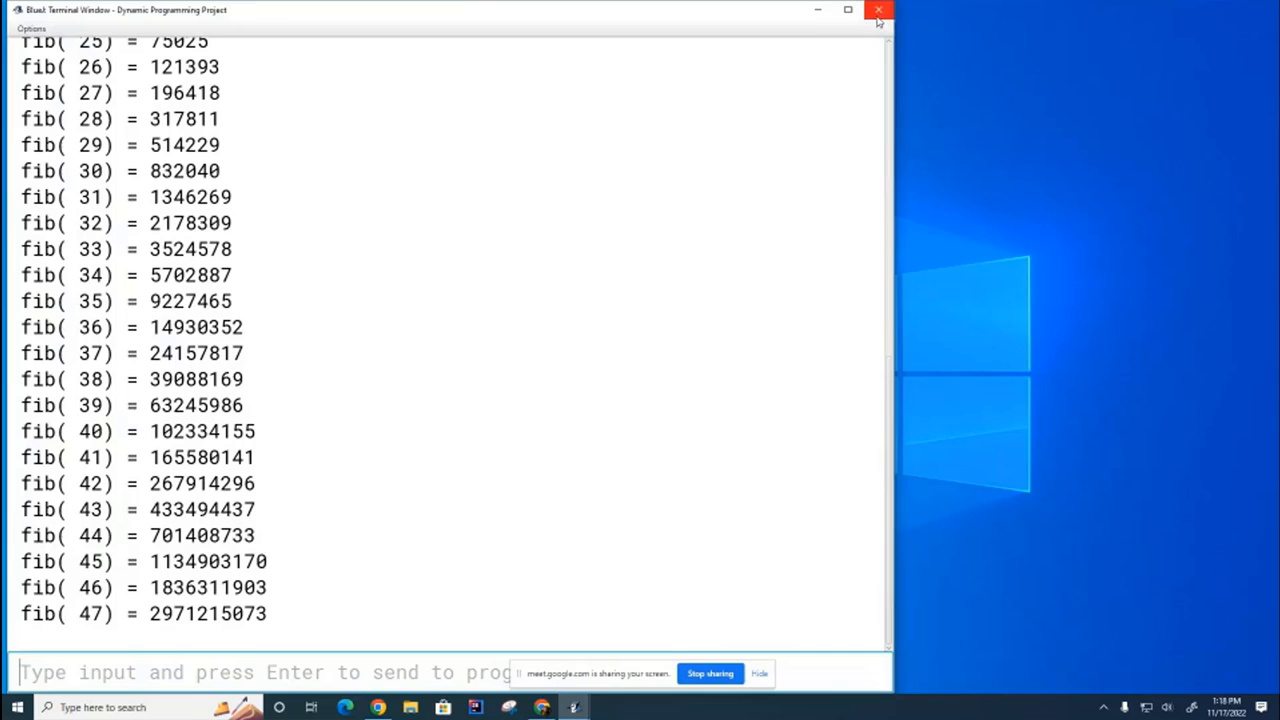
mouse_move(824, 21)
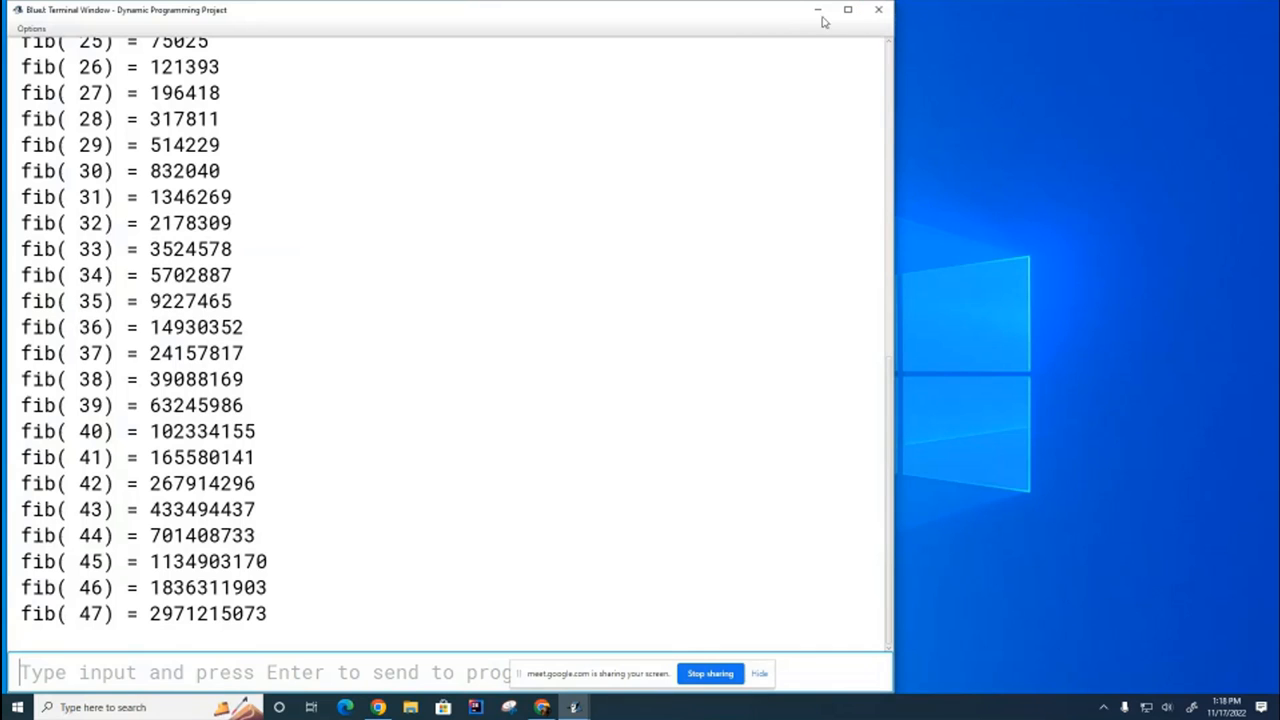
Step: Minimize the terminal and reopen the Fib source scrolled to the top
click(878, 10)
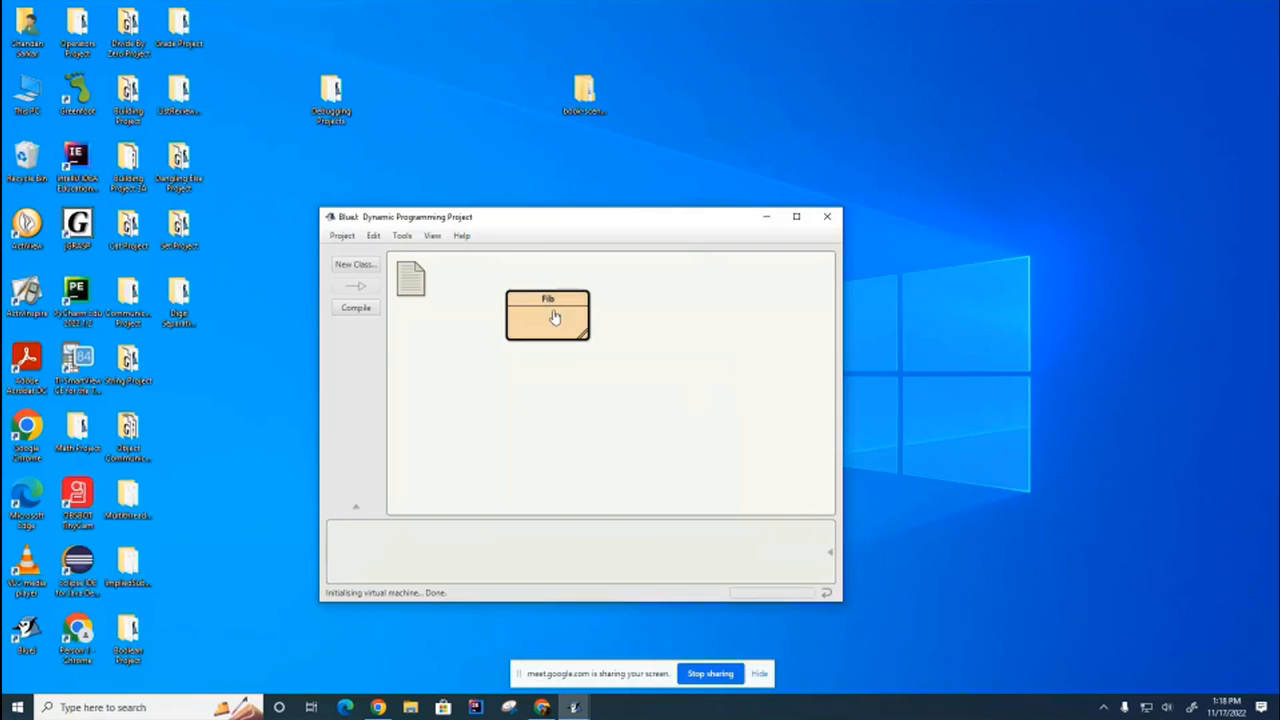
double_click(547, 315)
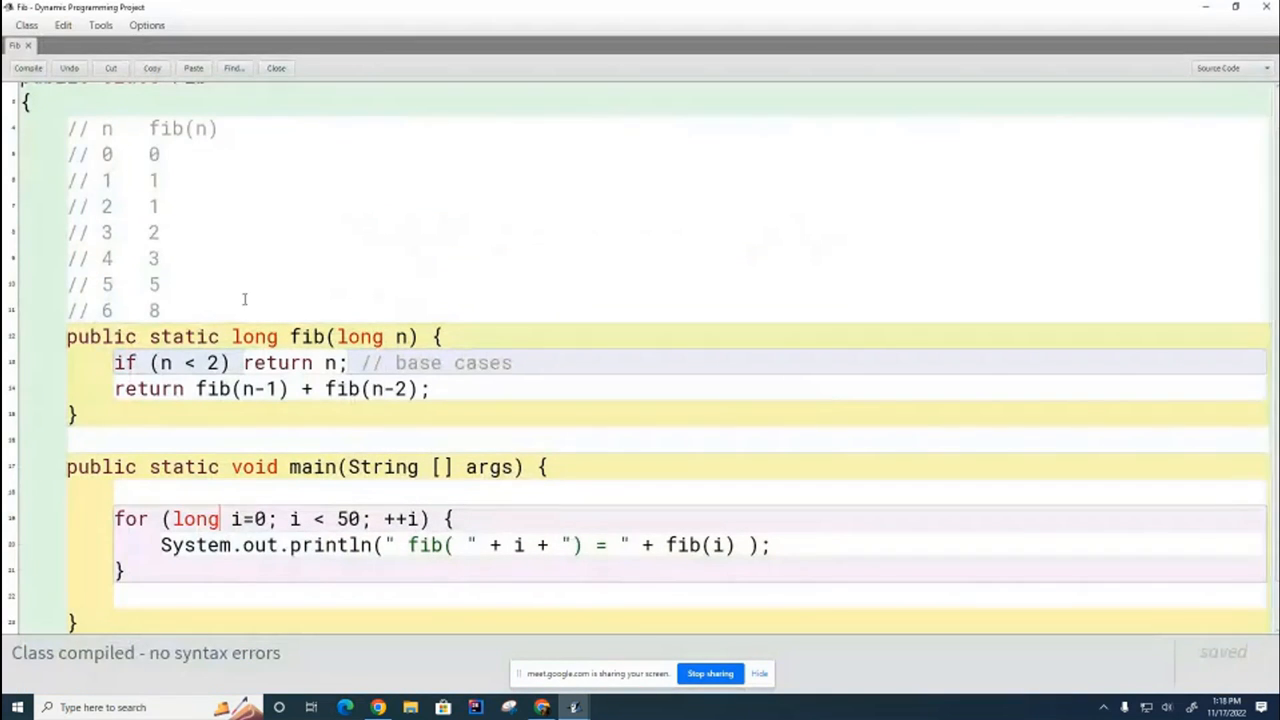
scroll(up, 3)
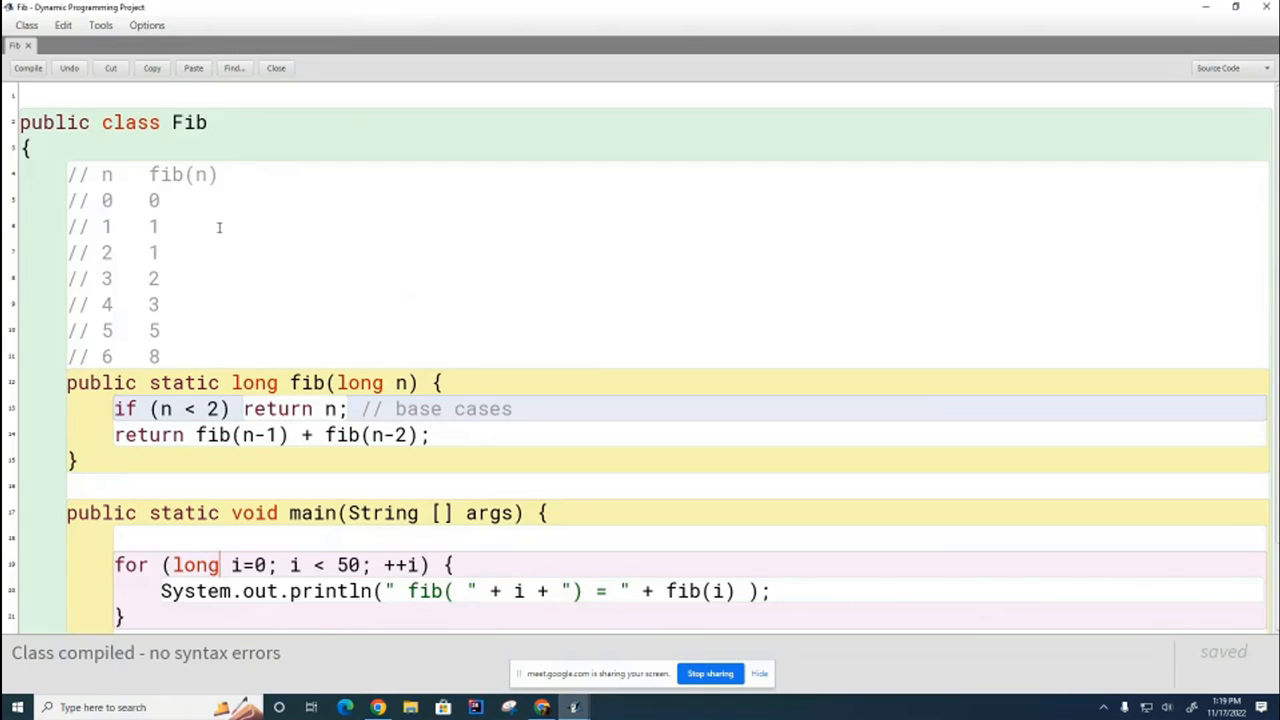
mouse_move(291, 280)
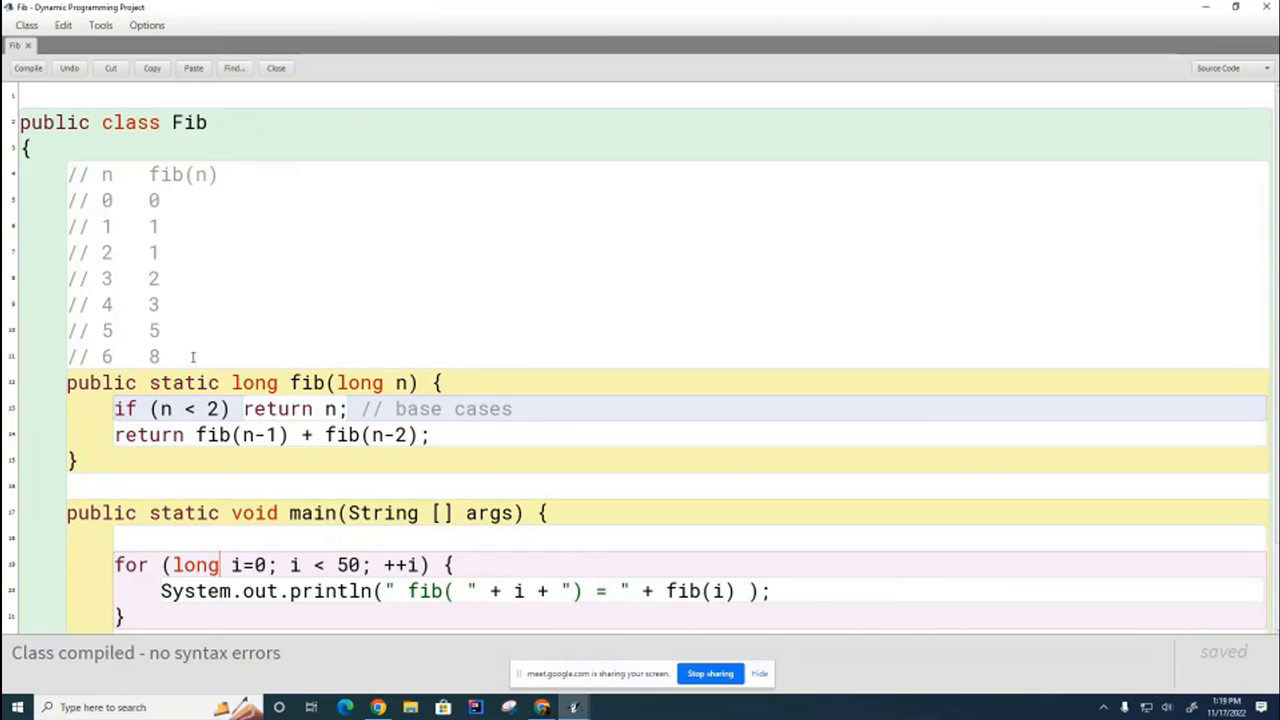
Step: Select the comment table and declare 'private static Map<Long, Long> m = new HashMap<Long, Long>();'
drag(67, 174, 160, 357)
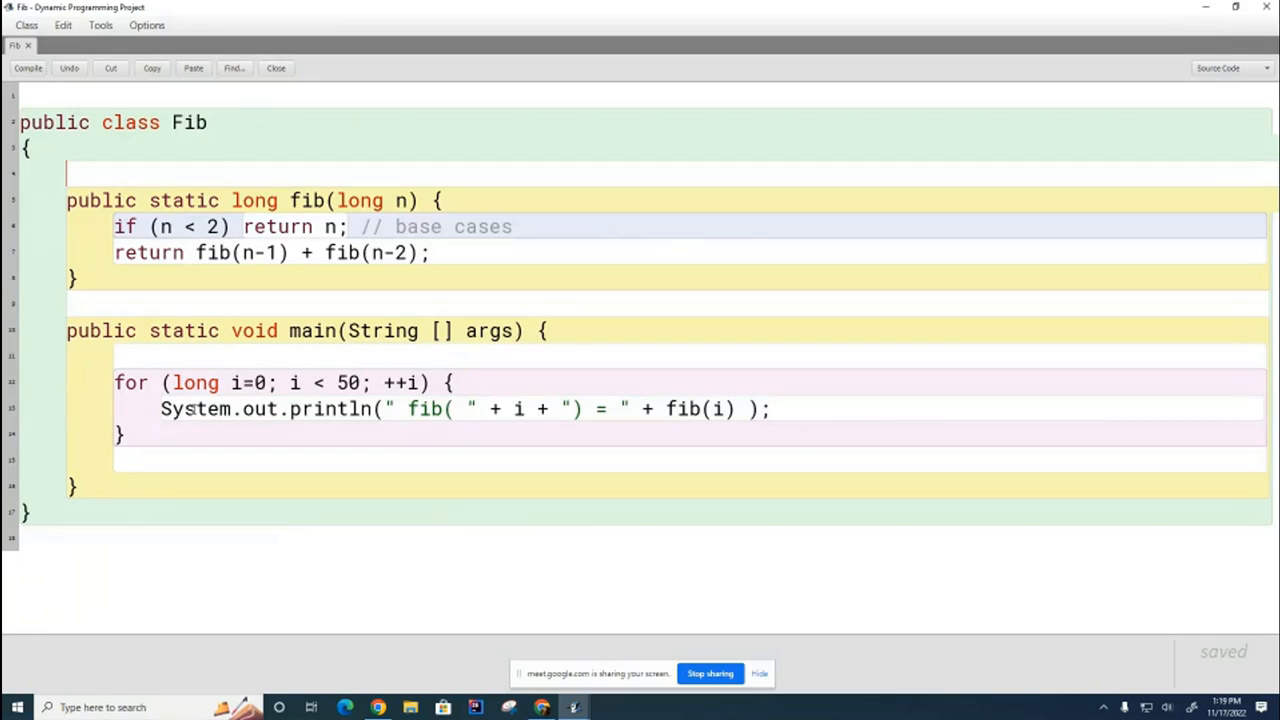
mouse_move(218, 196)
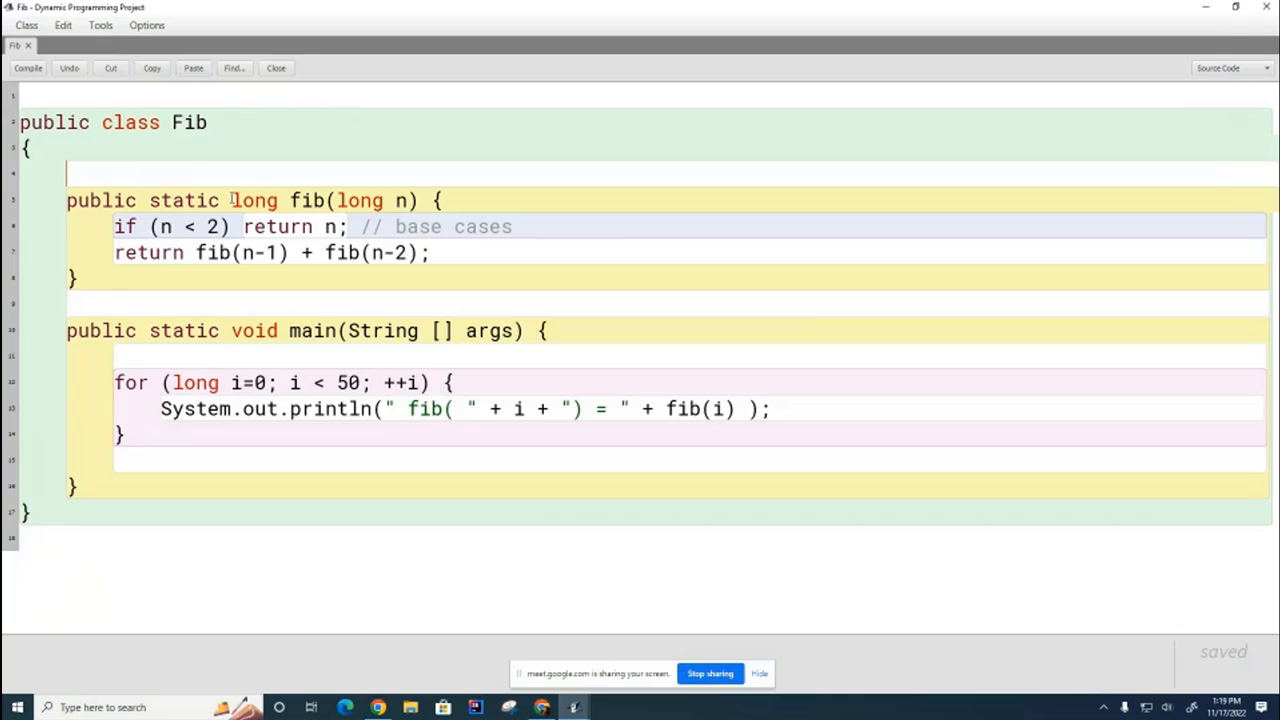
mouse_move(103, 155)
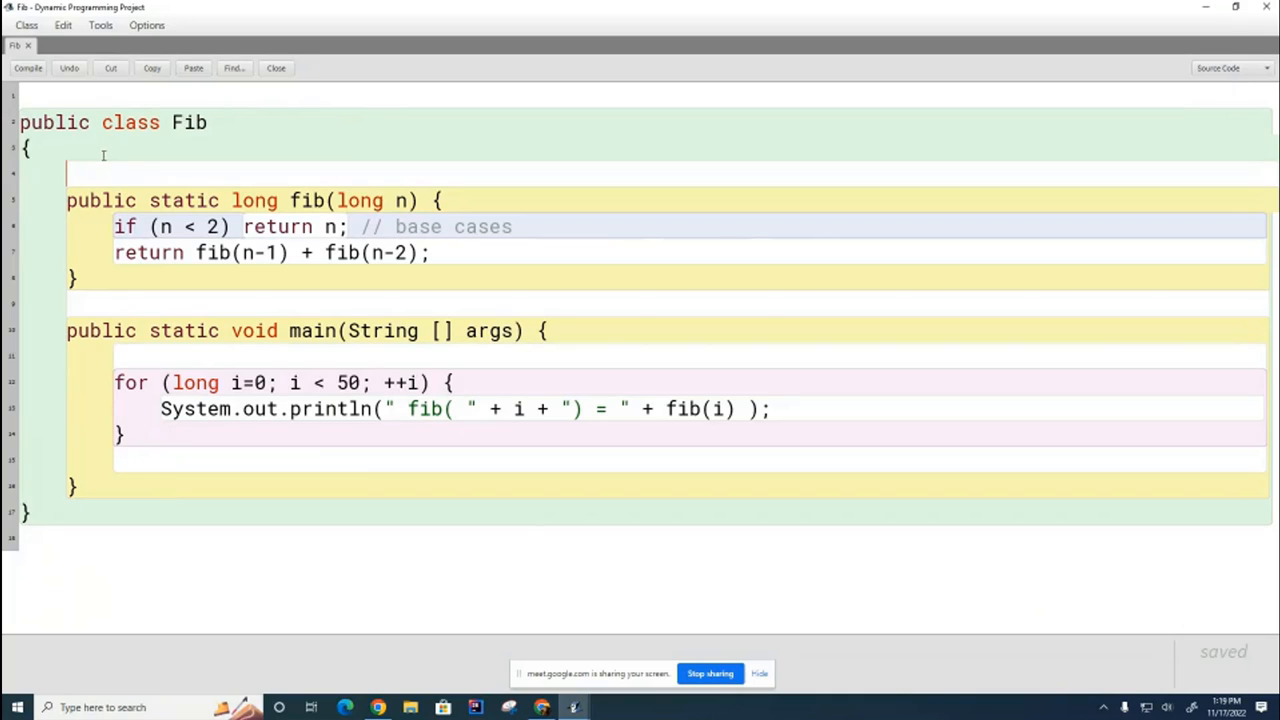
text(private stat)
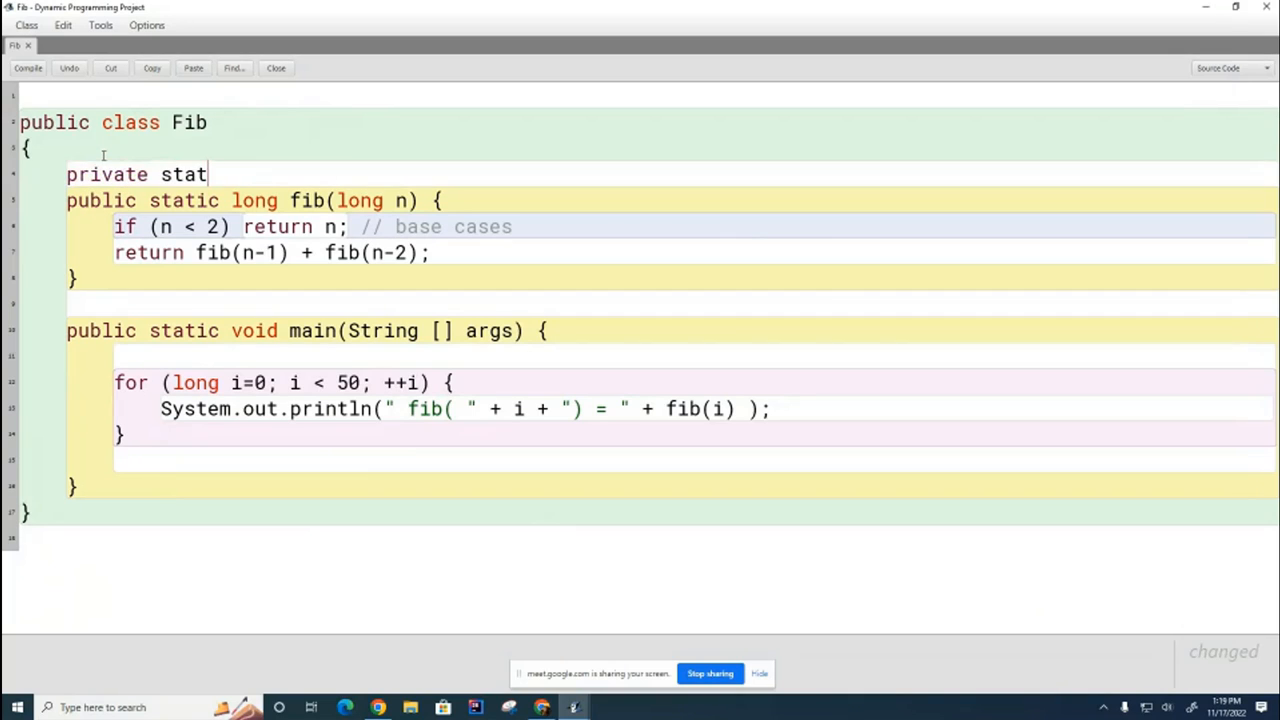
text(ic Map<)
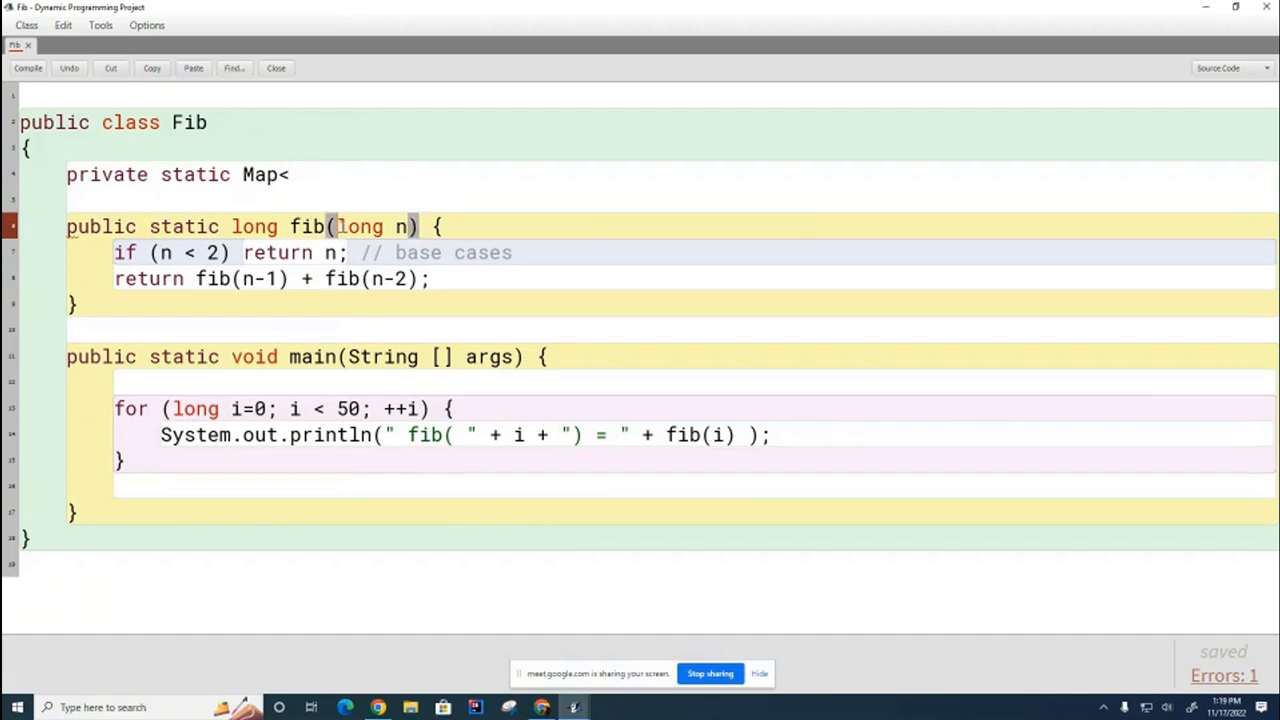
click(291, 174)
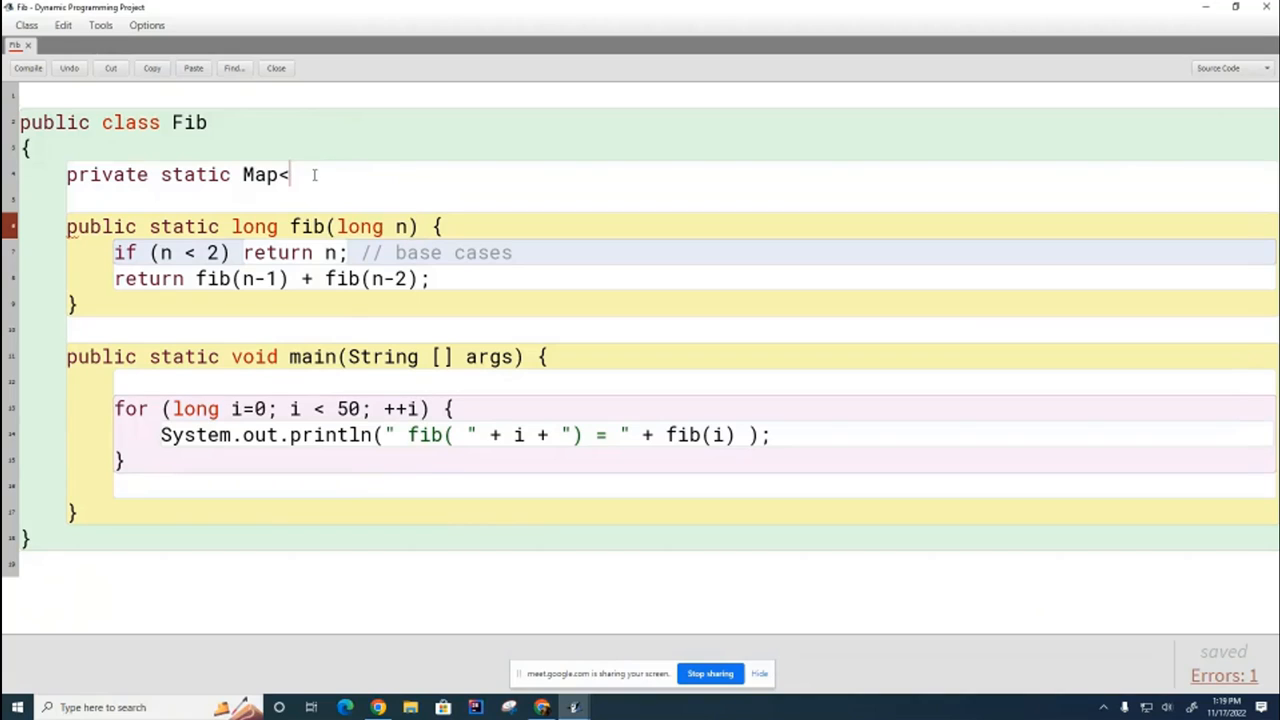
text(long,)
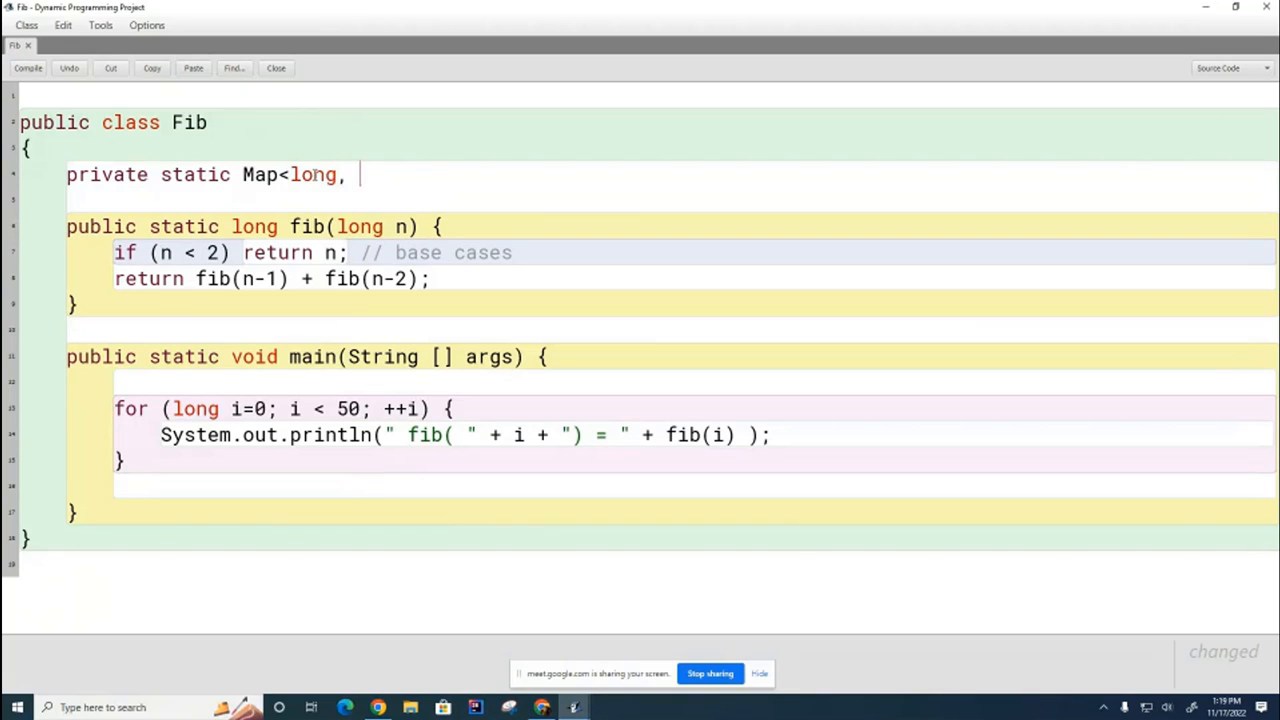
text(long>)
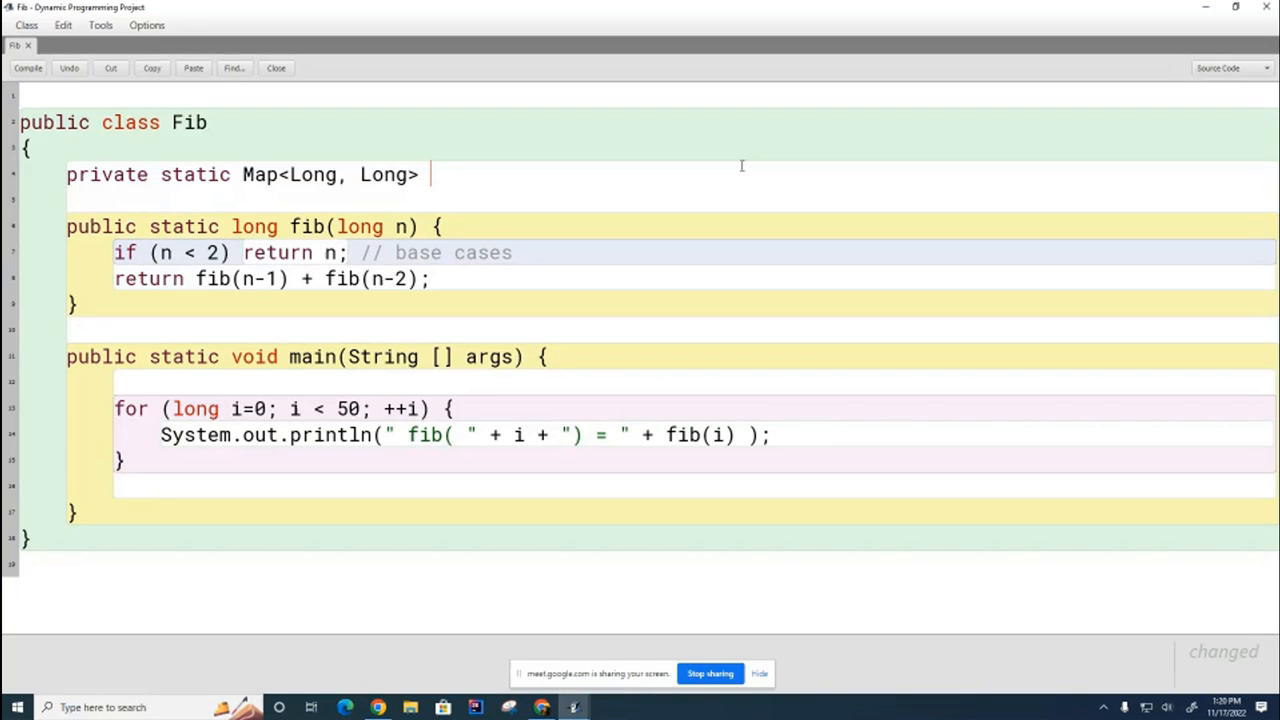
text(m)
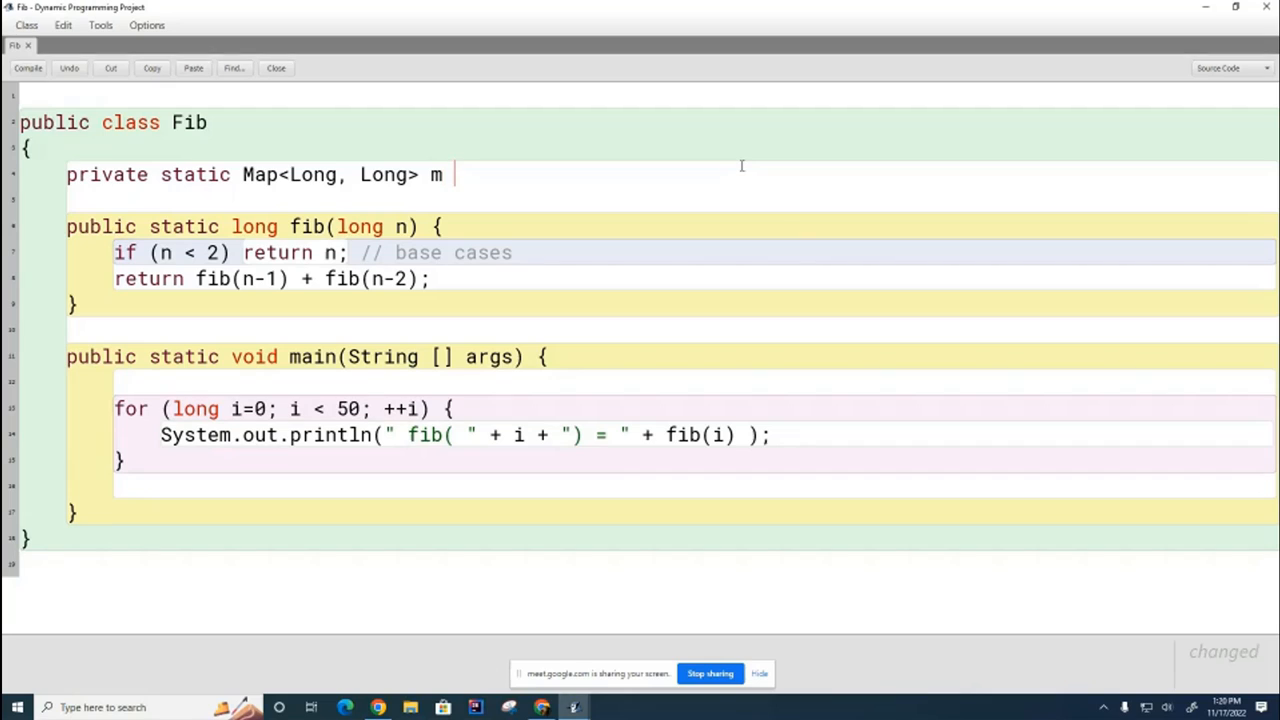
text(= new)
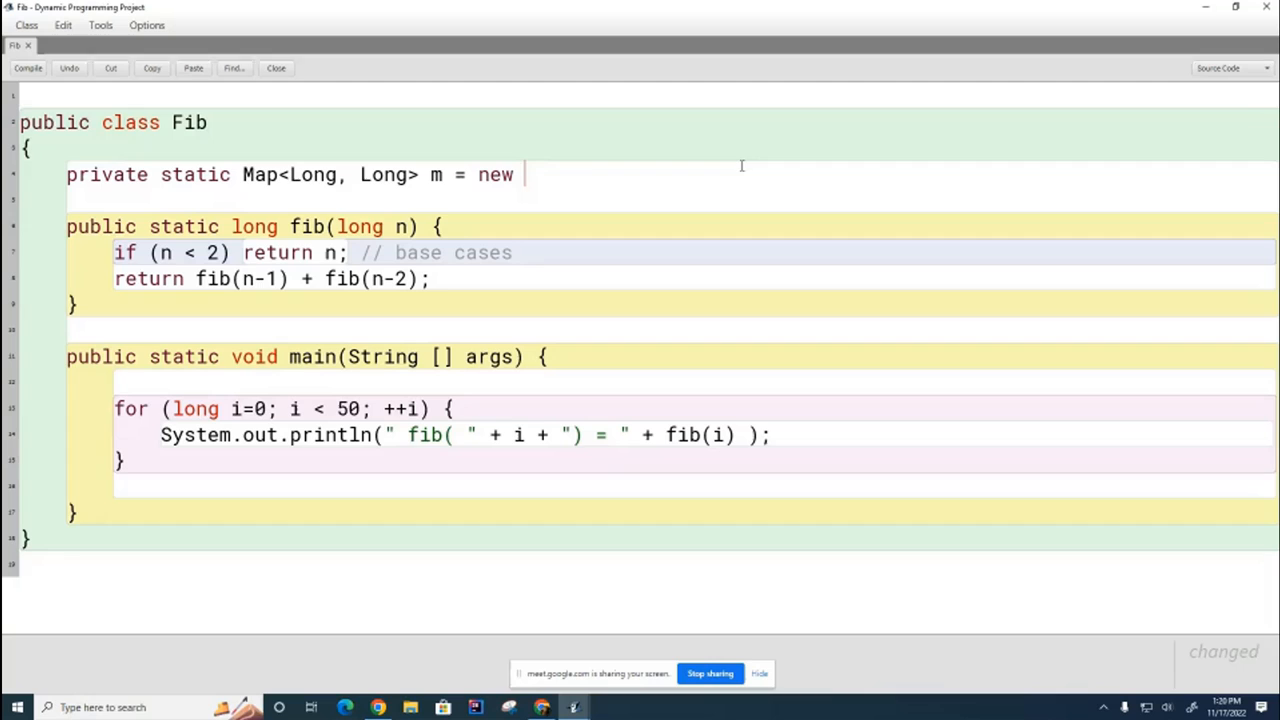
text(HashMap<Long)
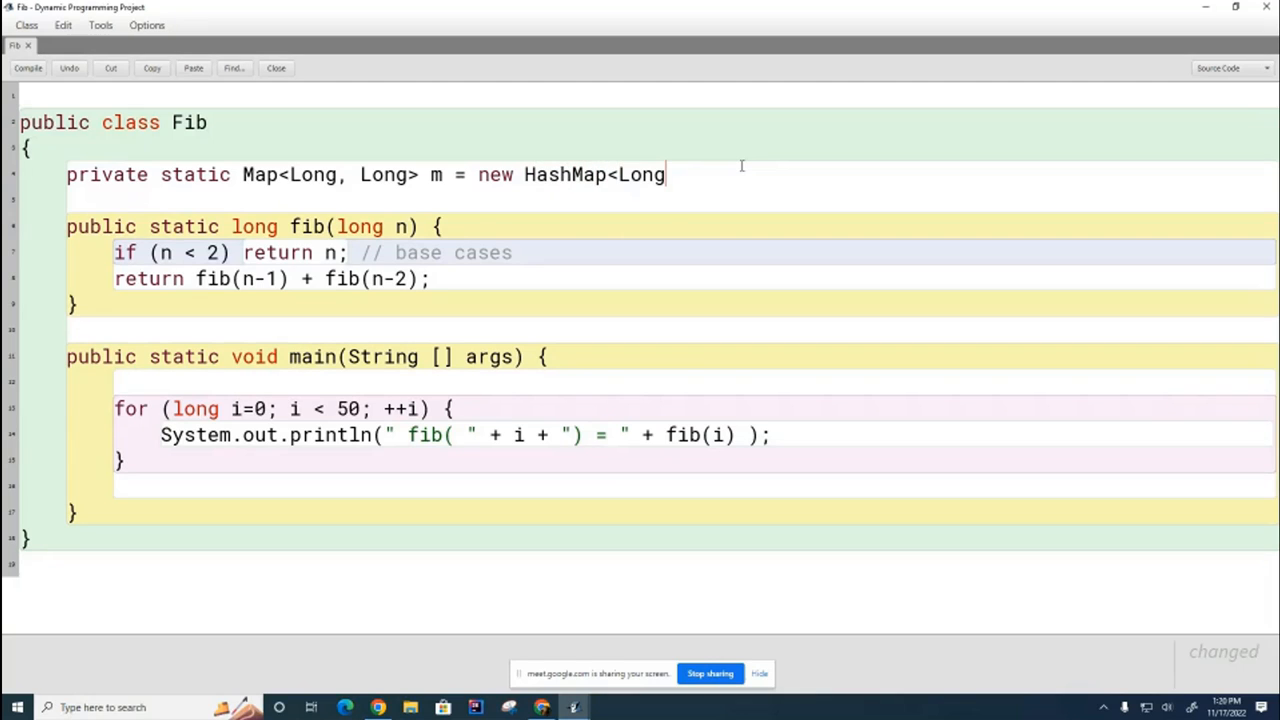
text(, Long>)
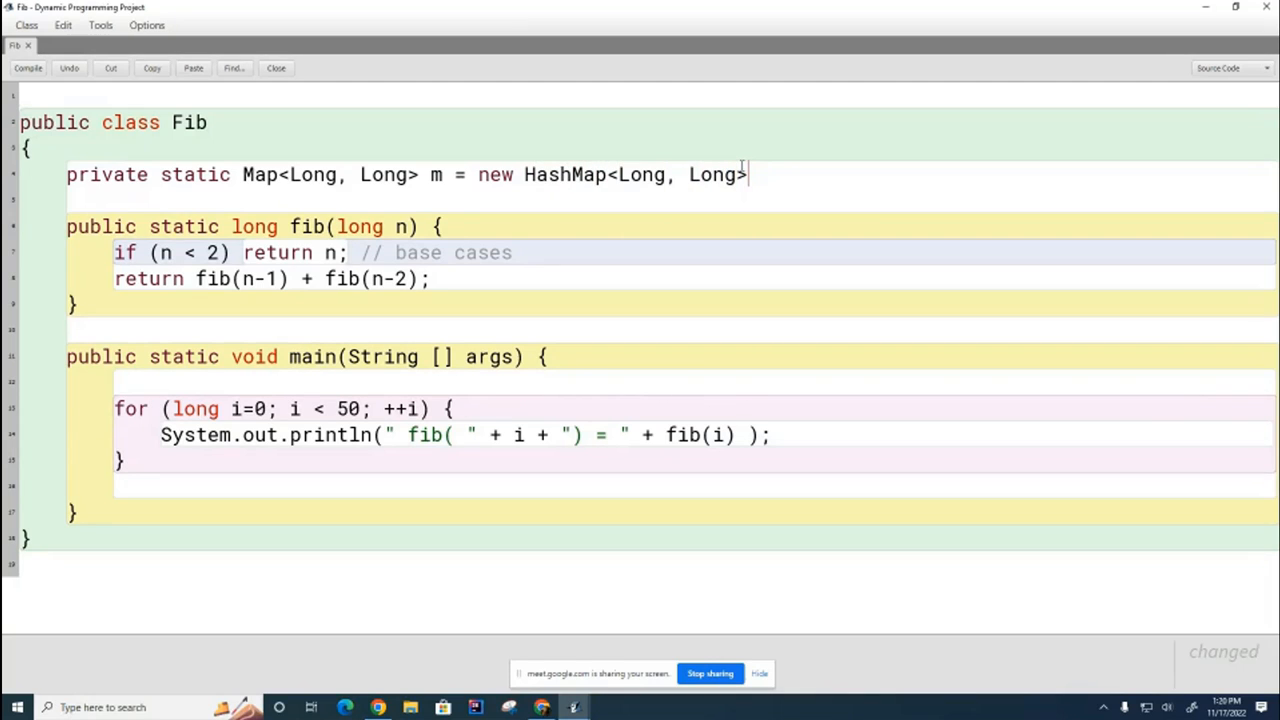
text(();)
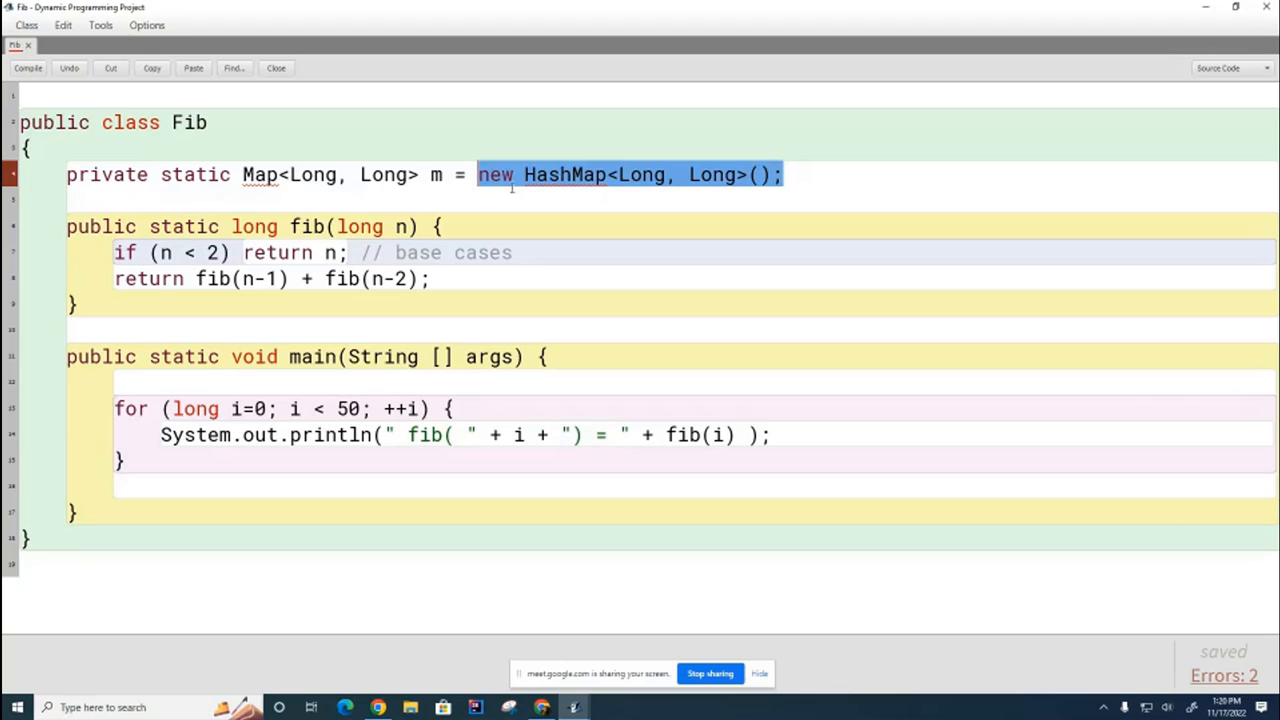
mouse_move(647, 238)
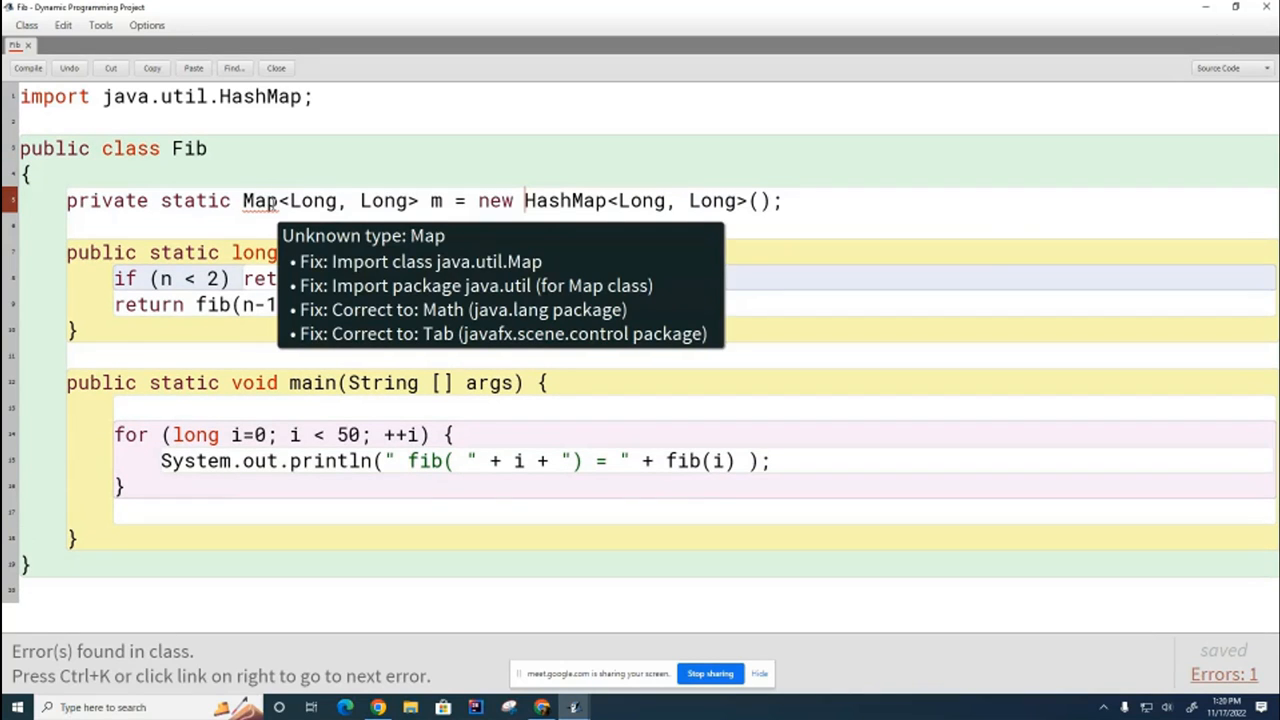
Step: Import java.util.Map via quick fix, then highlight the map type, HashMap construction and fib body
click(434, 261)
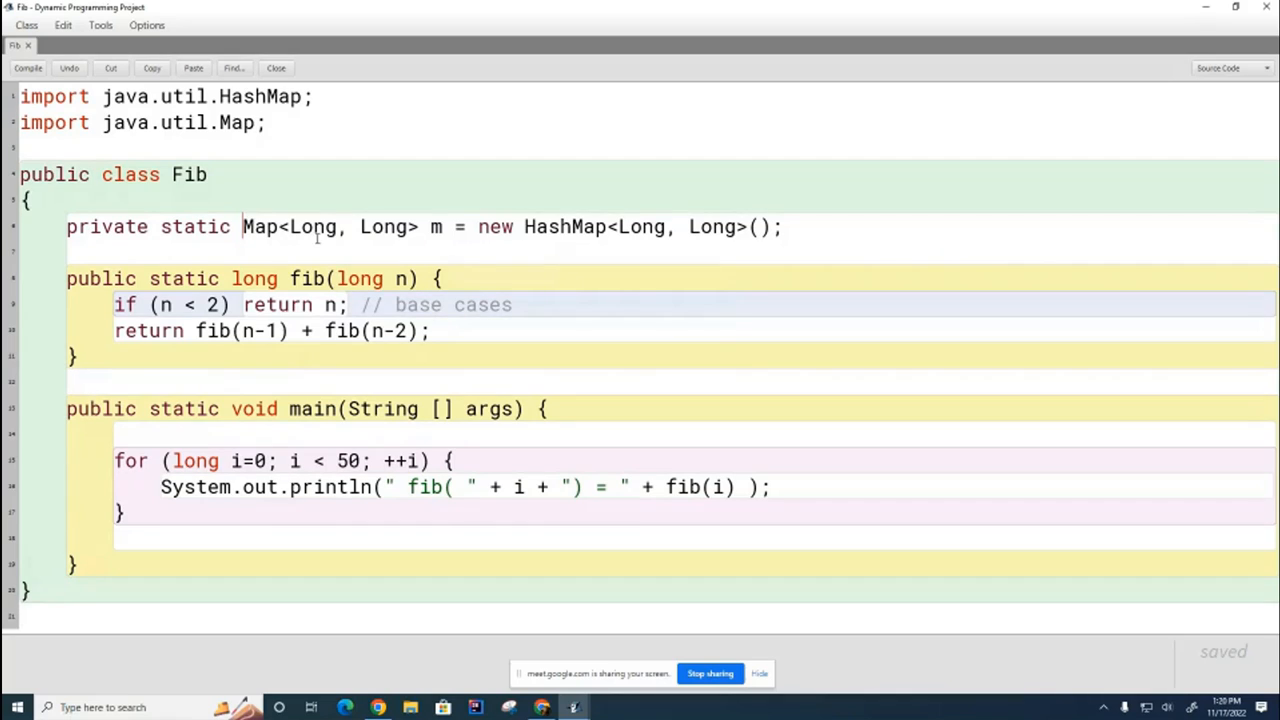
mouse_move(598, 182)
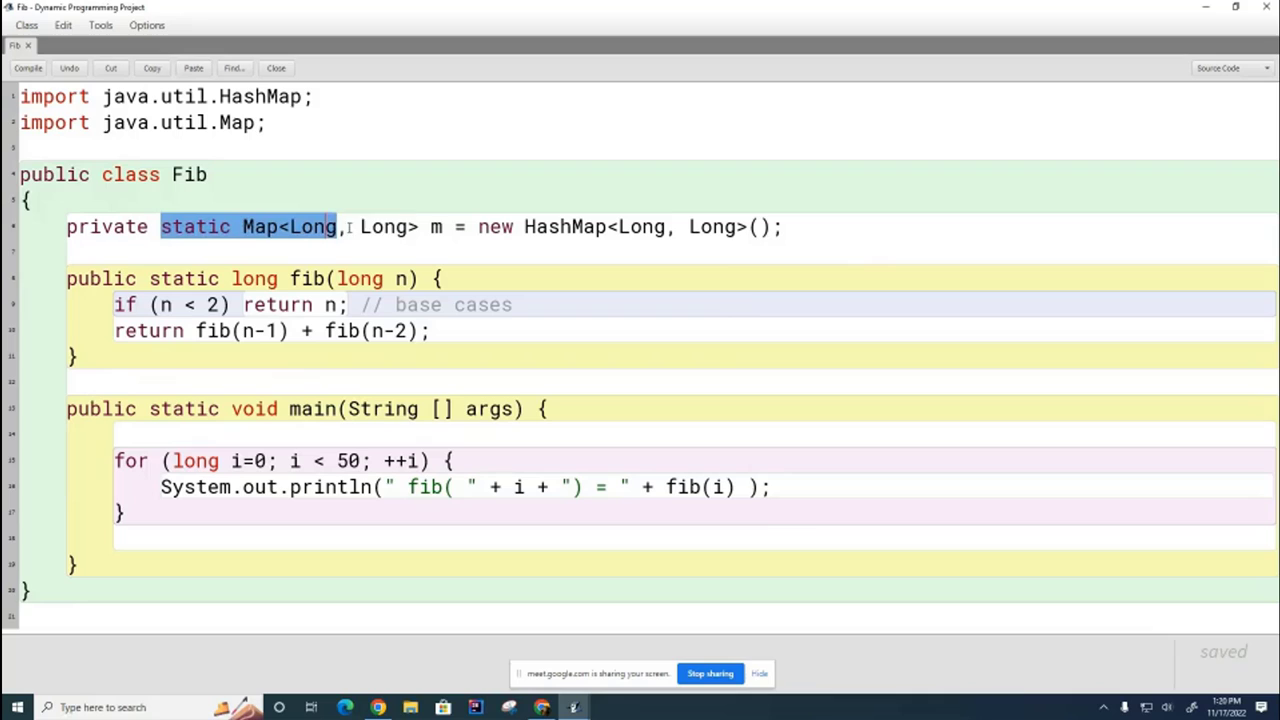
double_click(493, 226)
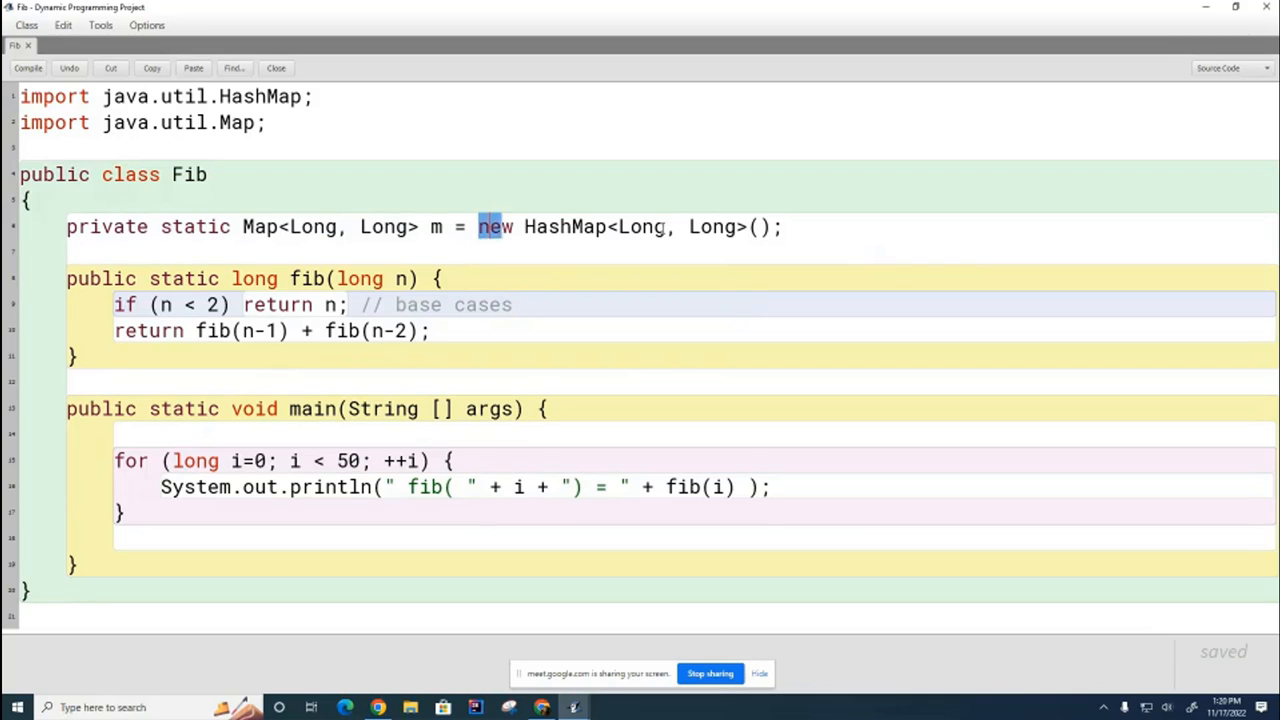
drag(478, 226, 782, 226)
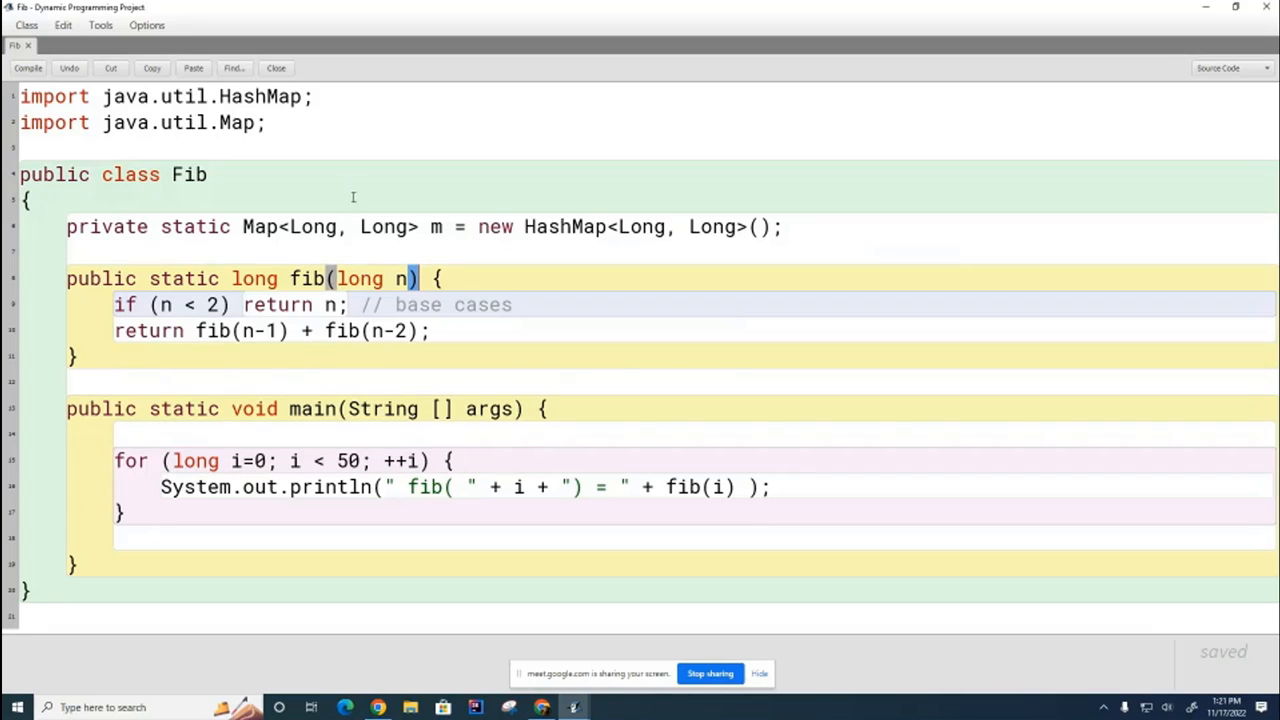
mouse_move(443, 300)
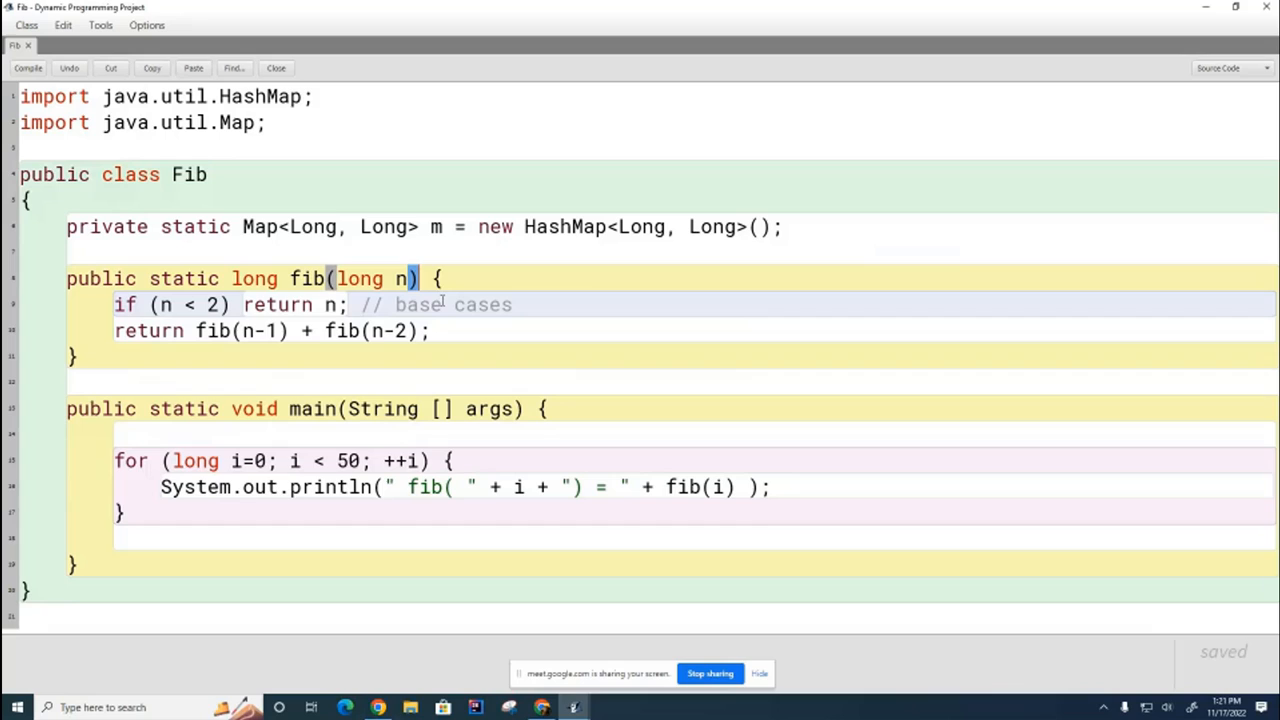
drag(114, 305, 432, 331)
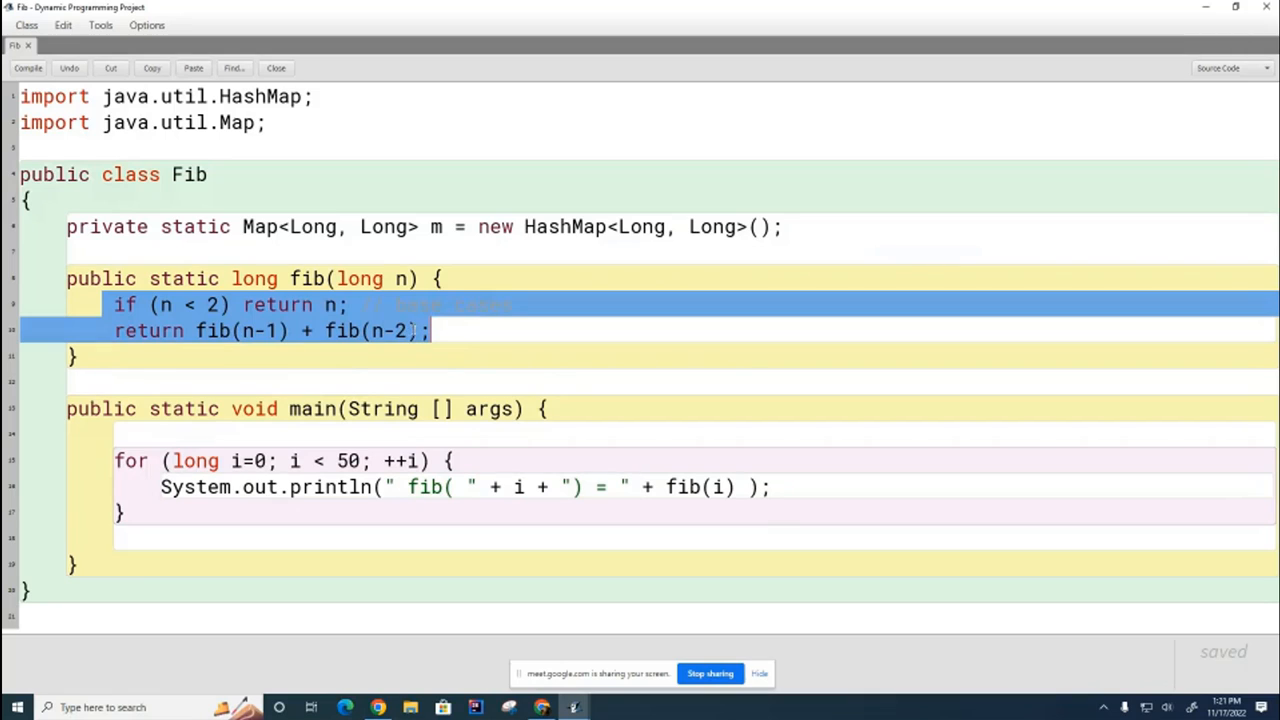
Step: Insert 'if (m.containsKey(n)) return m.get(n);' as fib's first line and start a comment
click(445, 278)
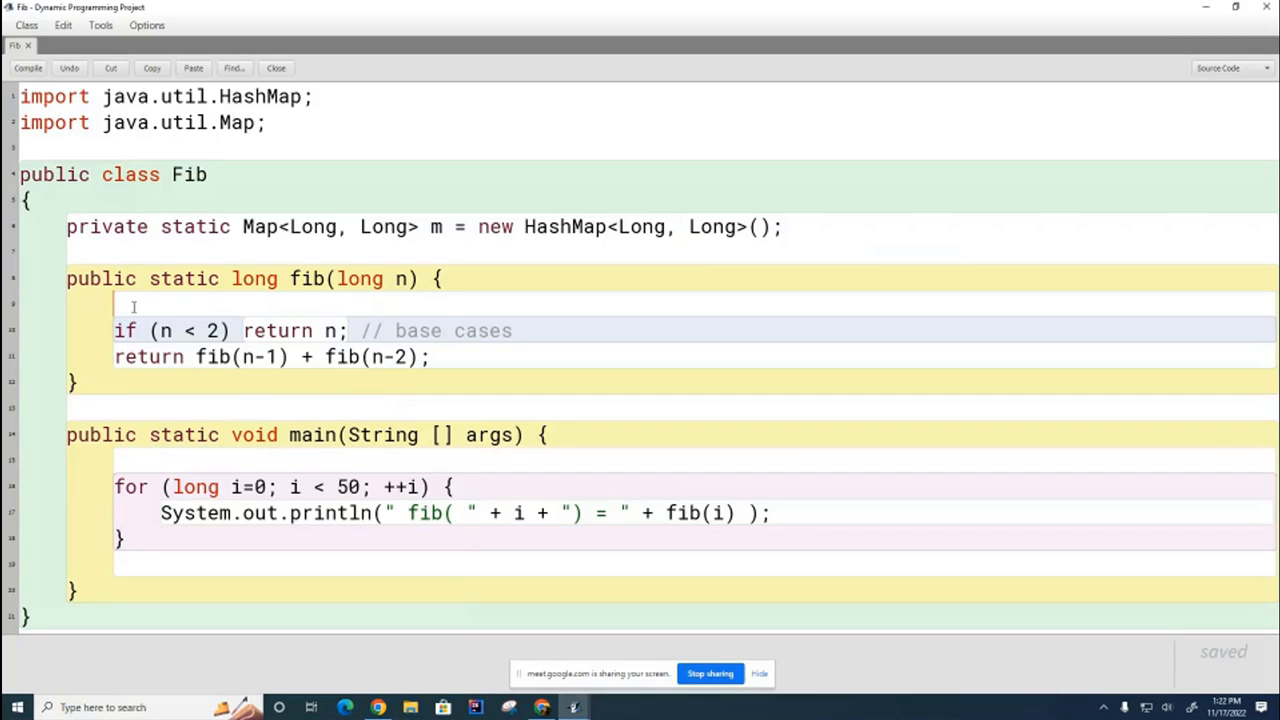
mouse_move(458, 323)
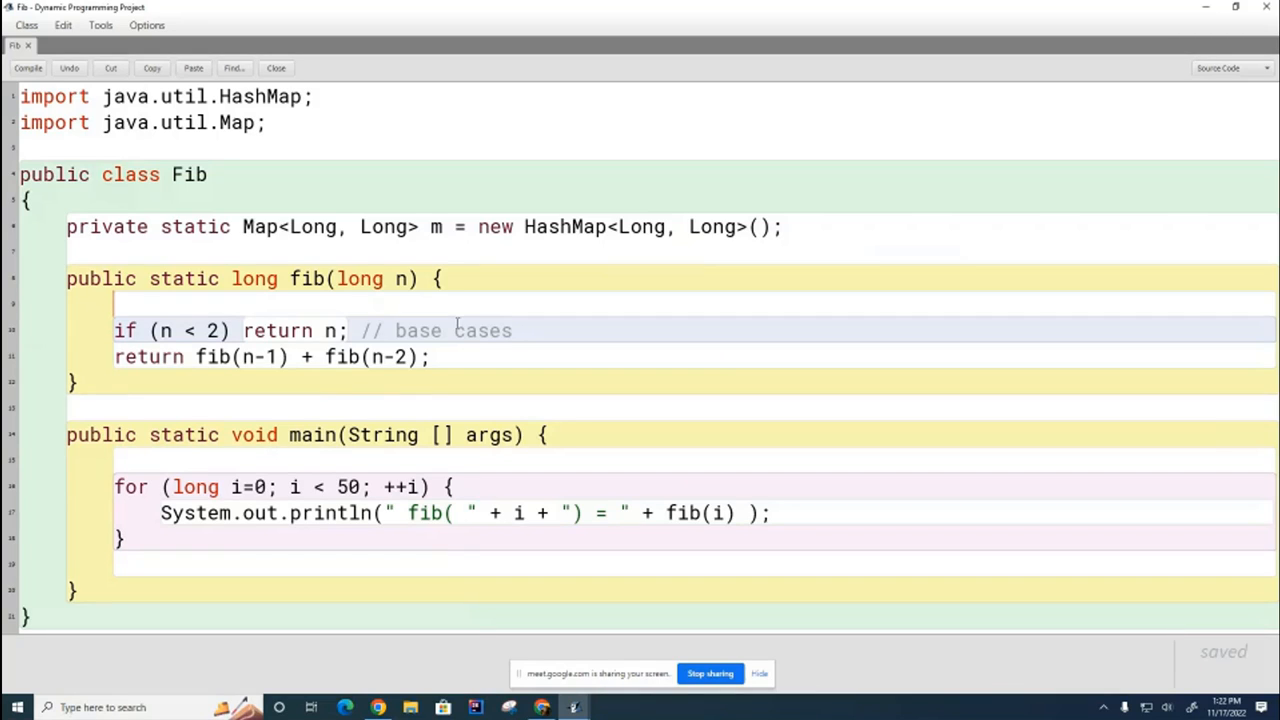
mouse_move(415, 343)
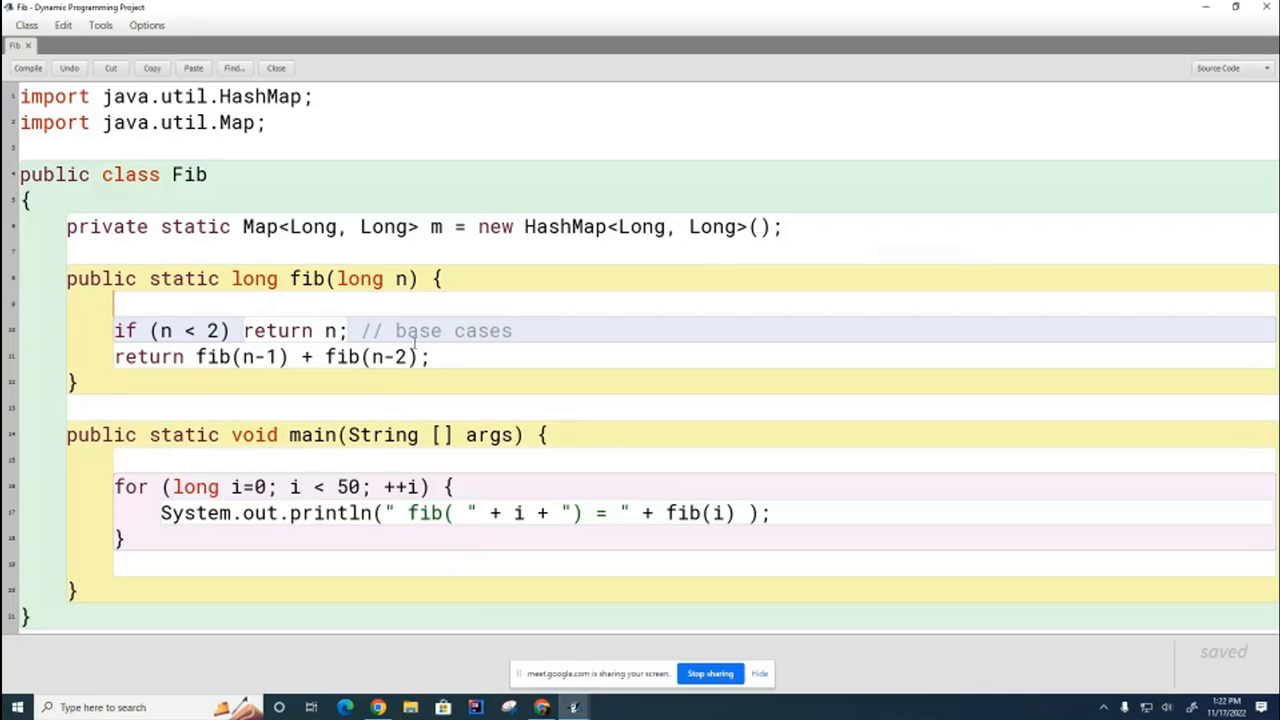
mouse_move(450, 374)
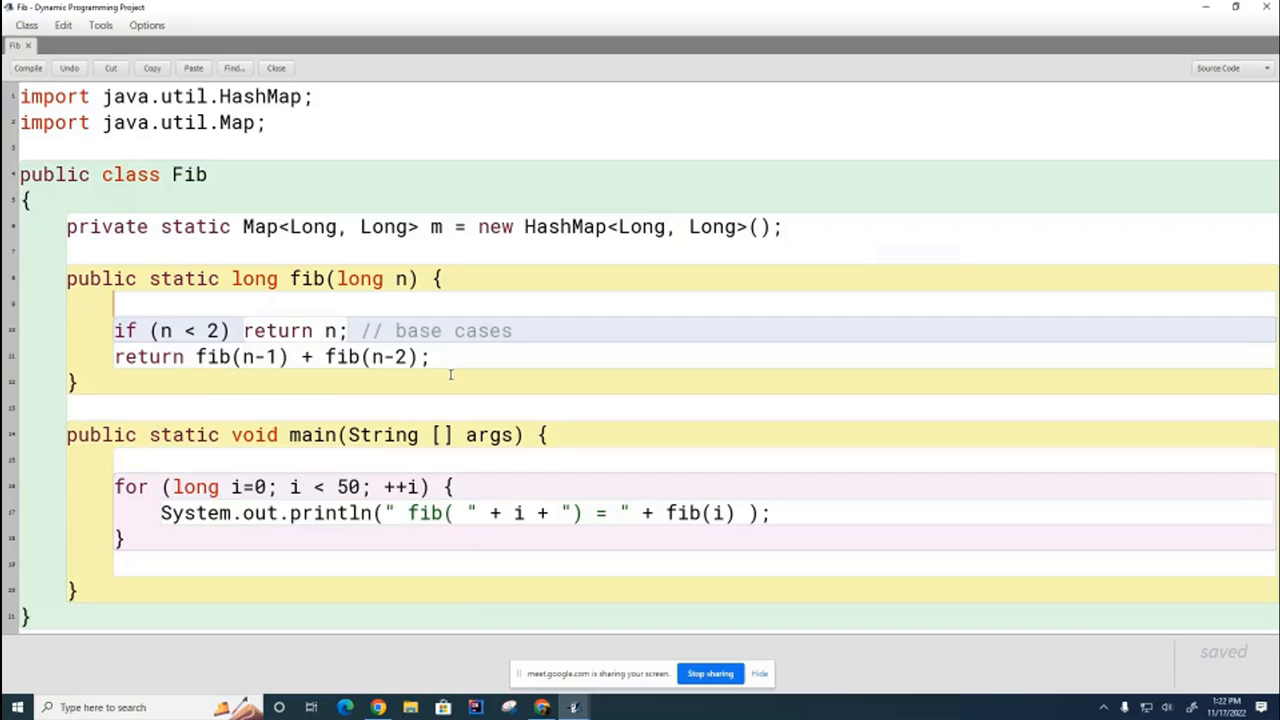
text(if (m.)
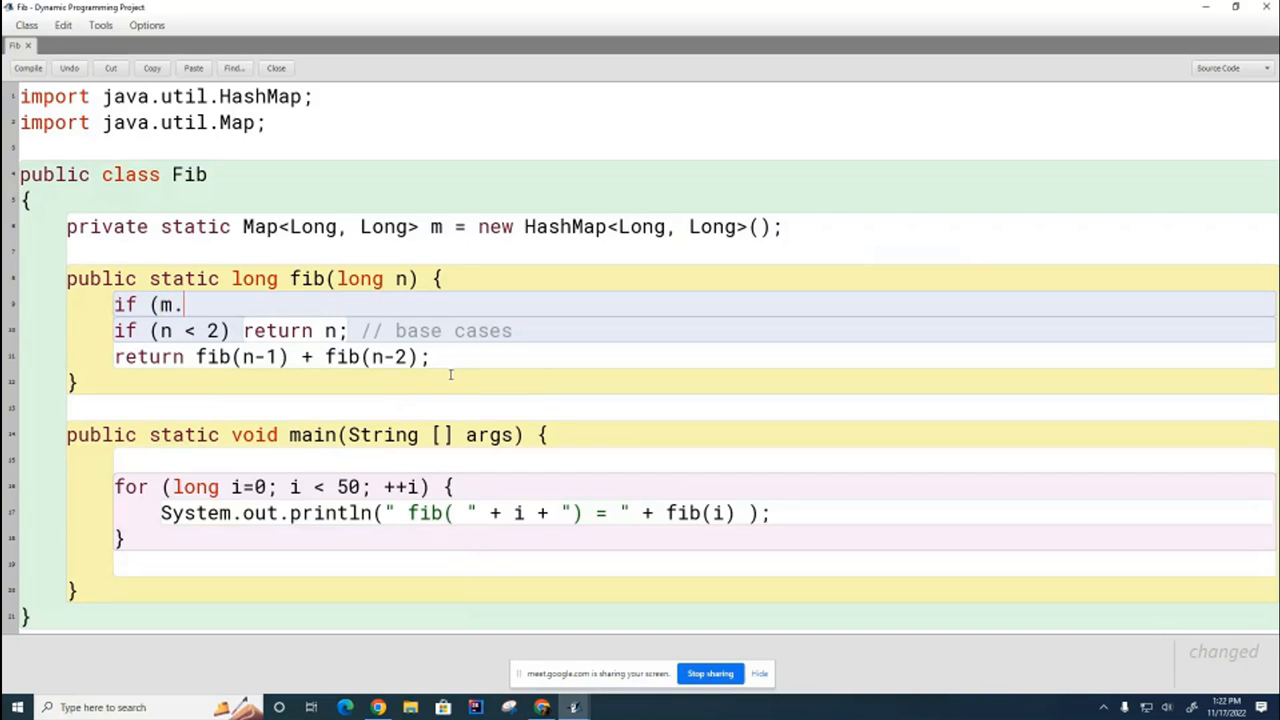
text(contains)
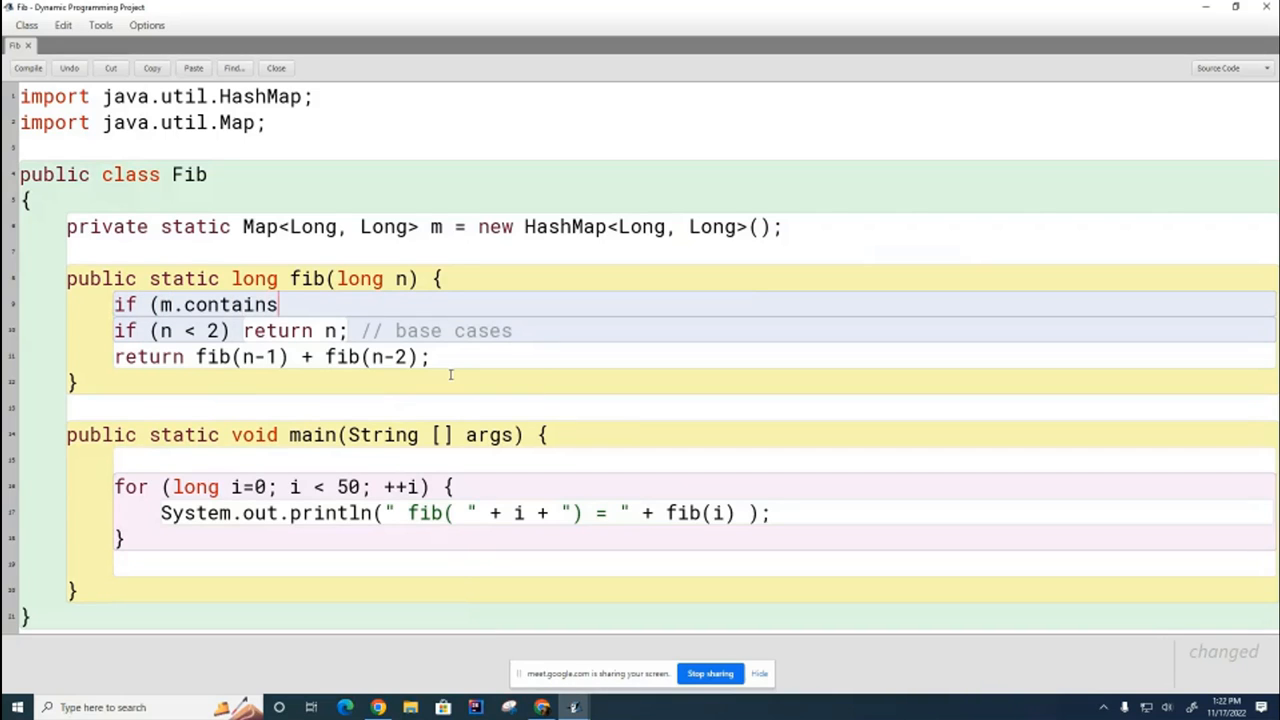
text(Key(n)
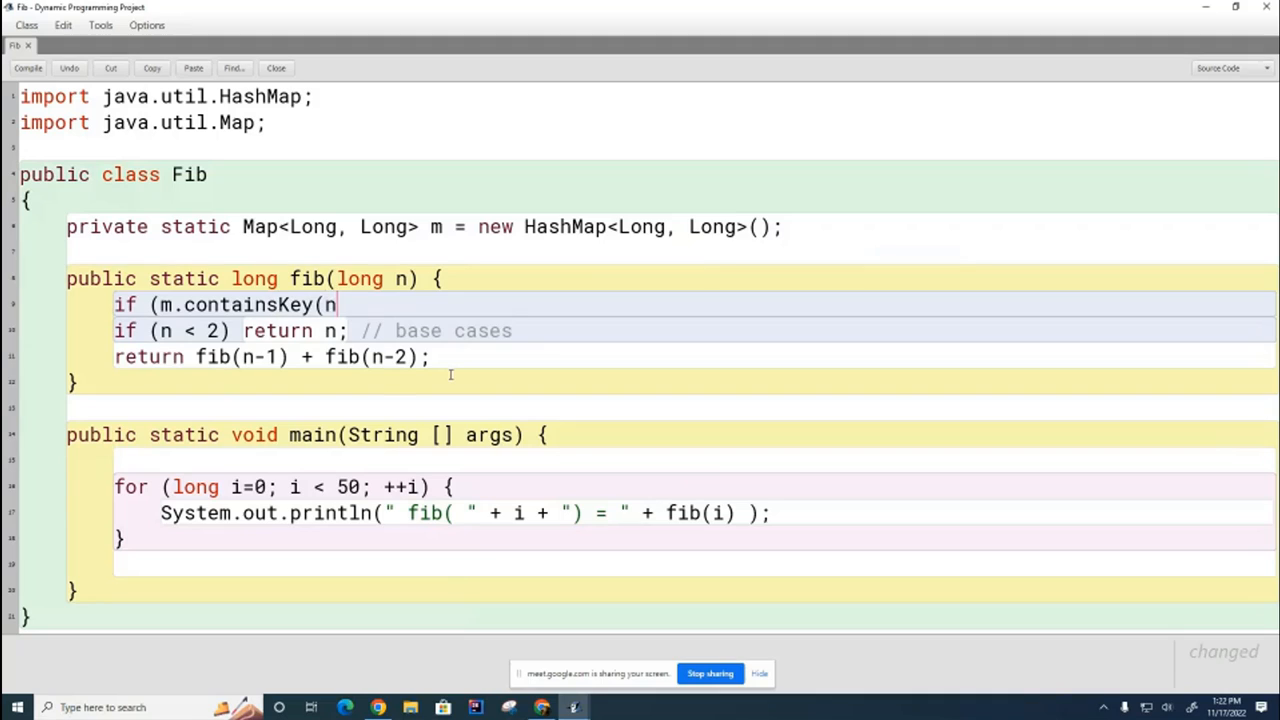
text()))
text(return m.get(n);)
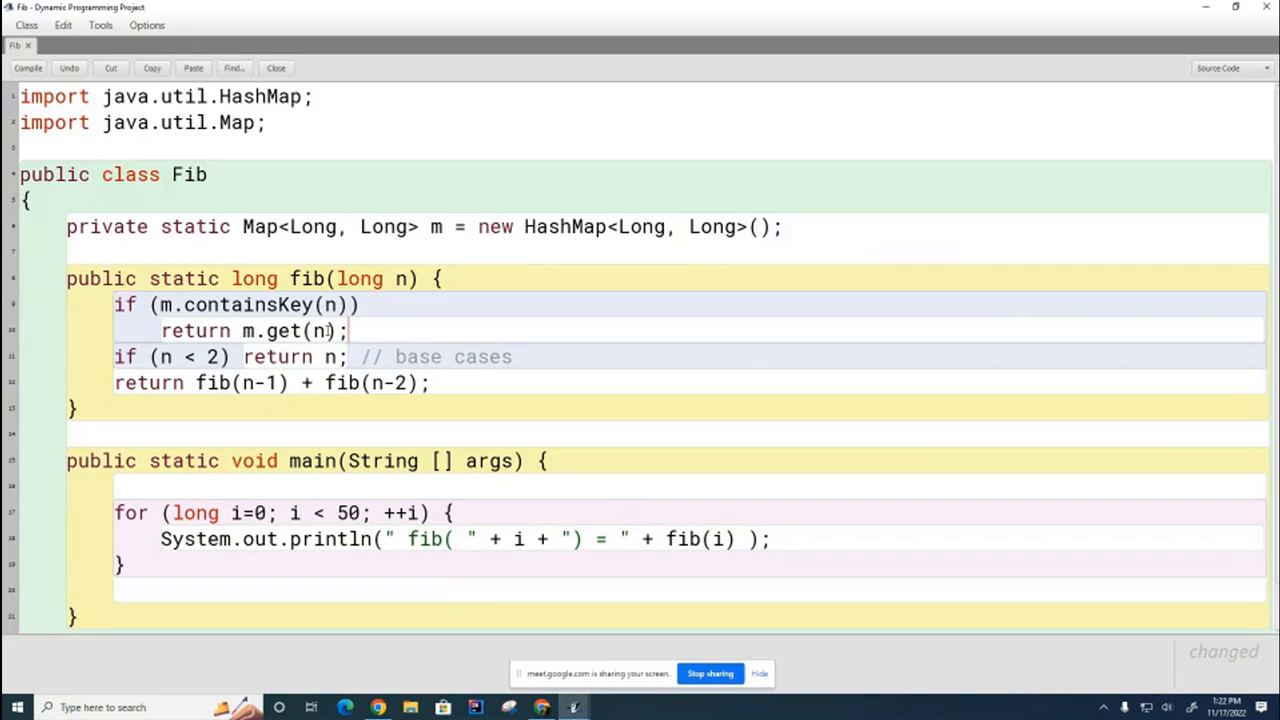
text(// if map contains the key ...)
text(  // ... return the value)
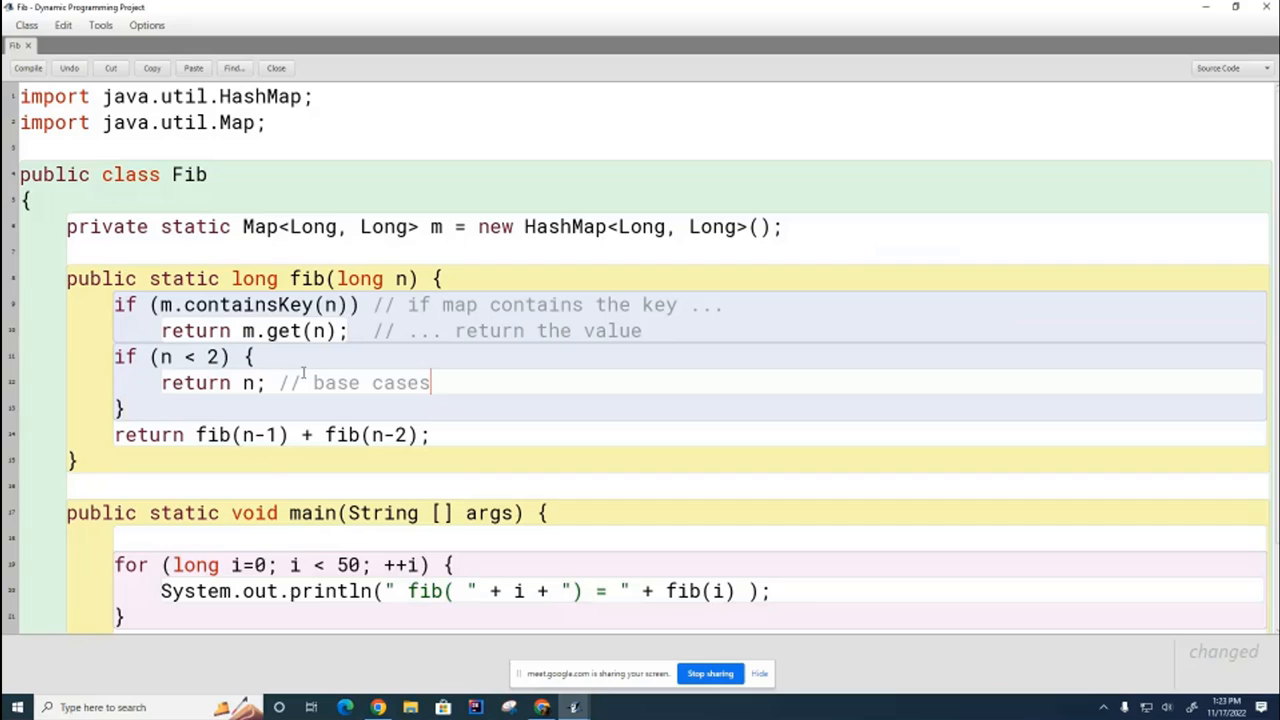
Step: Add 'm.put(n,n); // store base cases in the map' inside the base-case block
key(enter)
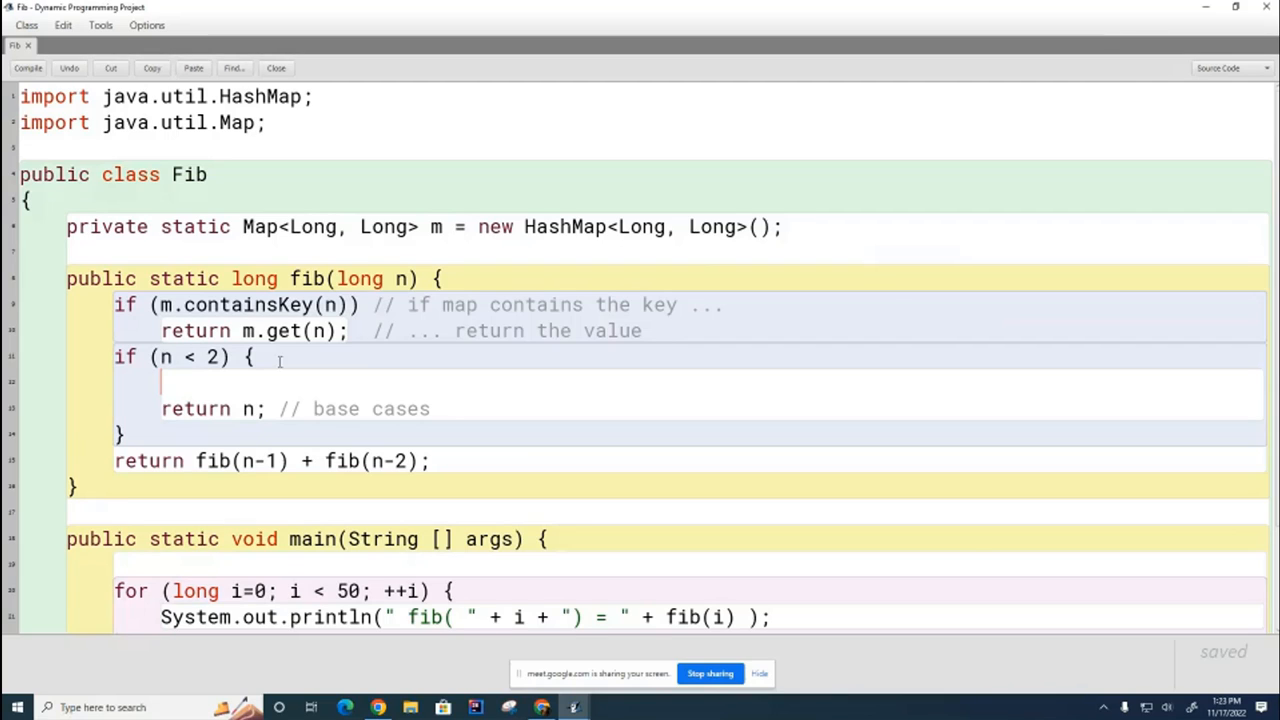
text(m.put(n,n);)
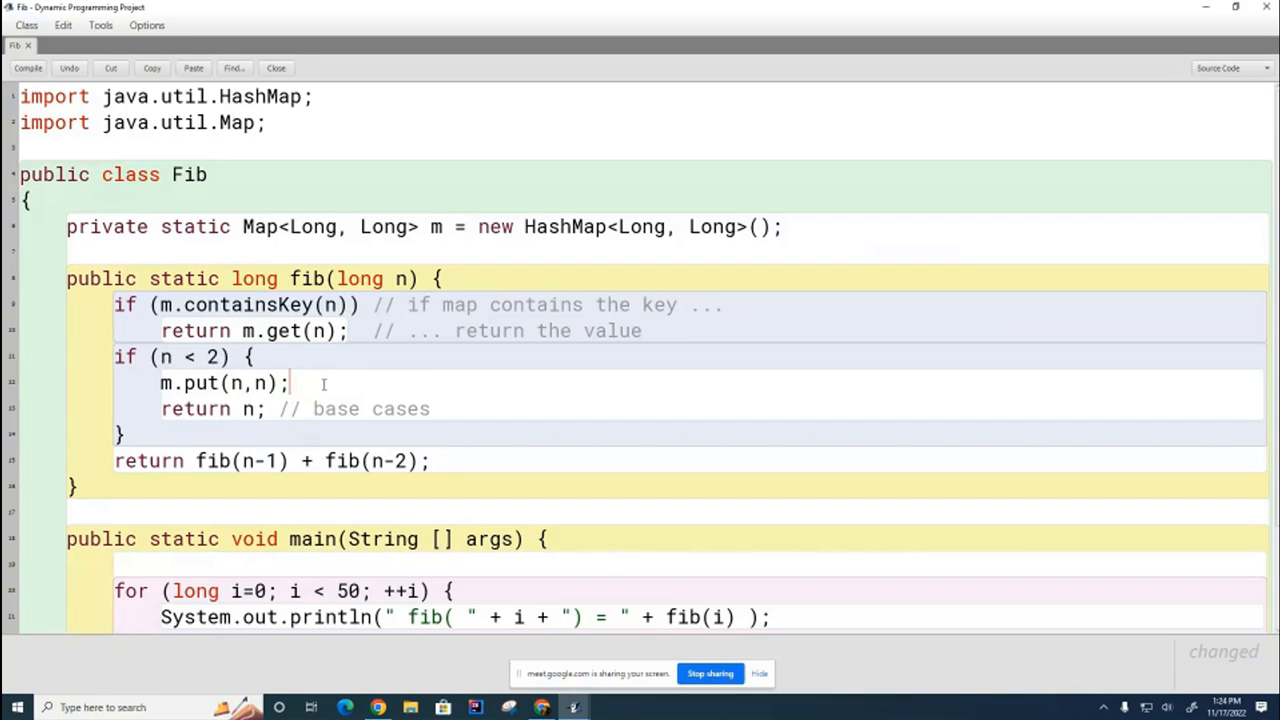
text(//)
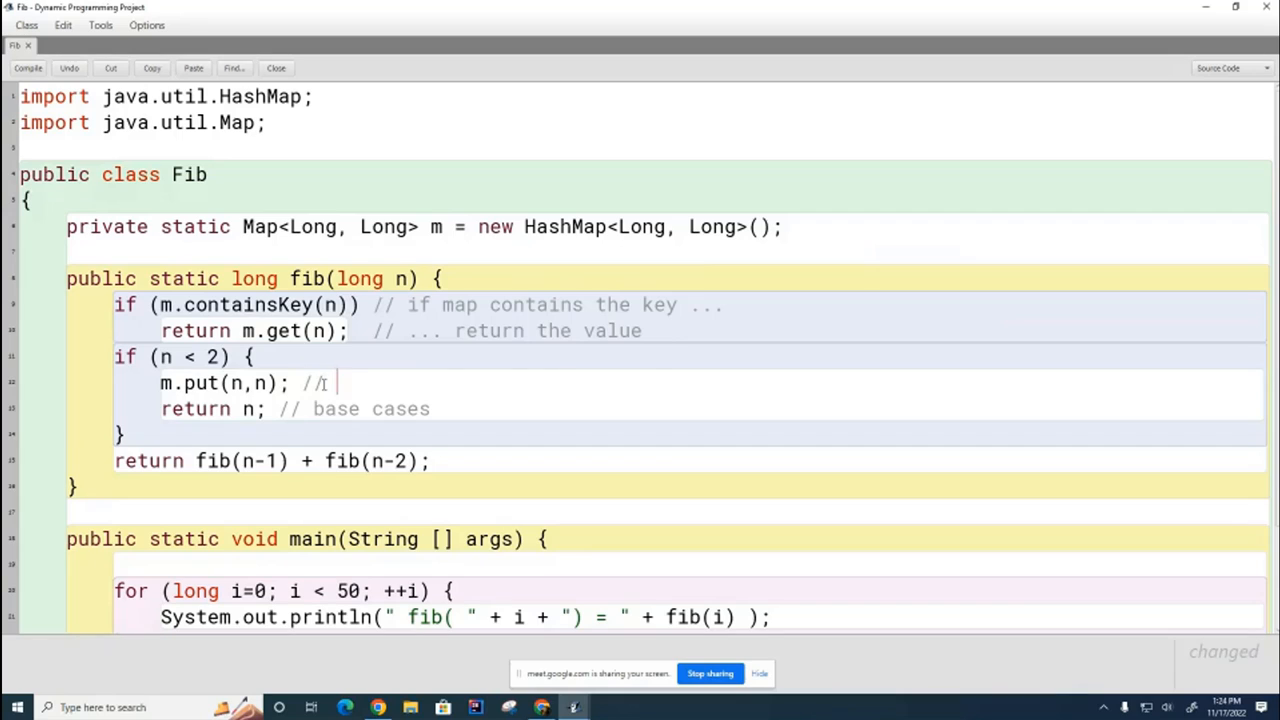
text(store base cases in the map)
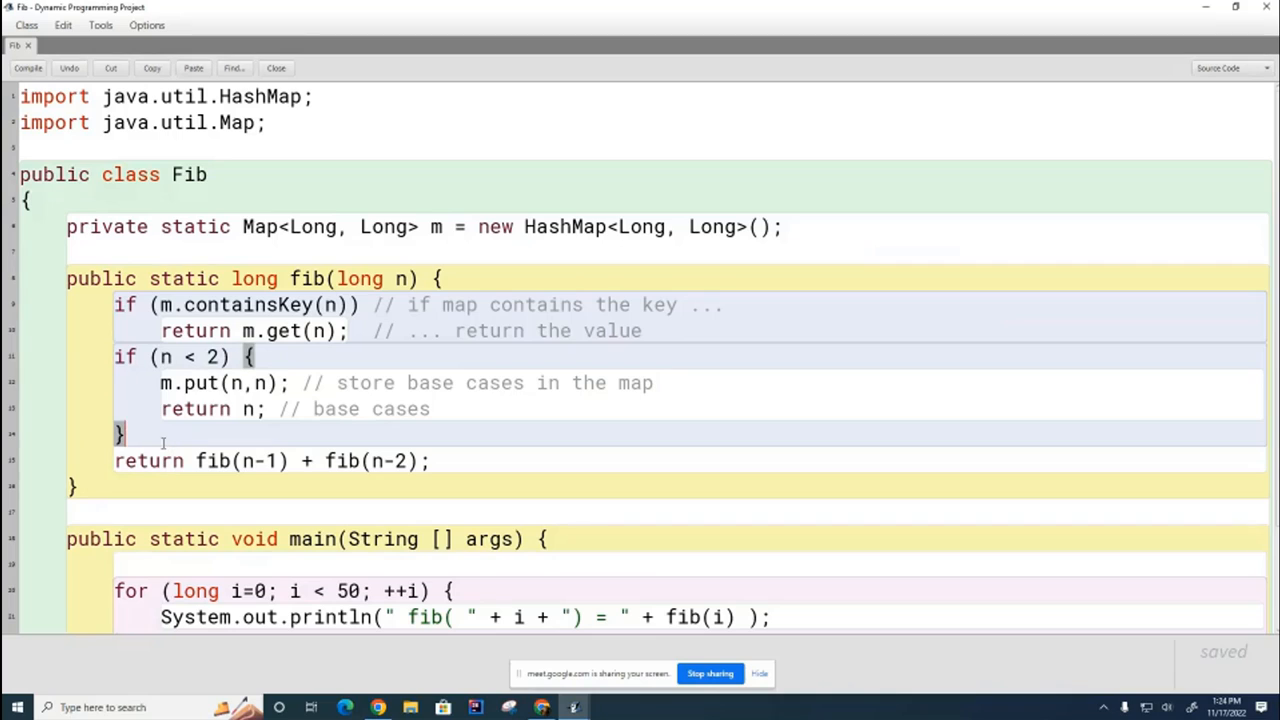
Step: Store the recursive sum in 'answer' and add 'm.put(n, answer); // store this answer for later use'
text(long answer =)
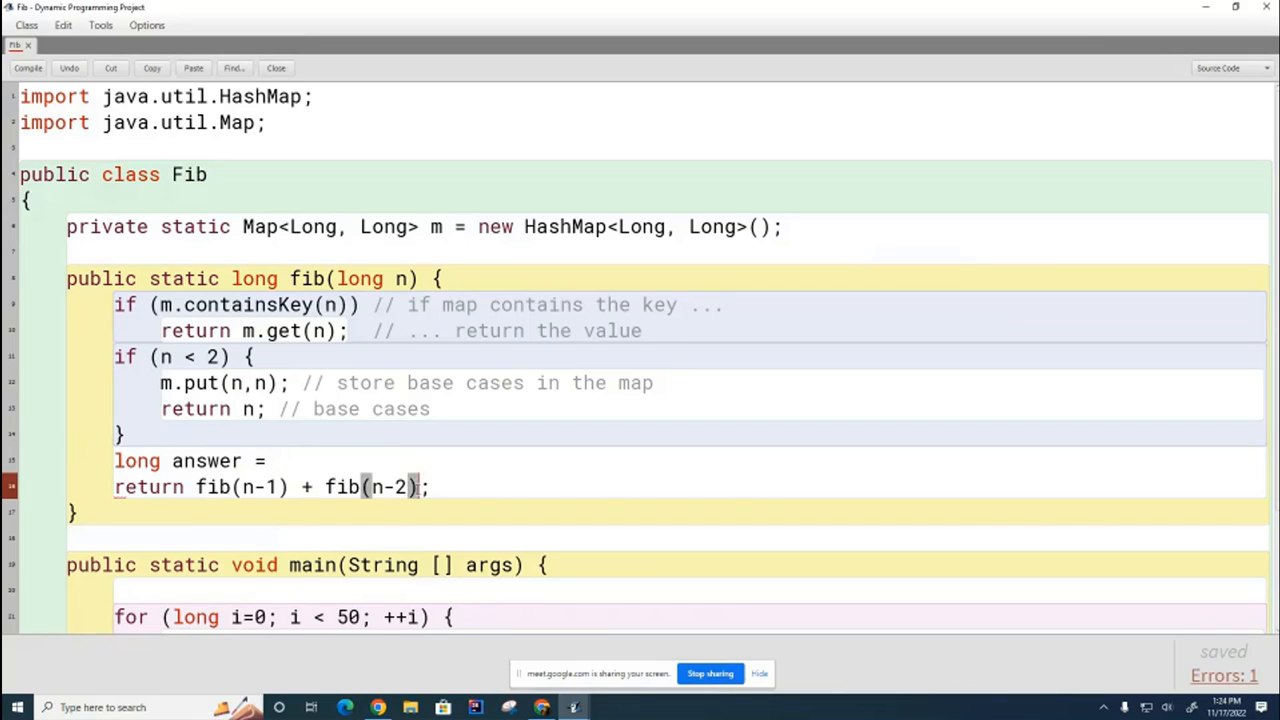
drag(197, 487, 431, 487)
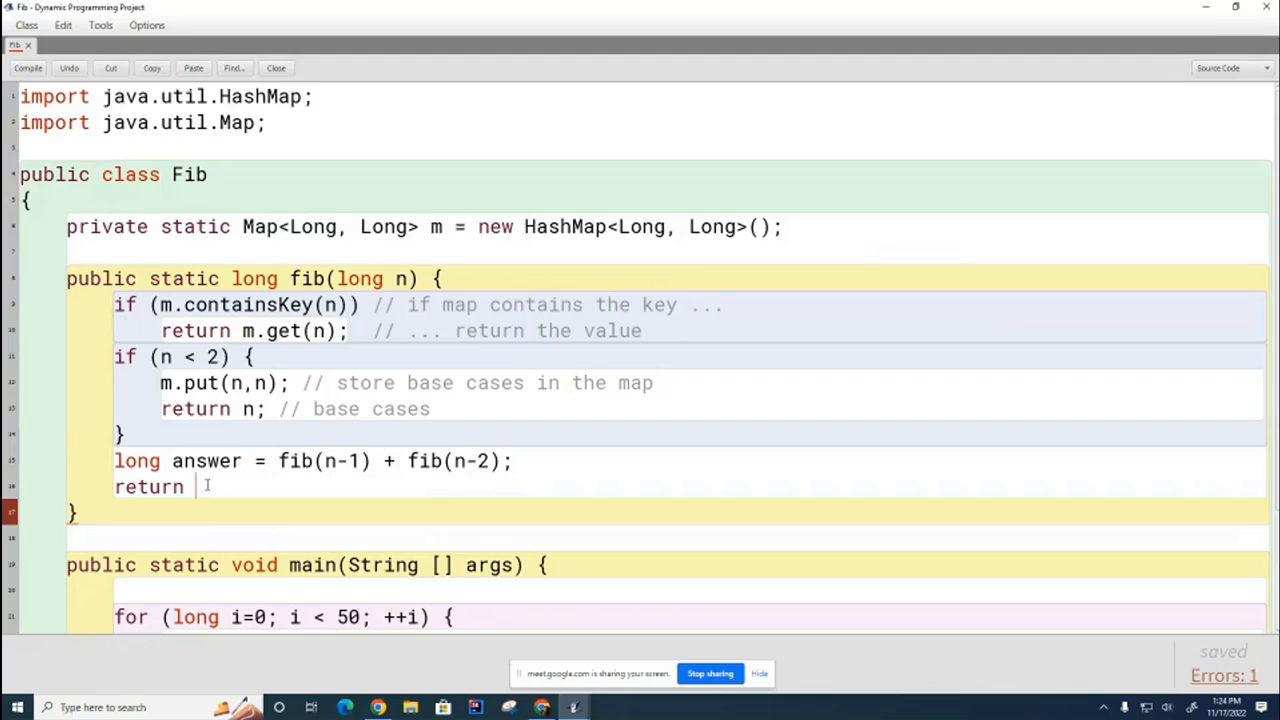
text(answer;)
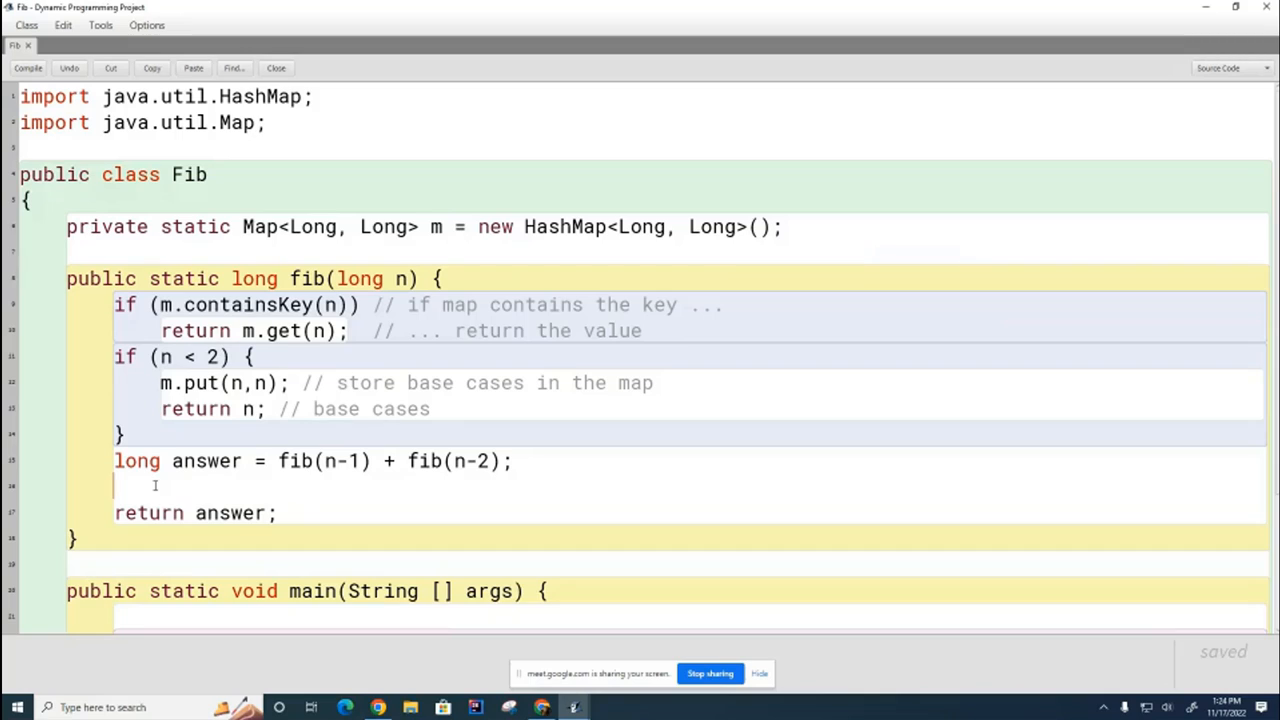
text(m)
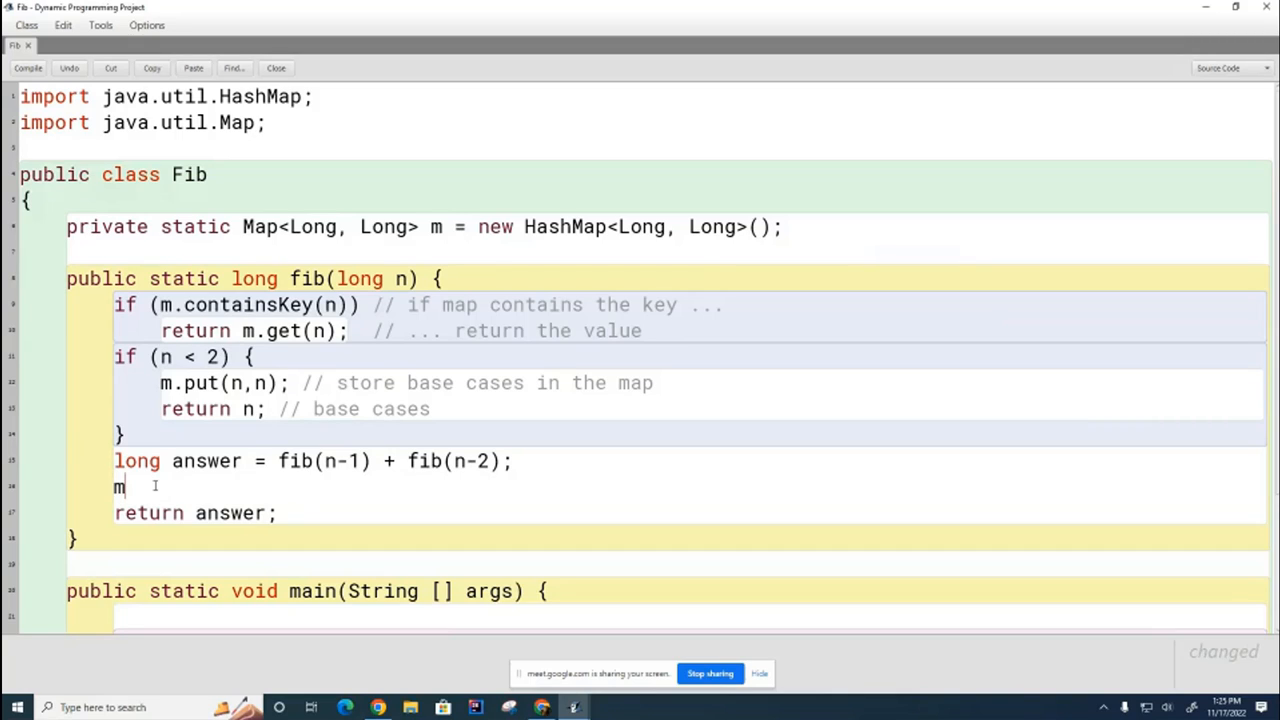
text(.put(n, a)
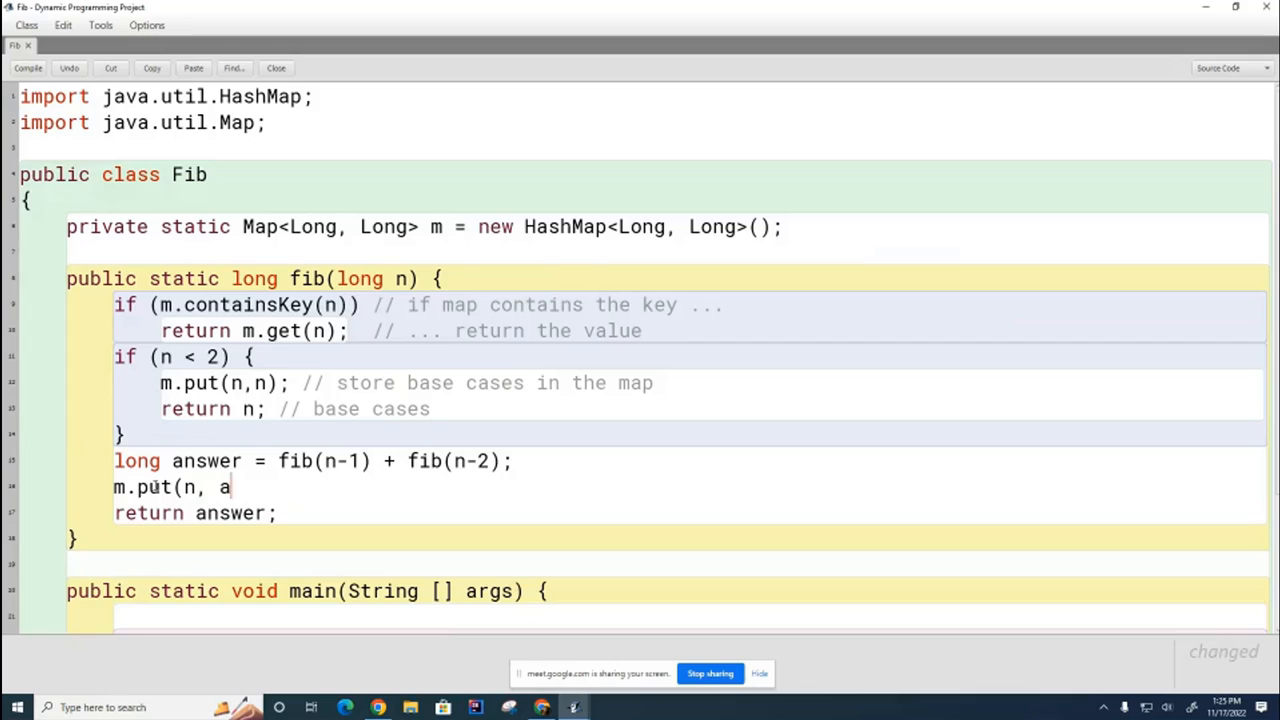
text(nswer); //)
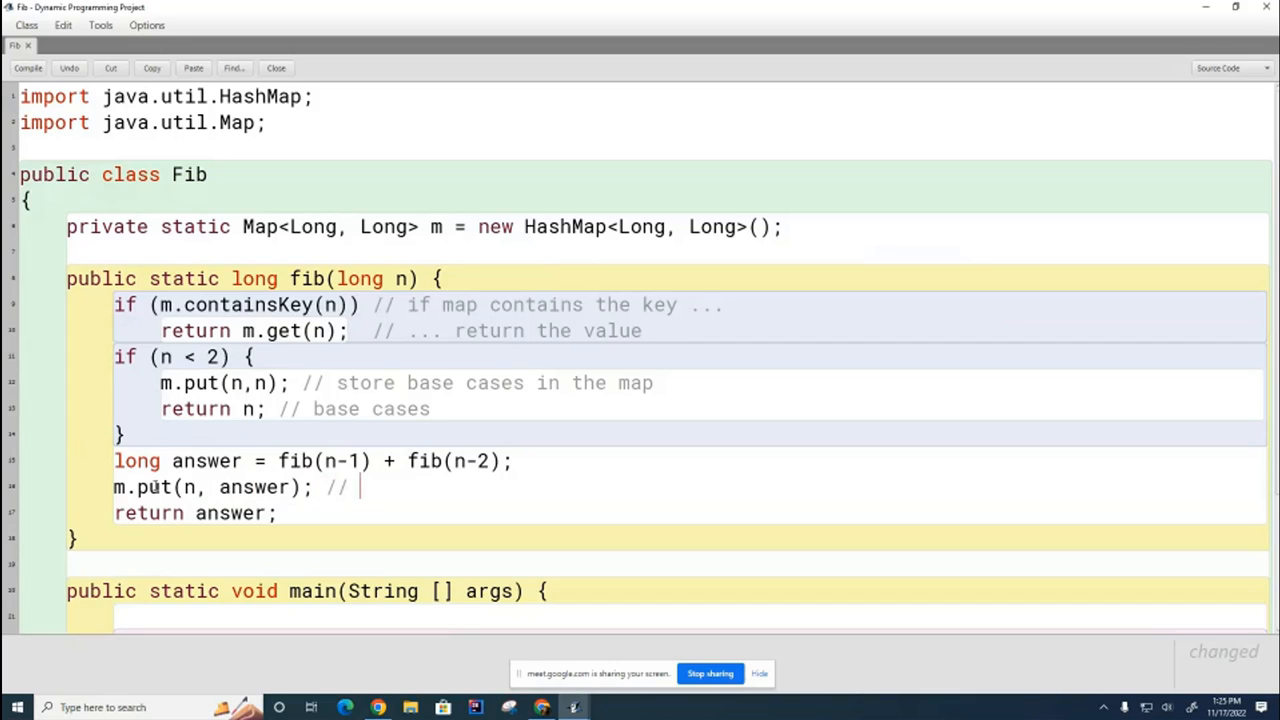
text(store this ans)
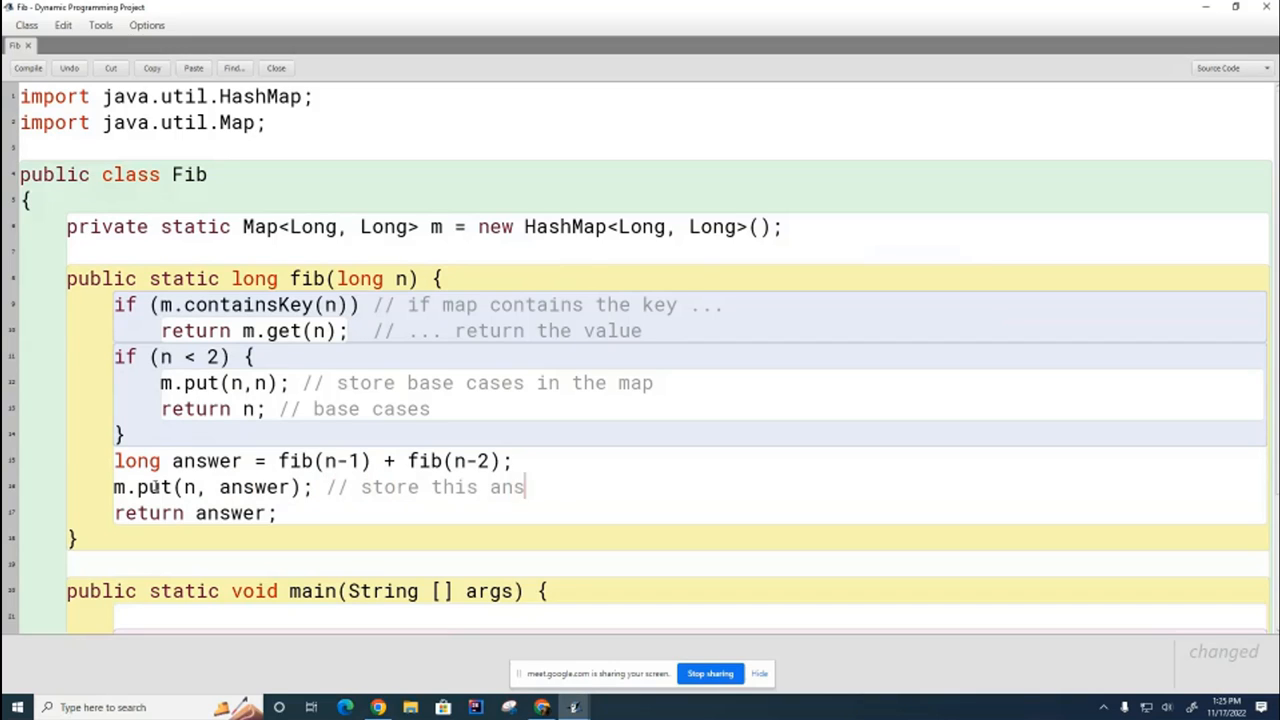
text(wer for later use)
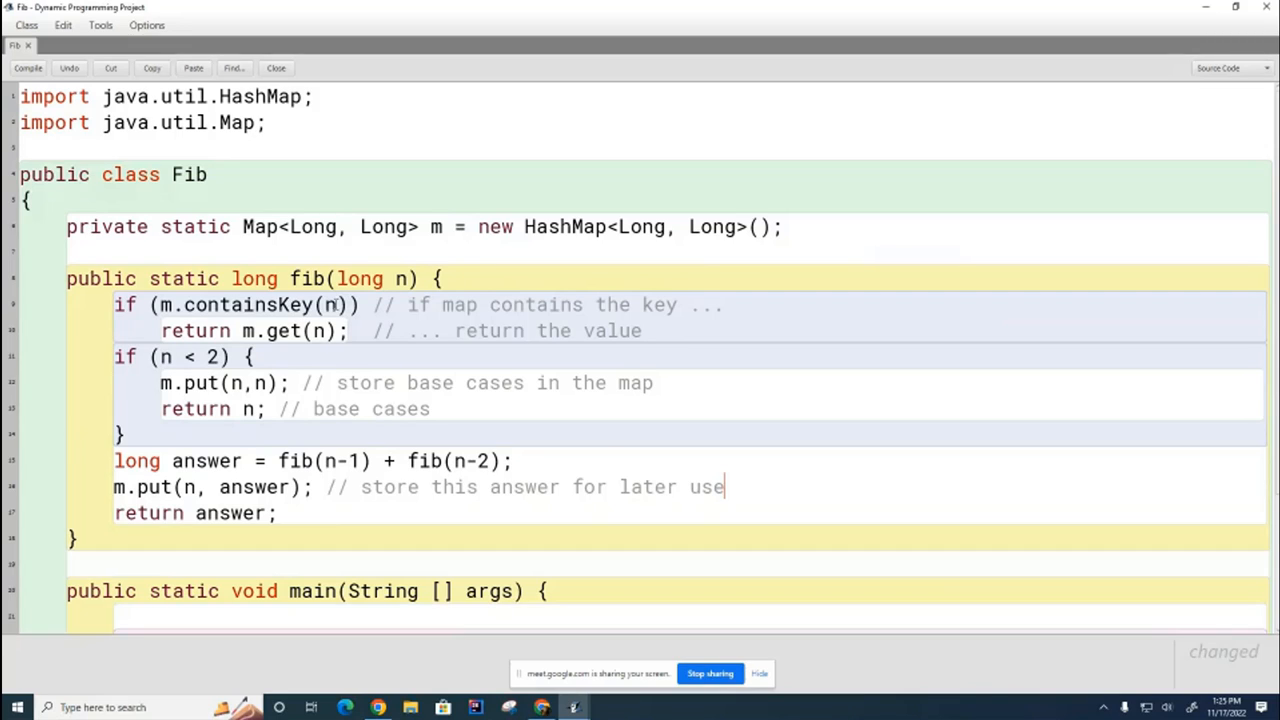
mouse_move(411, 441)
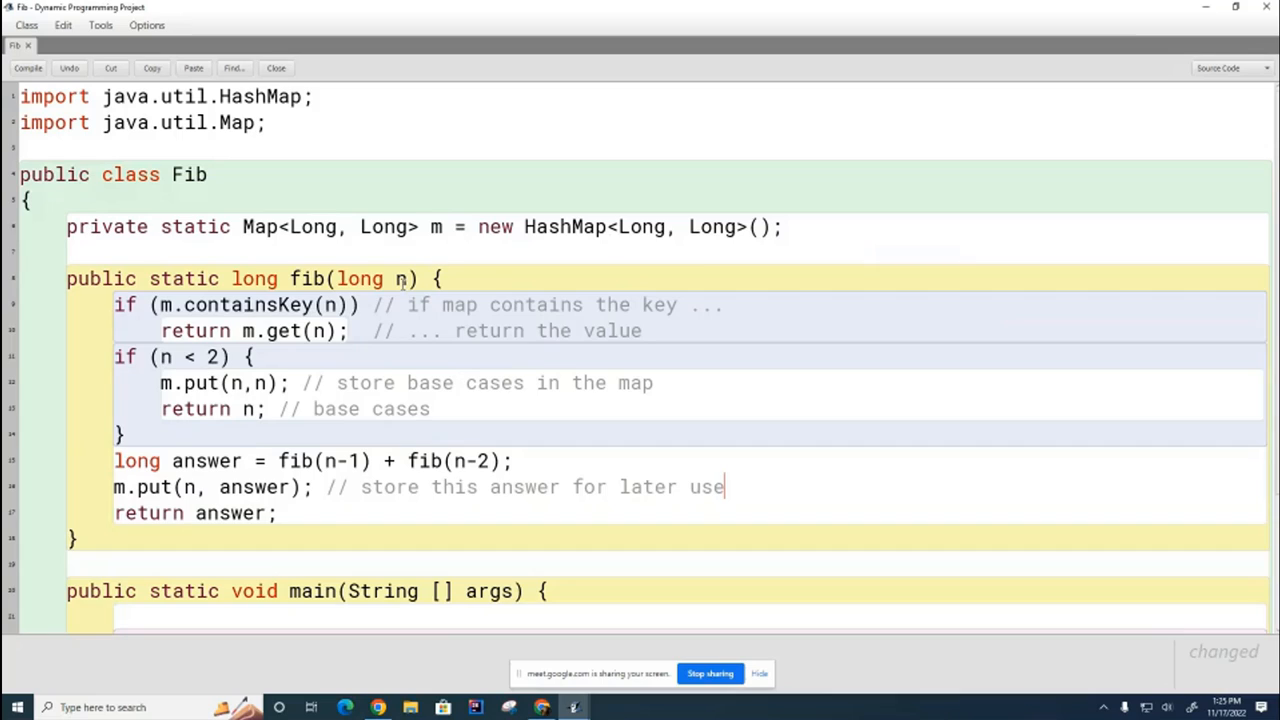
mouse_move(450, 311)
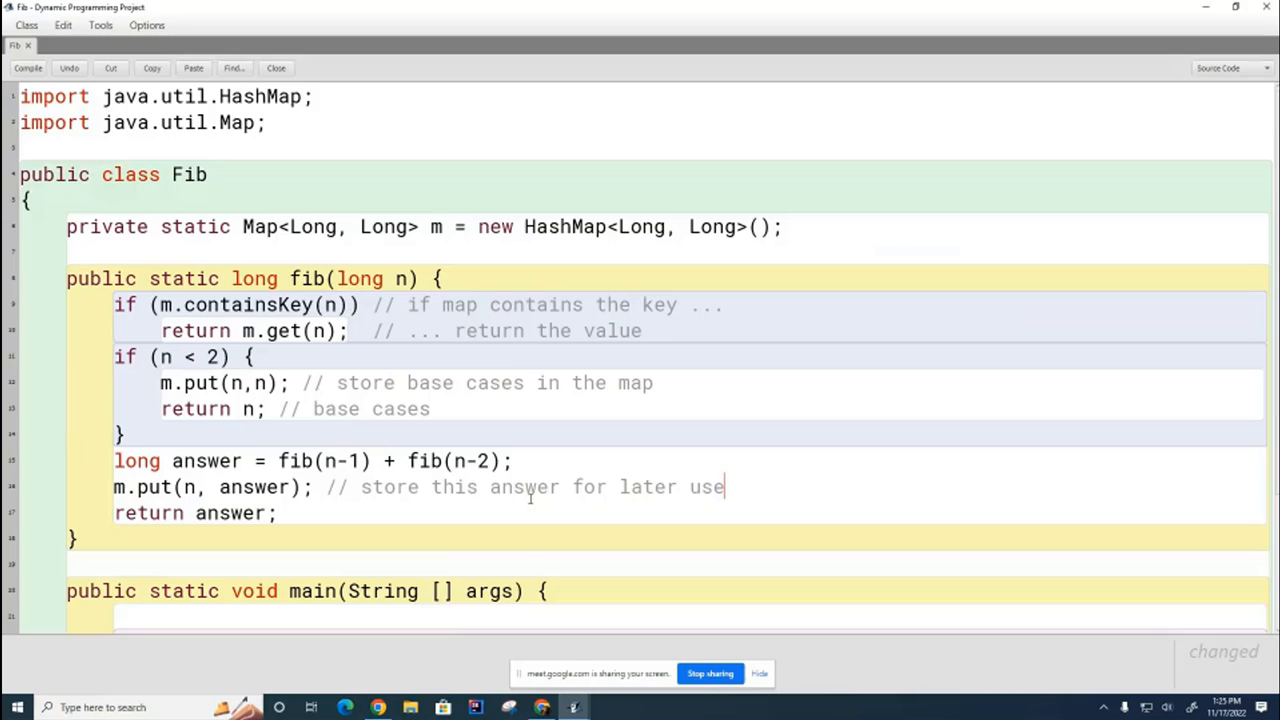
scroll(down, 3)
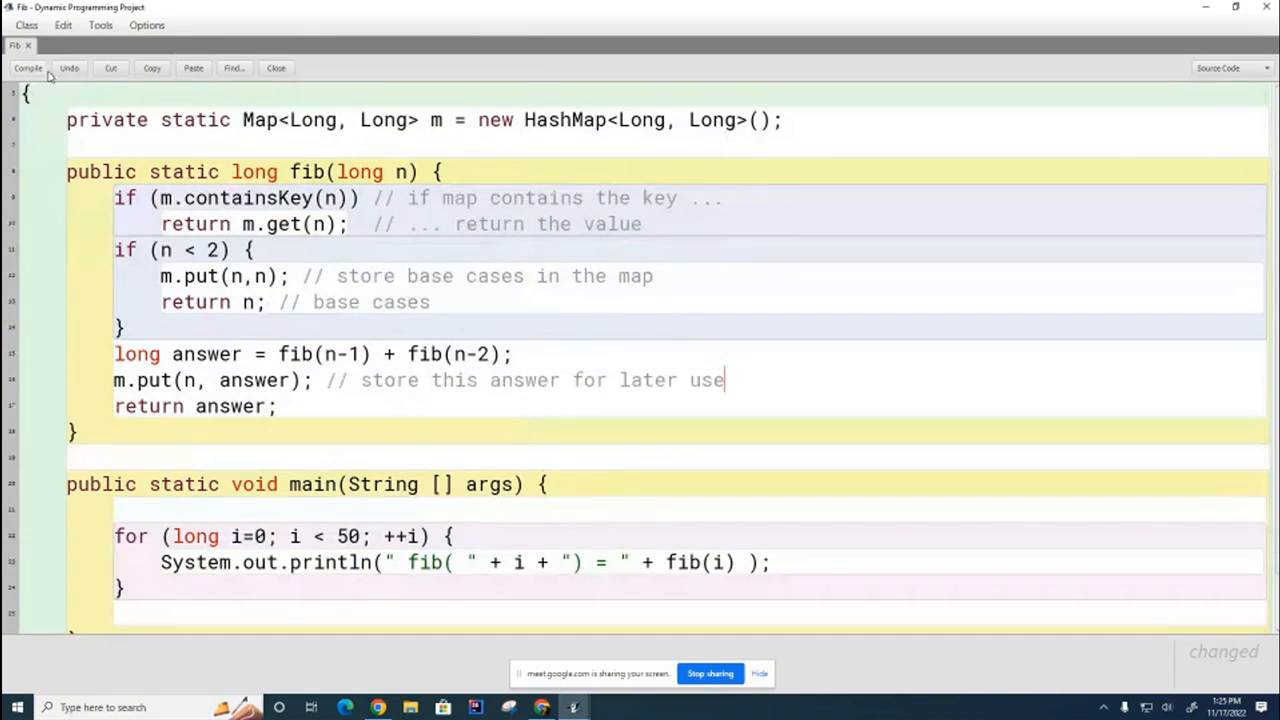
click(27, 68)
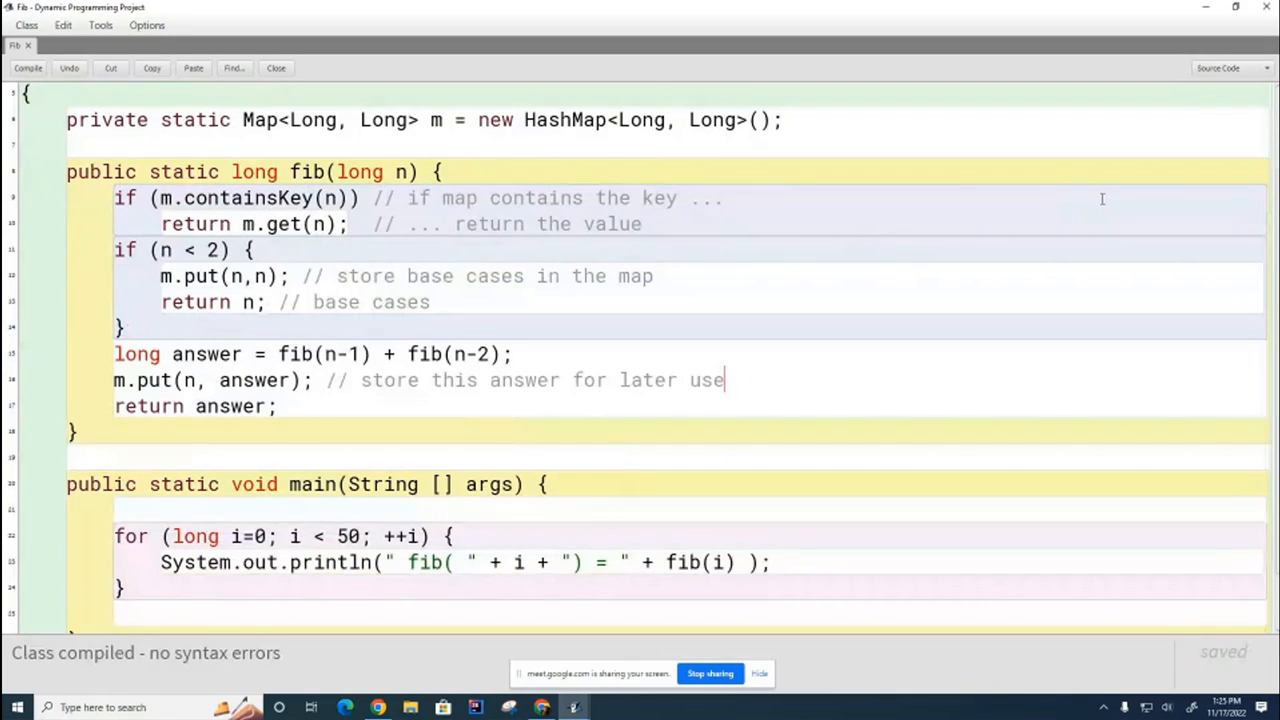
mouse_move(1124, 212)
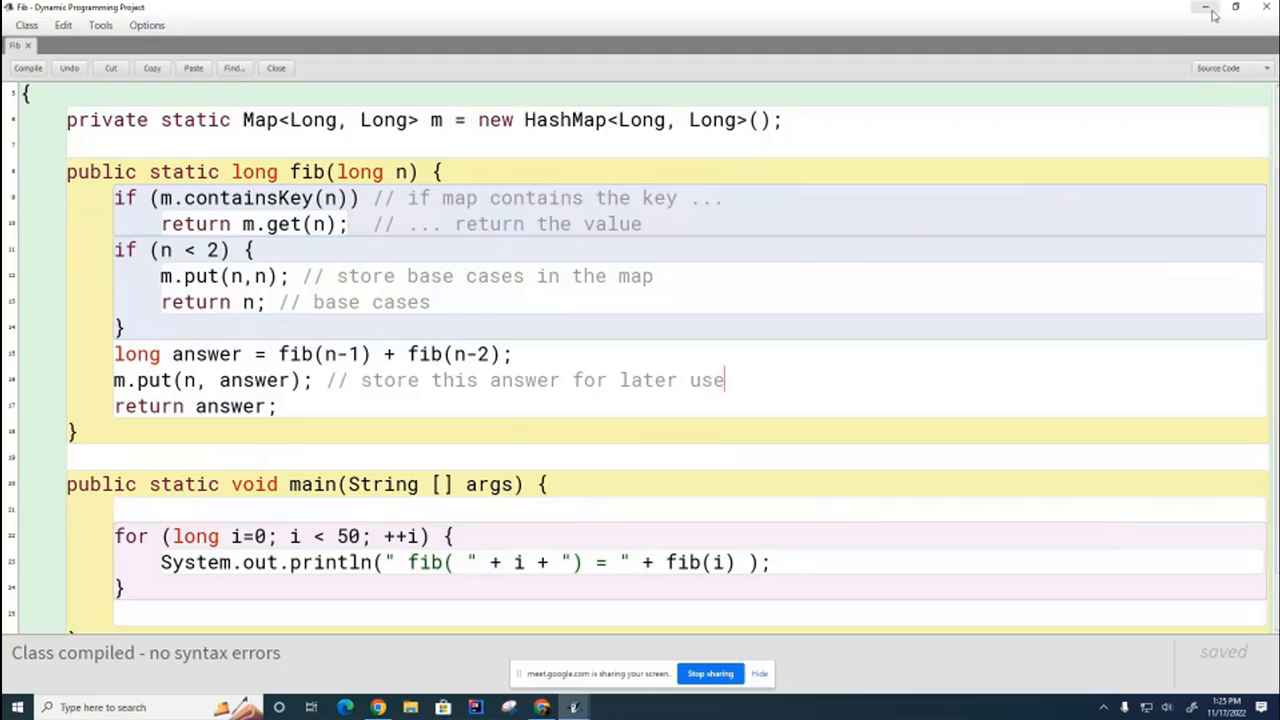
click(1207, 7)
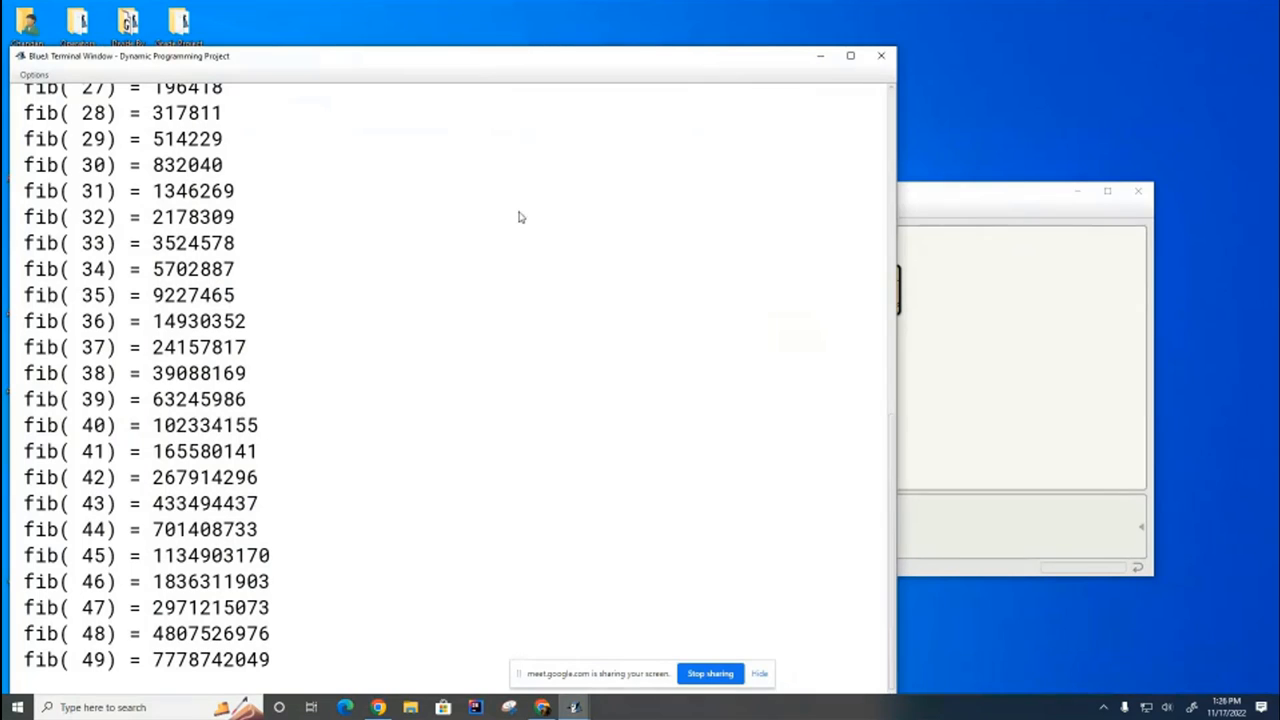
click(880, 55)
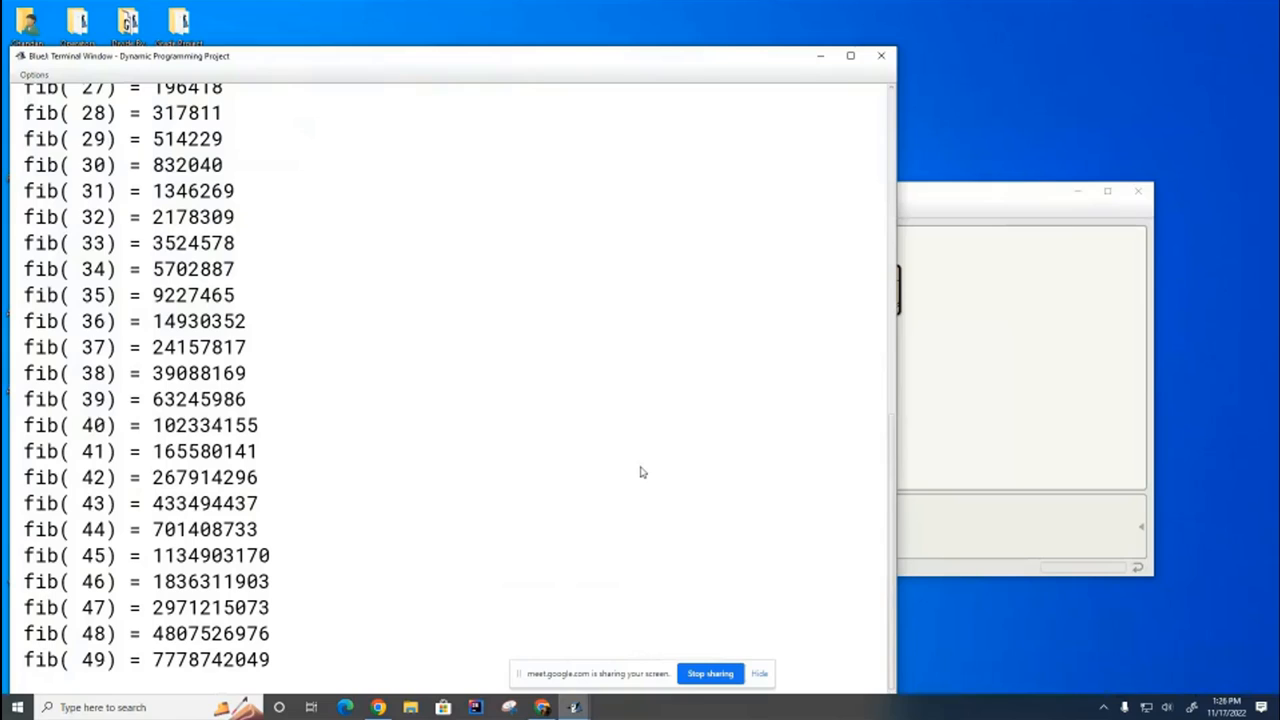
mouse_move(701, 405)
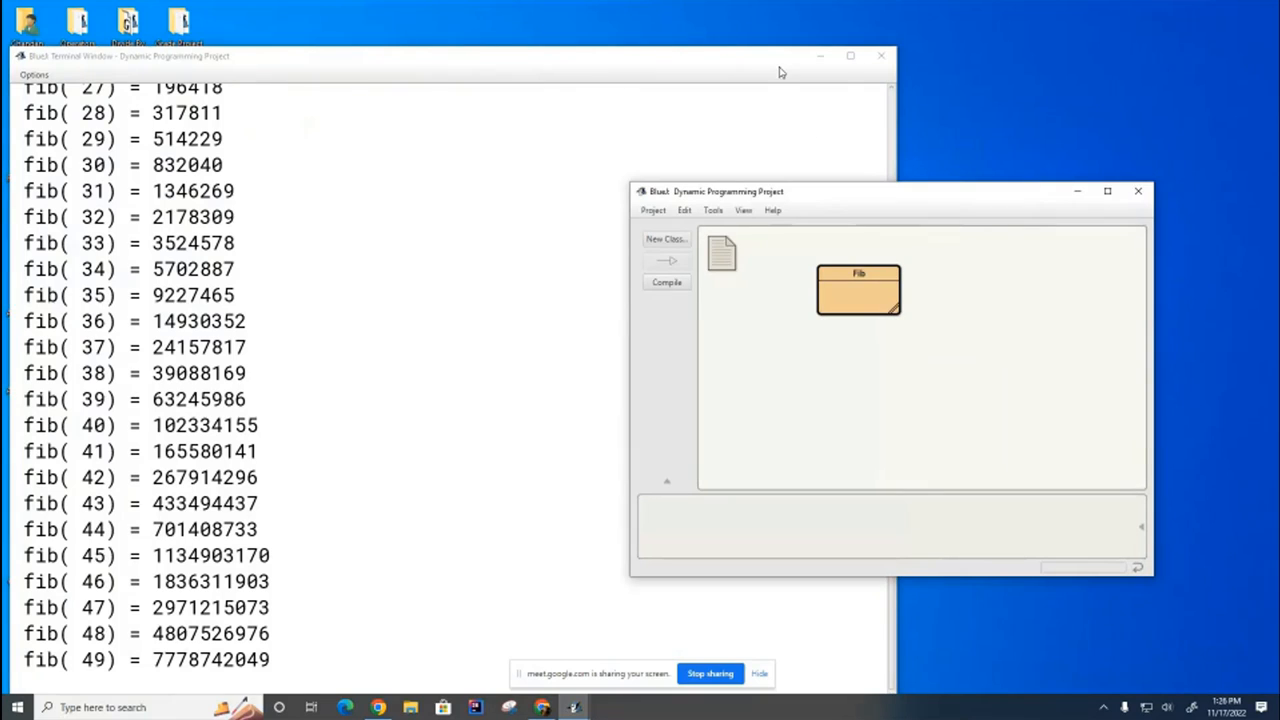
mouse_move(881, 56)
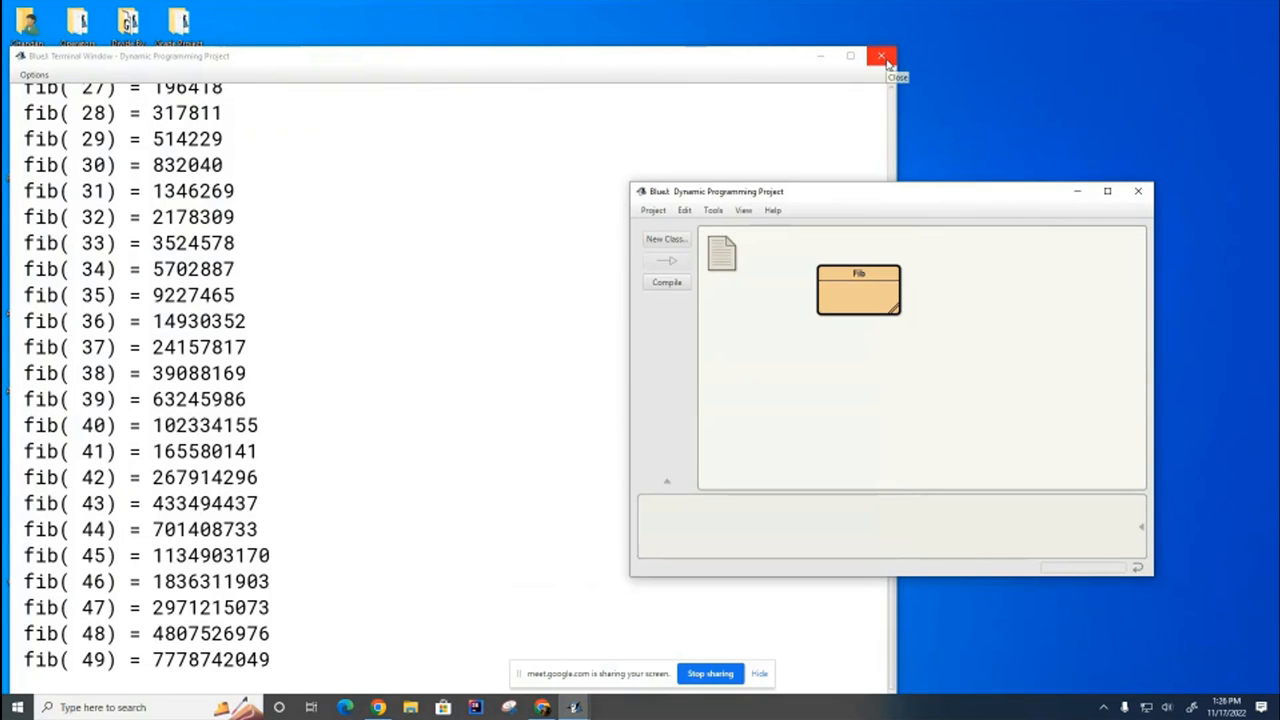
click(880, 56)
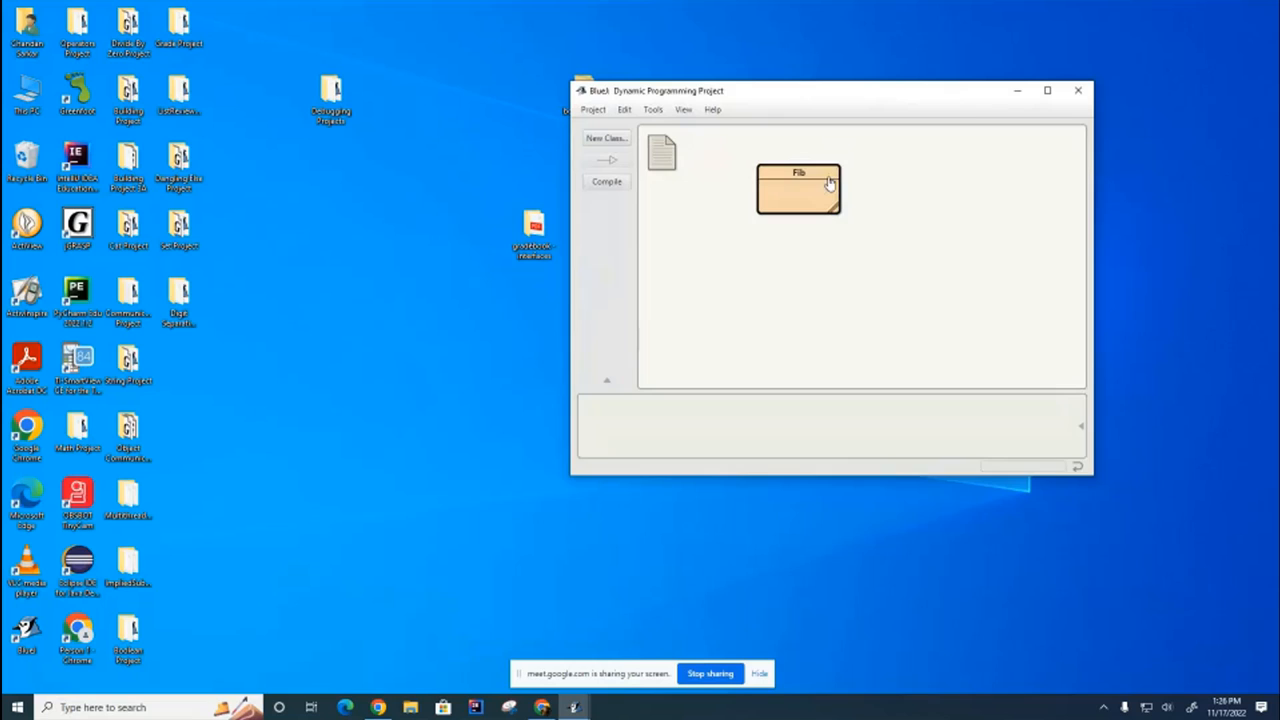
double_click(798, 189)
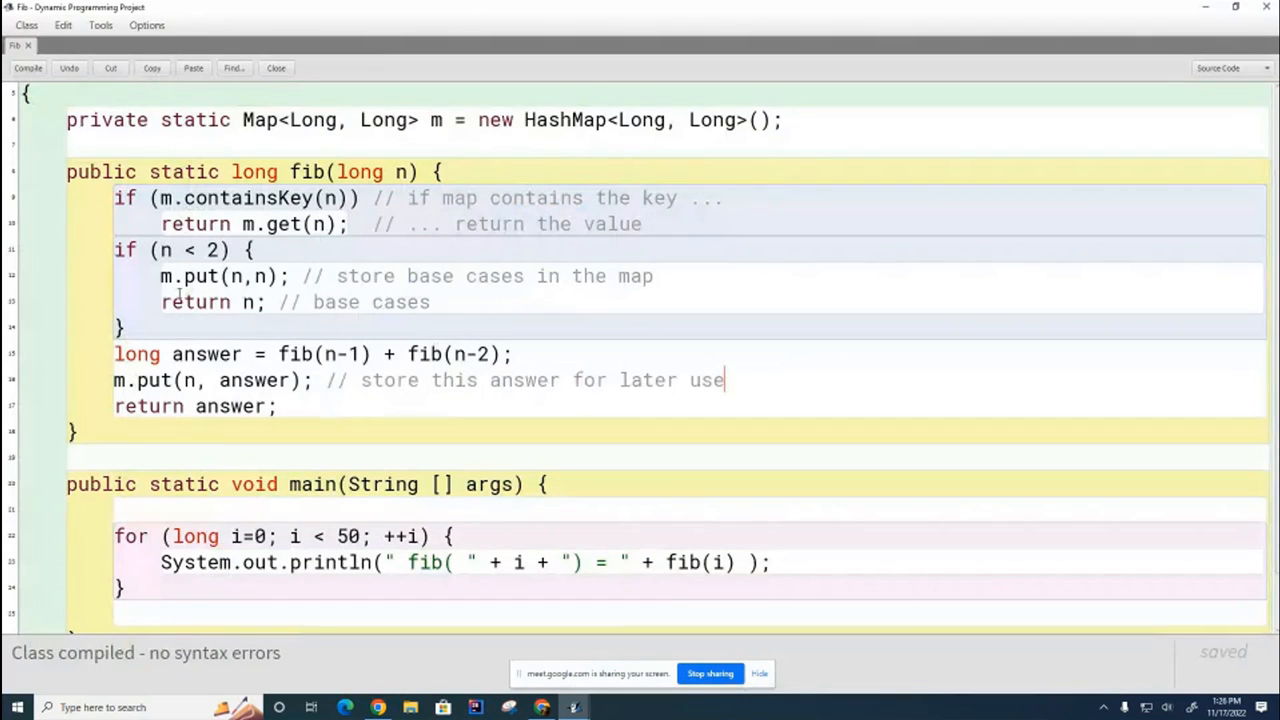
Step: Delete the 'm.put(n,n);' line and its comment from fib's base case
double_click(220, 276)
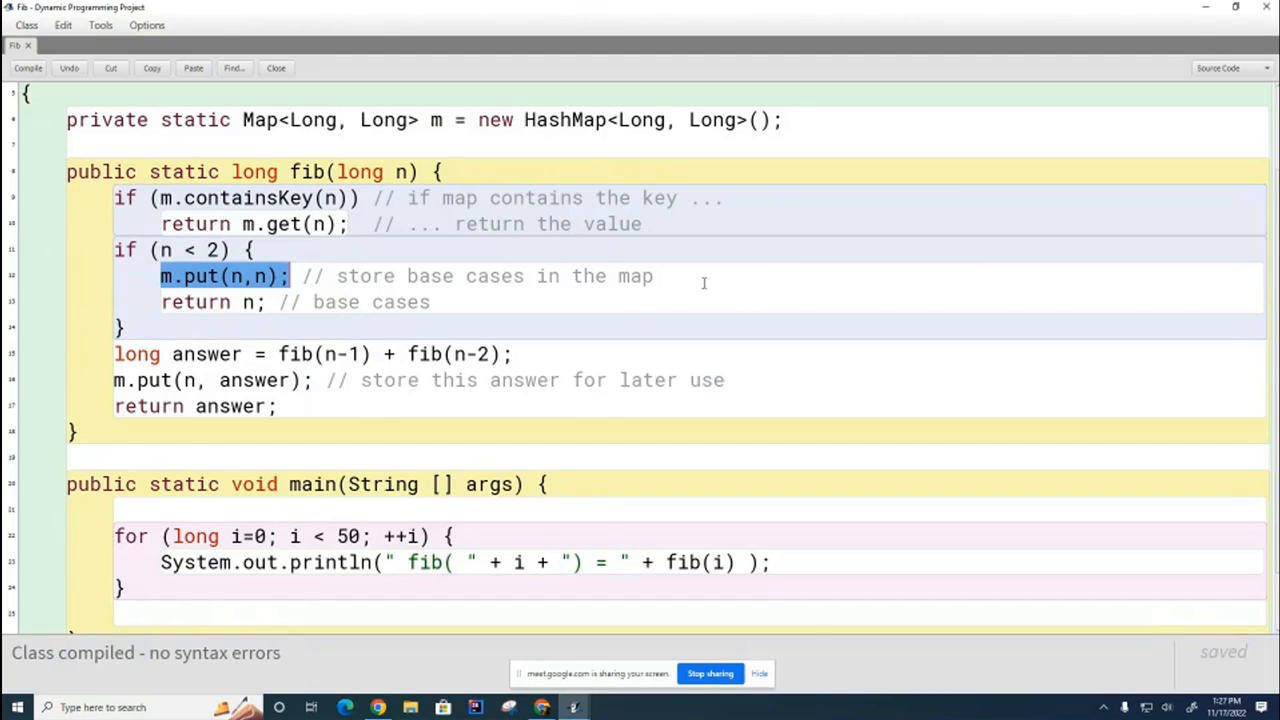
drag(289, 276, 654, 276)
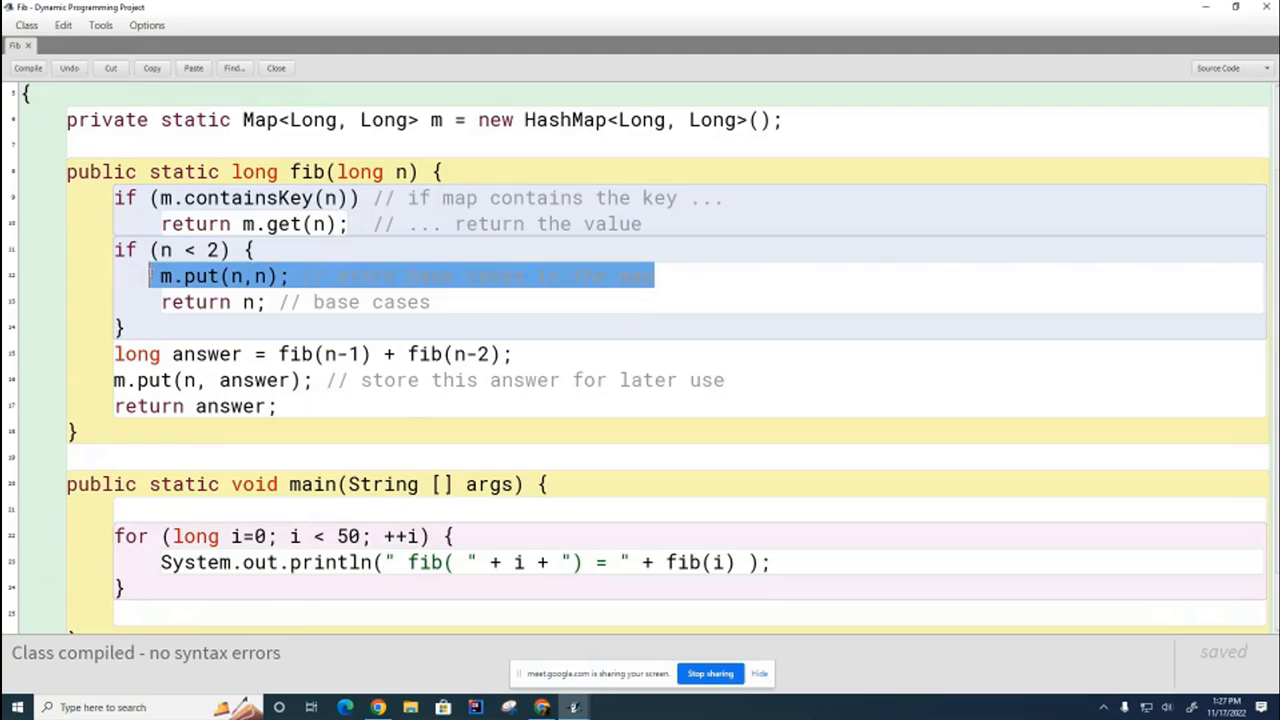
key(Delete)
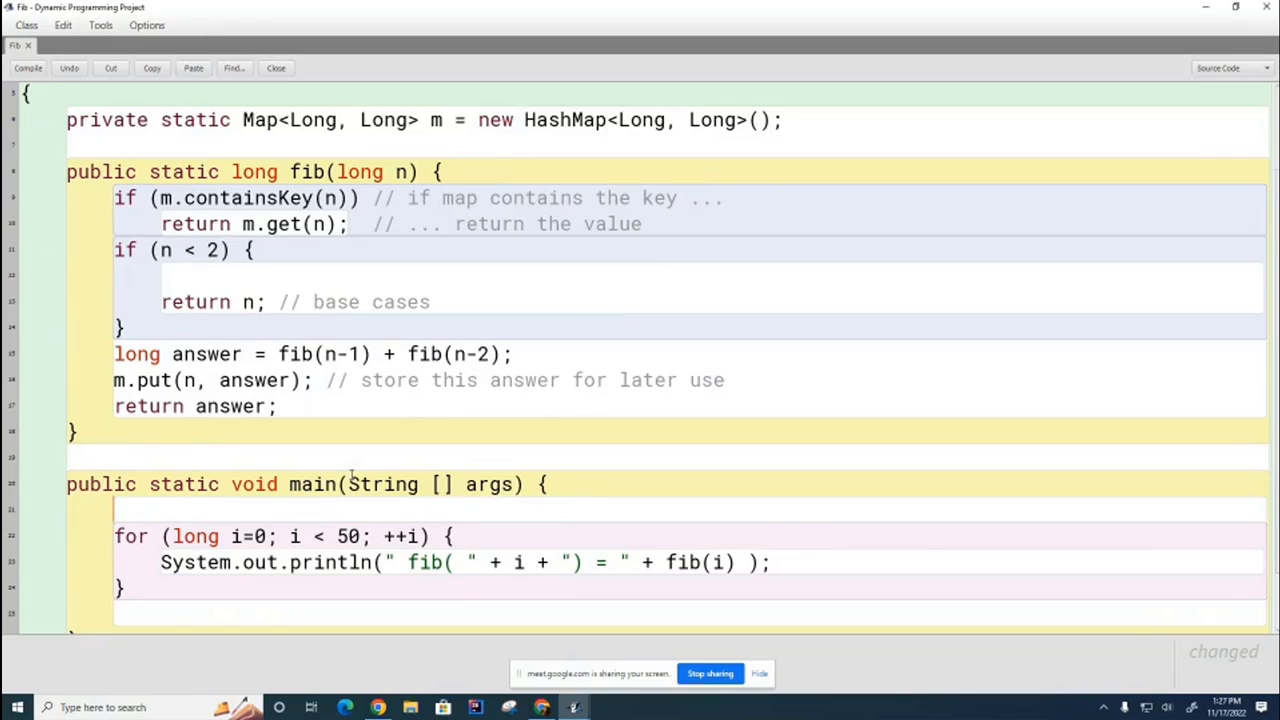
Step: Seed main with m.put((long)0,(long)0) and m.put(0L,1L), then compile
text(m)
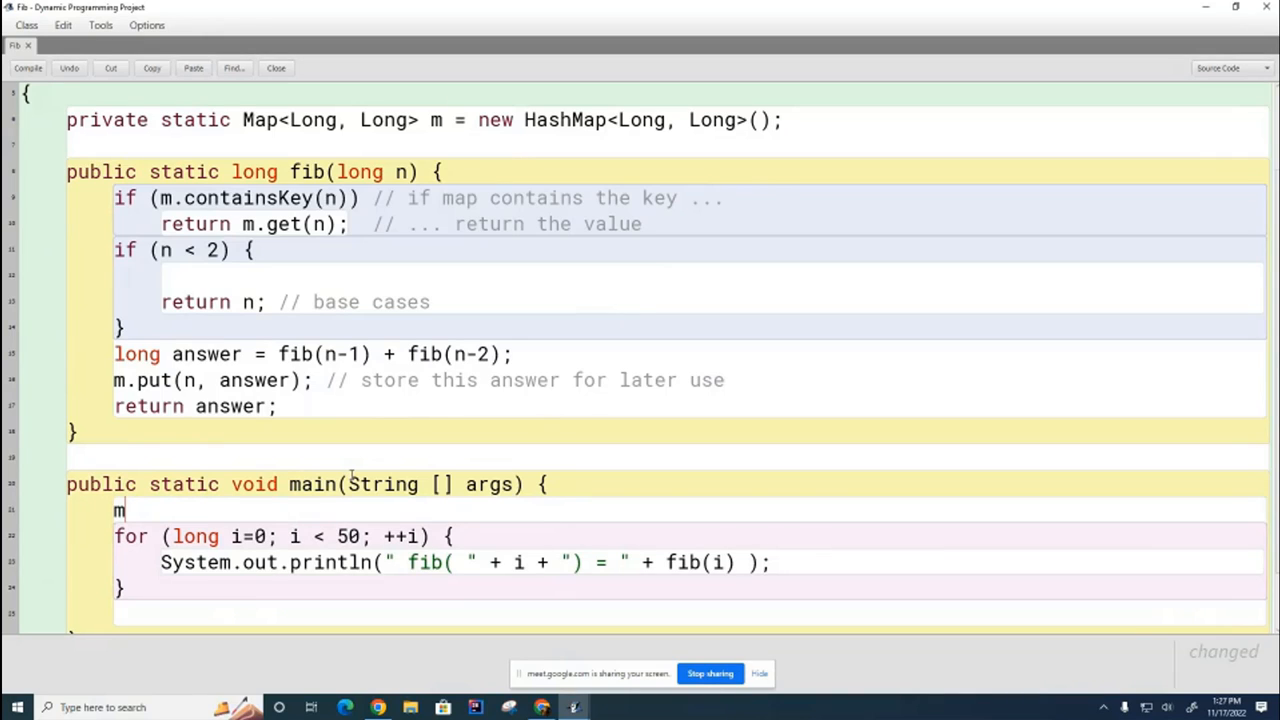
text(.put()
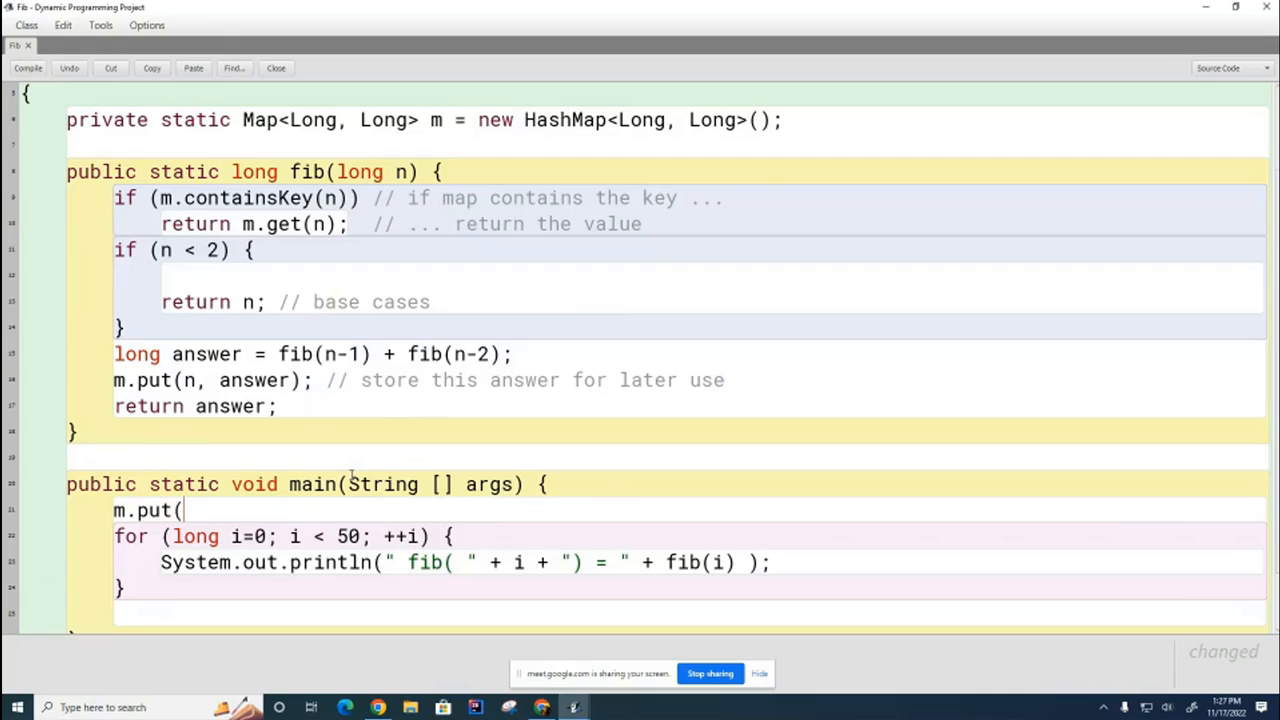
text(0,0);)
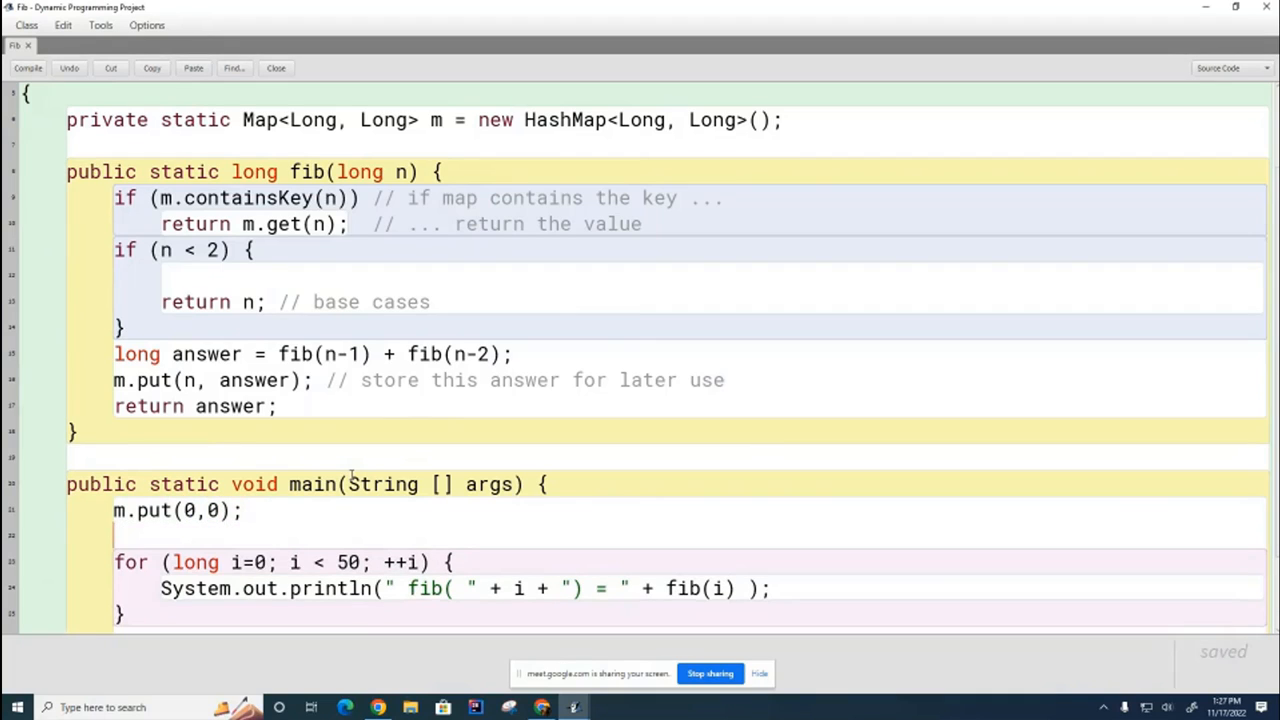
text(m.put()
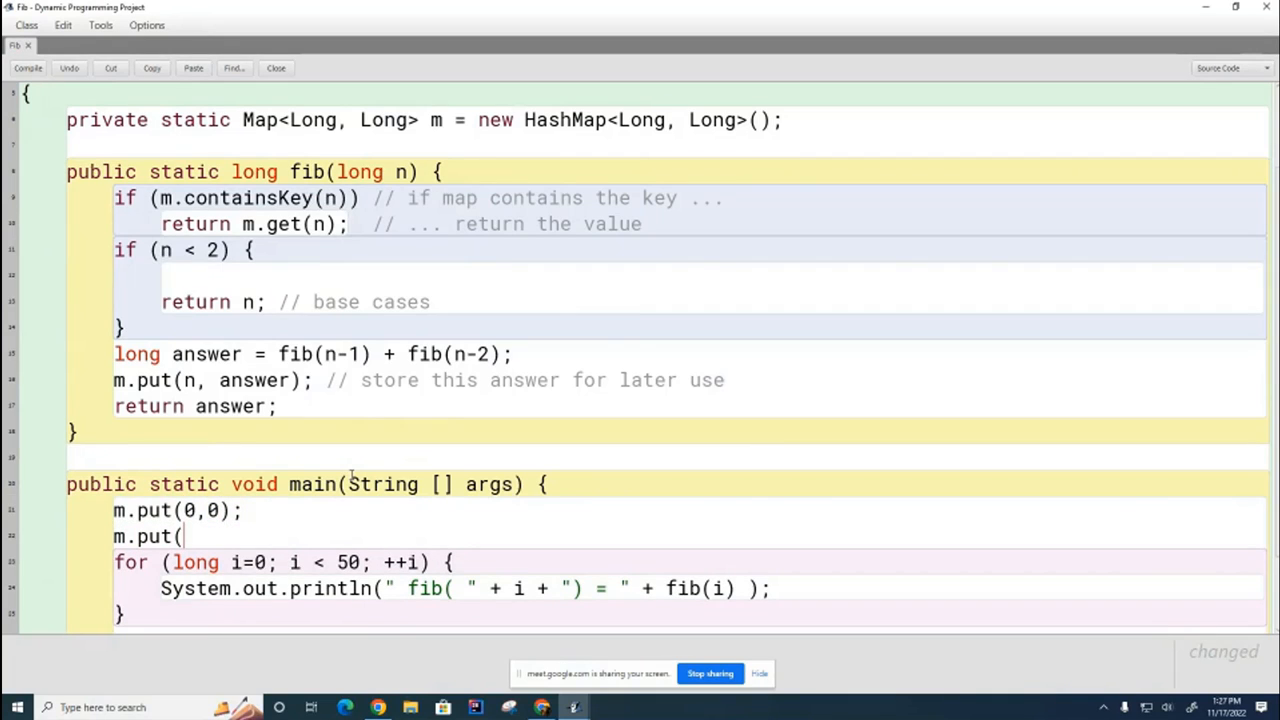
text(0,1);)
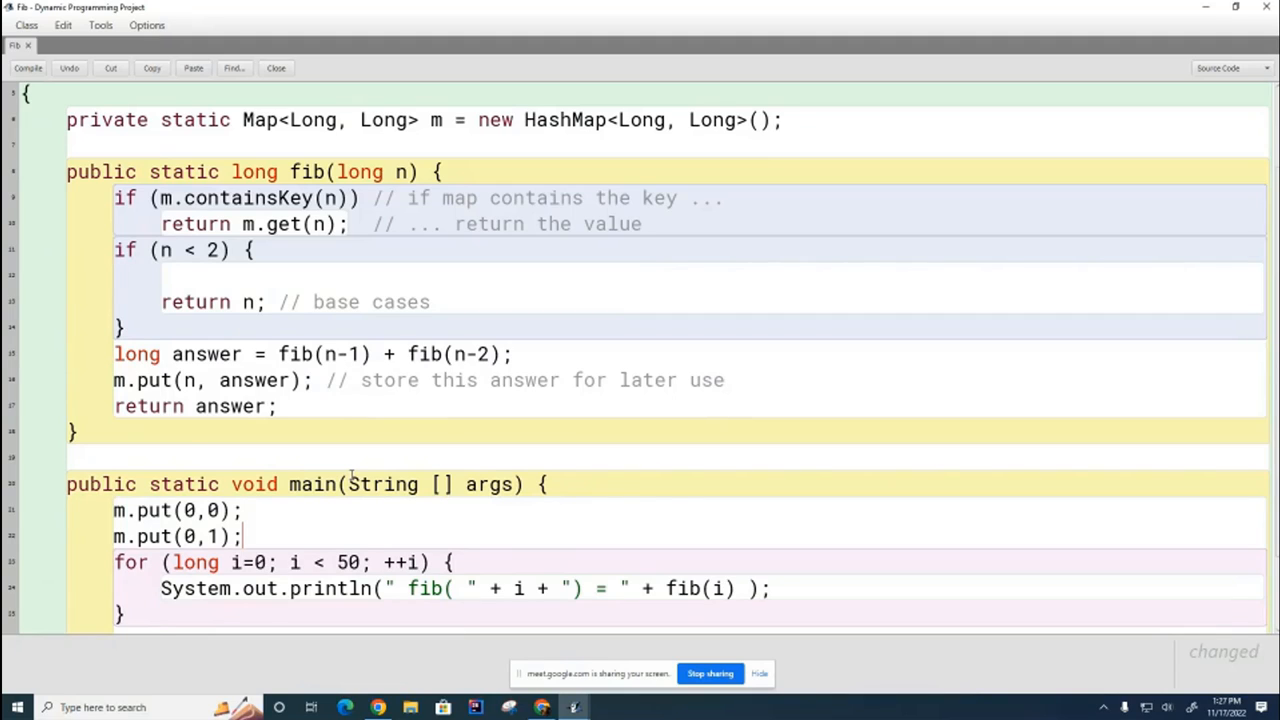
mouse_move(275, 527)
text(()
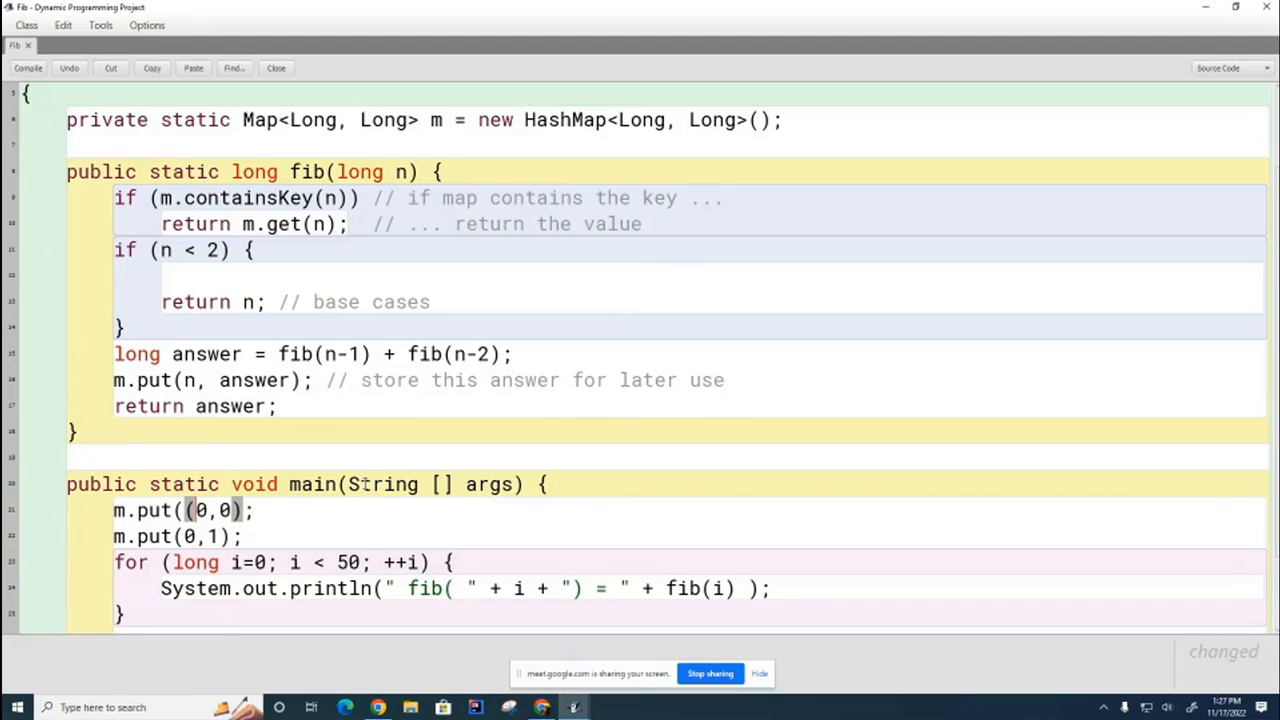
text(long))
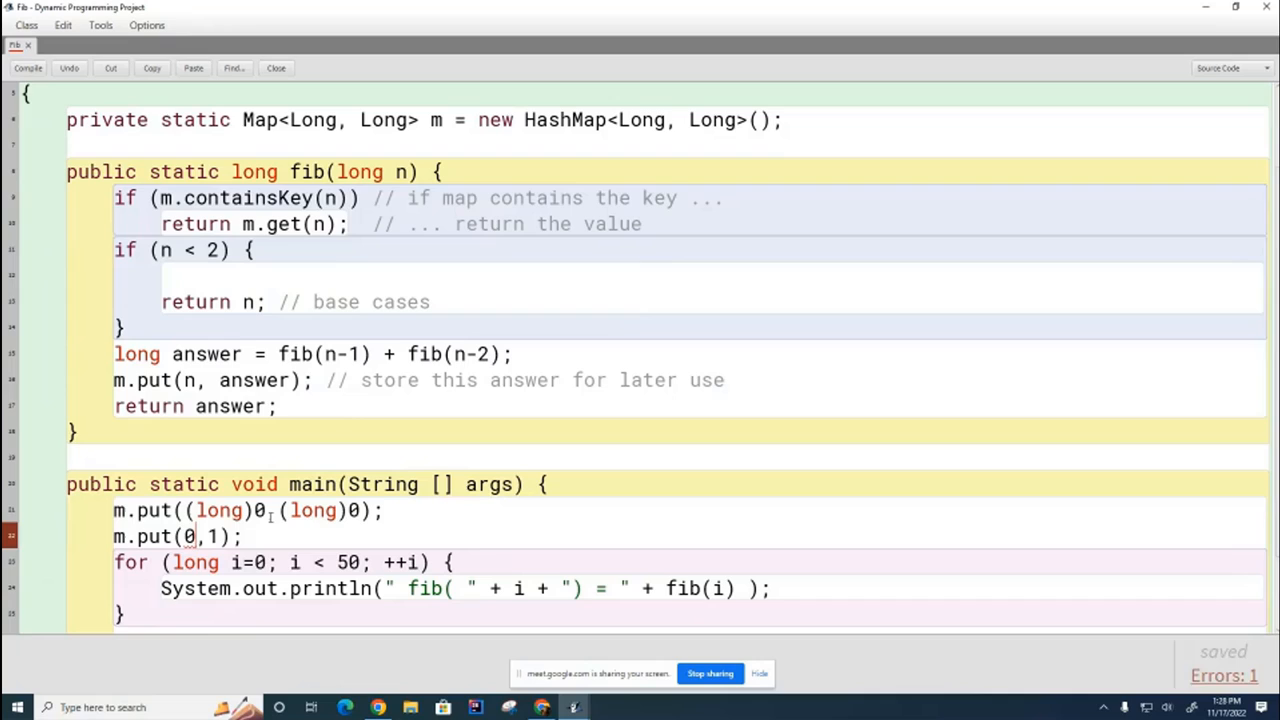
text(L)
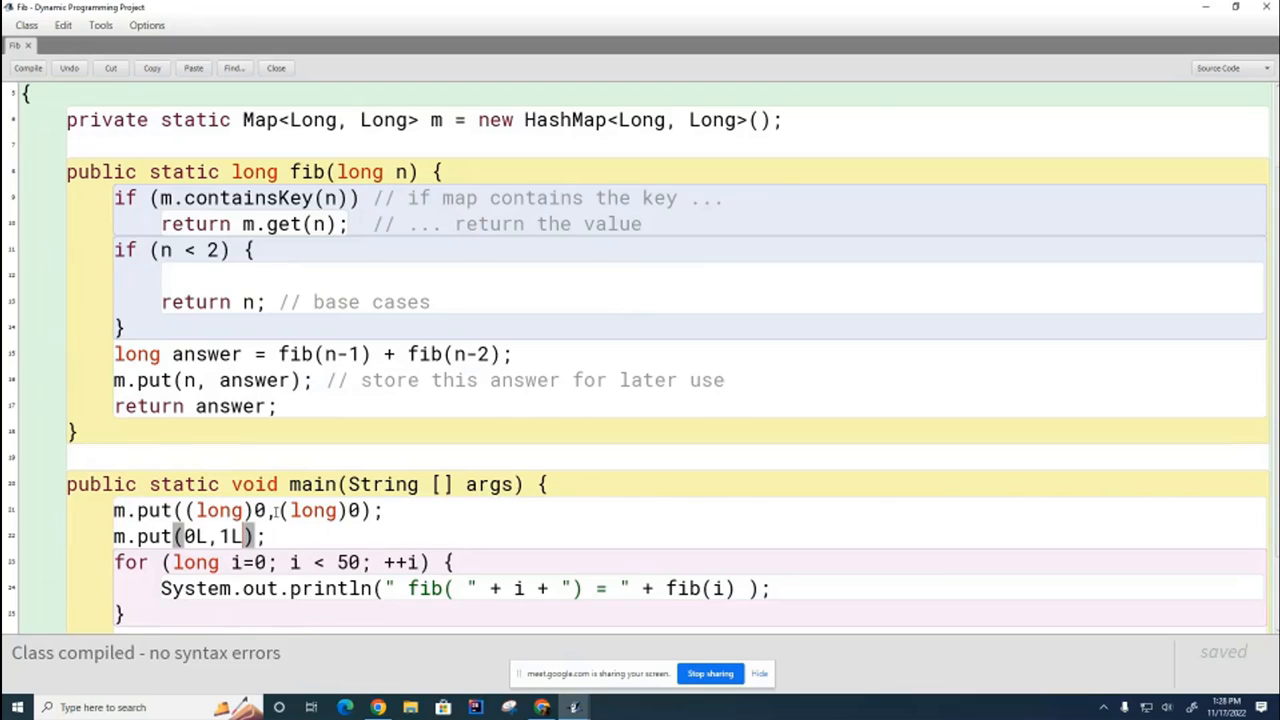
double_click(237, 536)
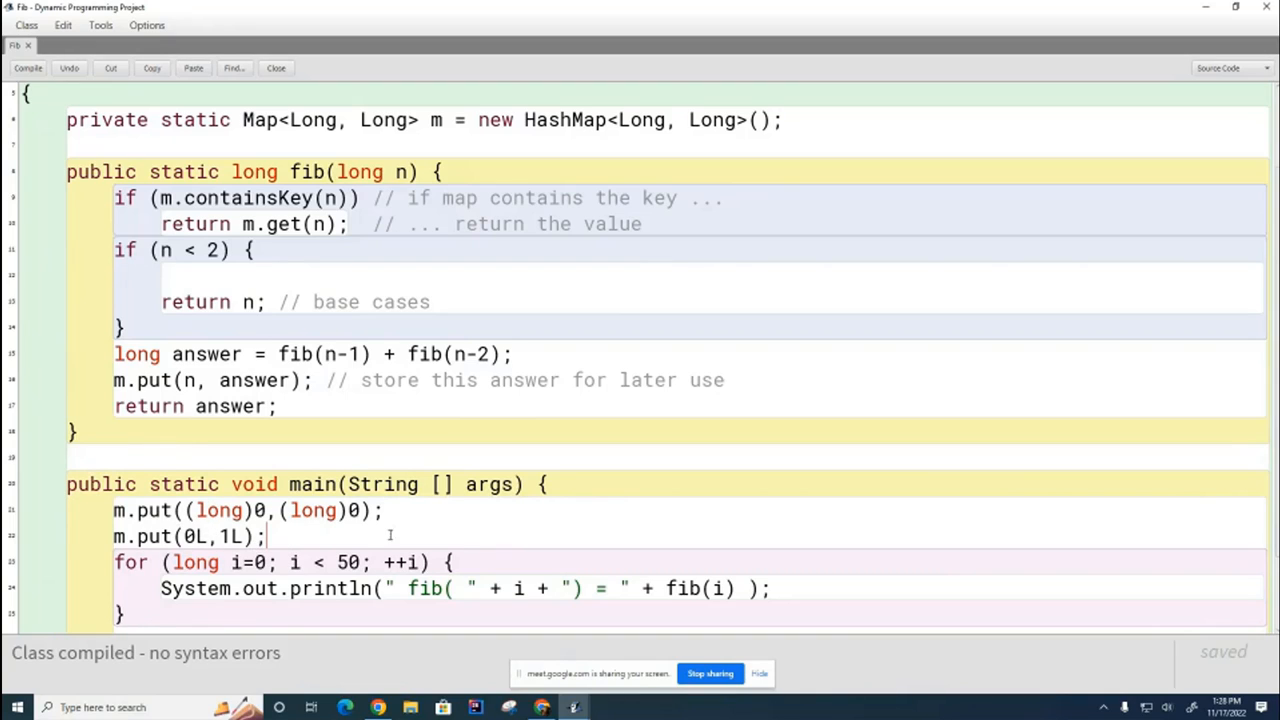
mouse_move(510, 600)
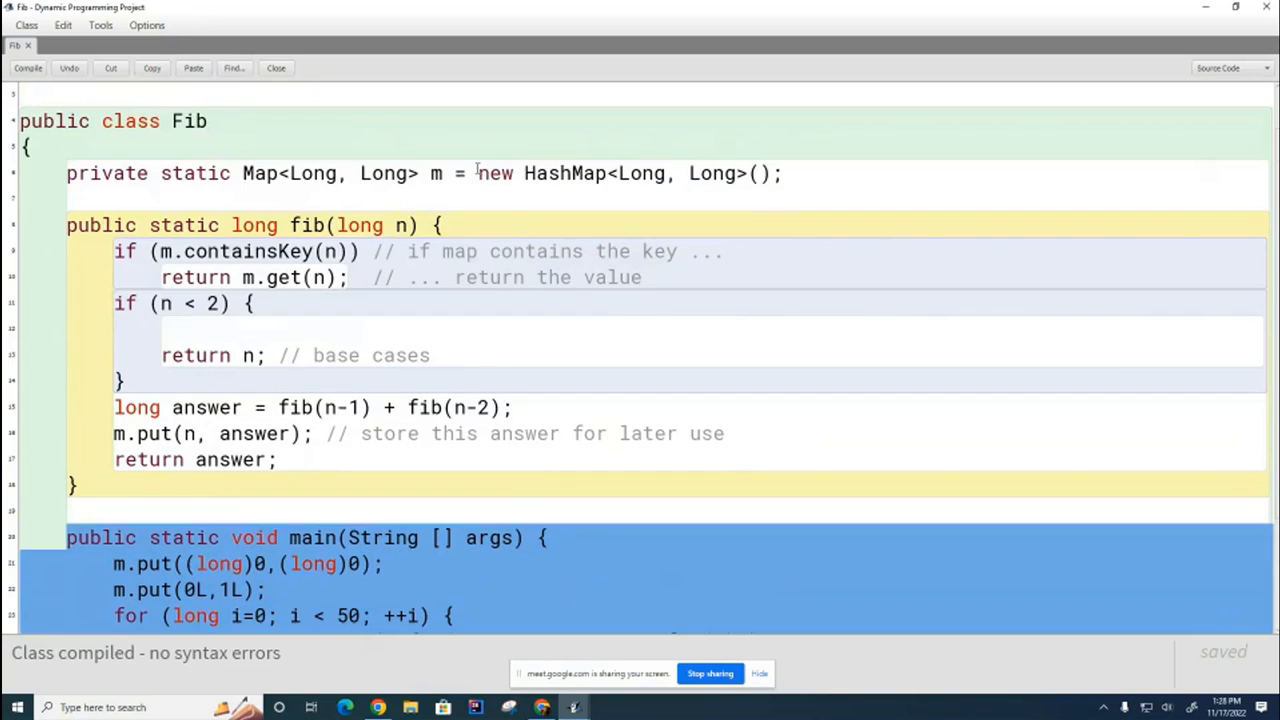
Step: Delete both m.put seeding lines from the top of main
scroll(down, 3)
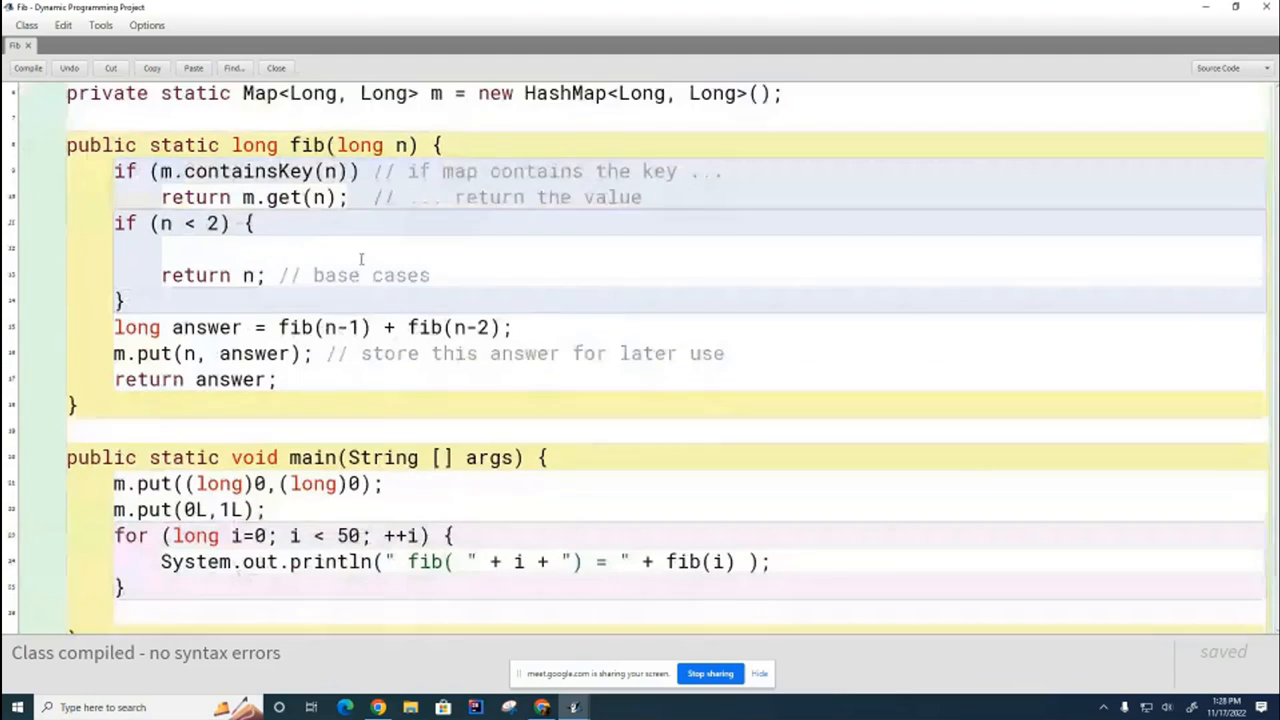
scroll(down, 3)
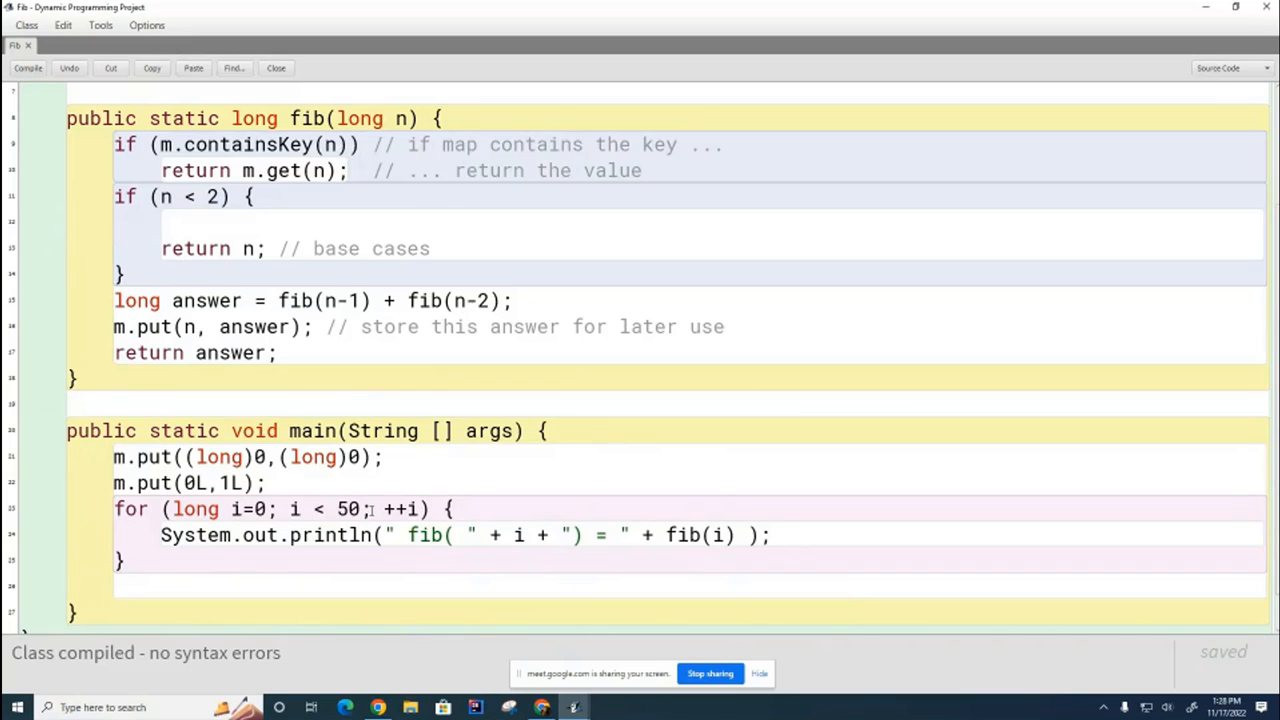
scroll(up, 3)
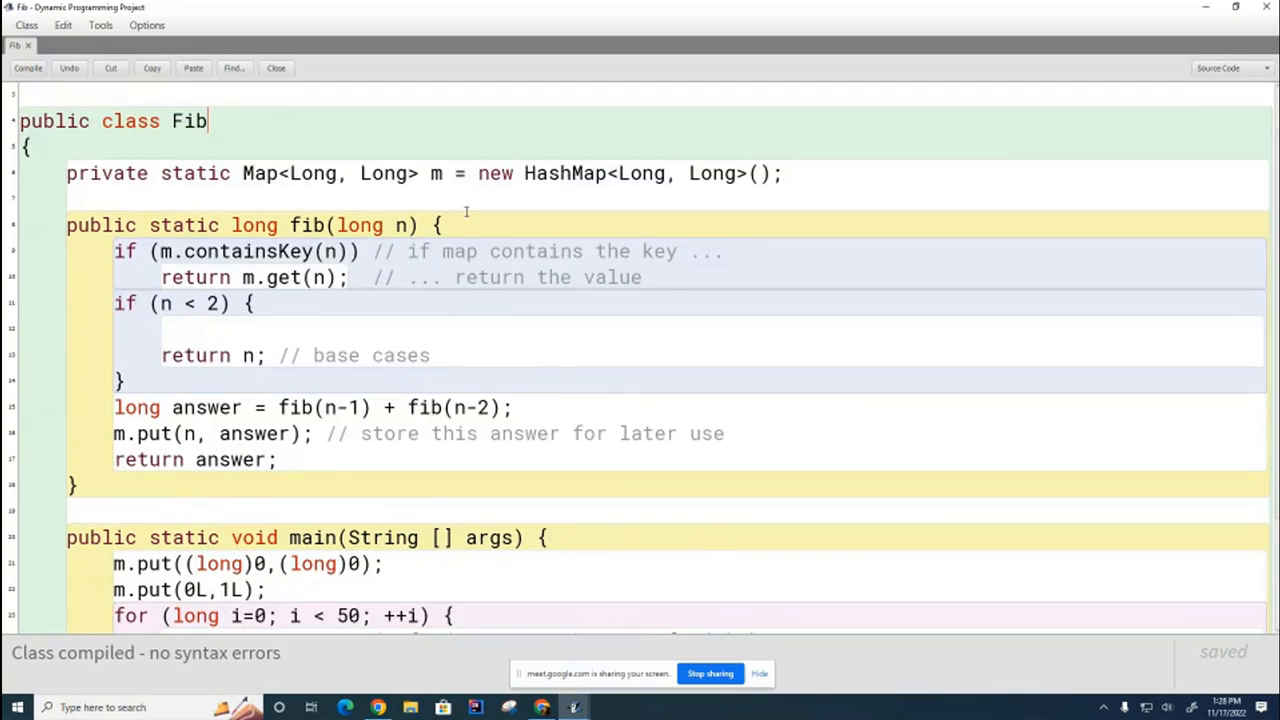
scroll(up, 3)
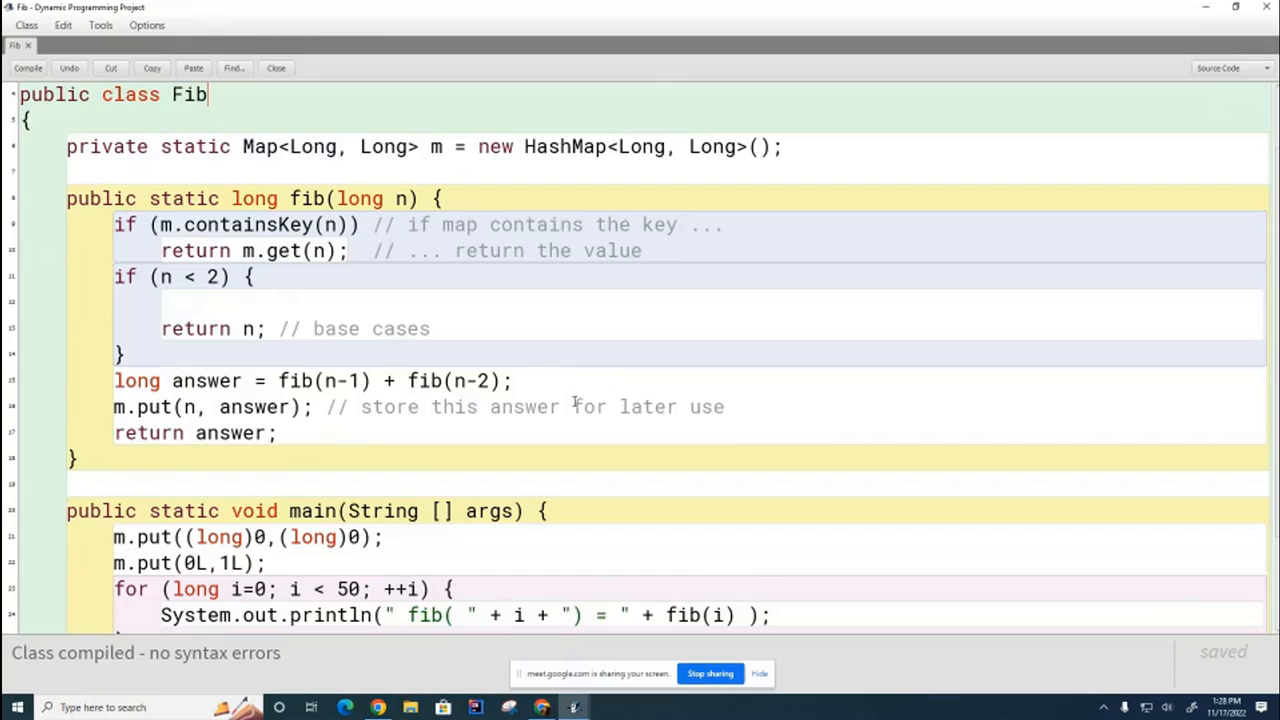
scroll(down, 3)
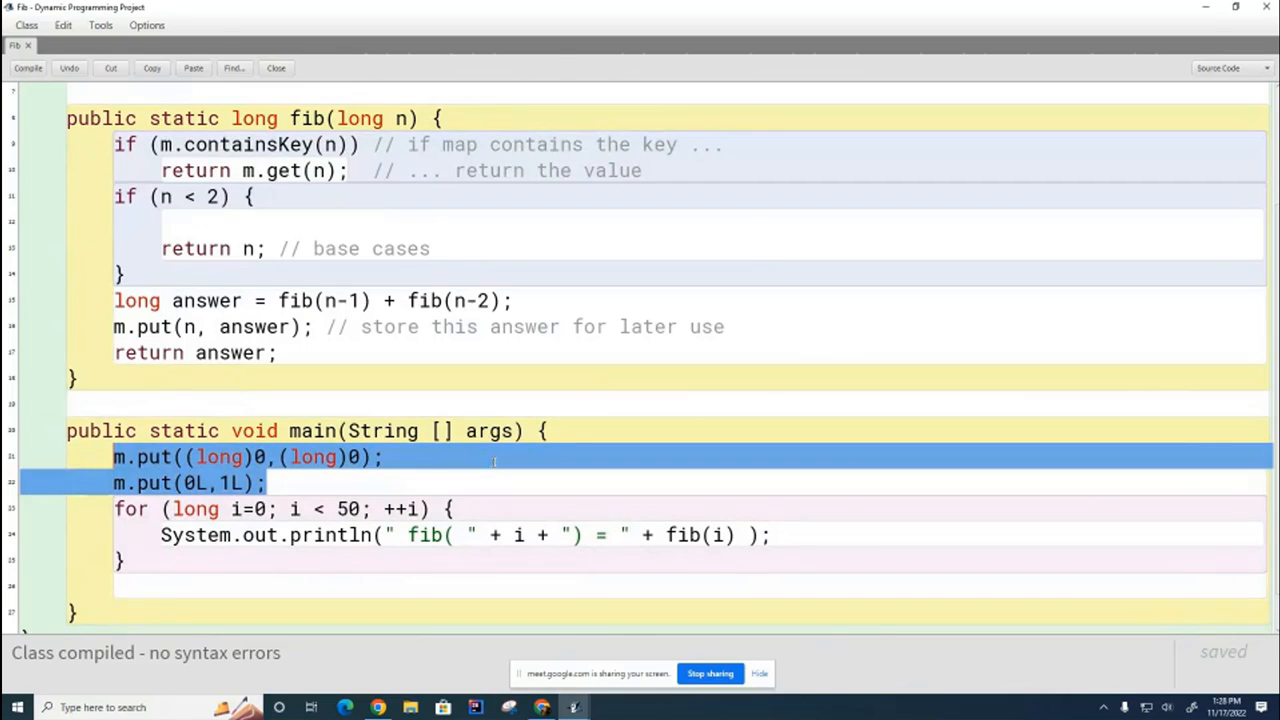
key(Delete)
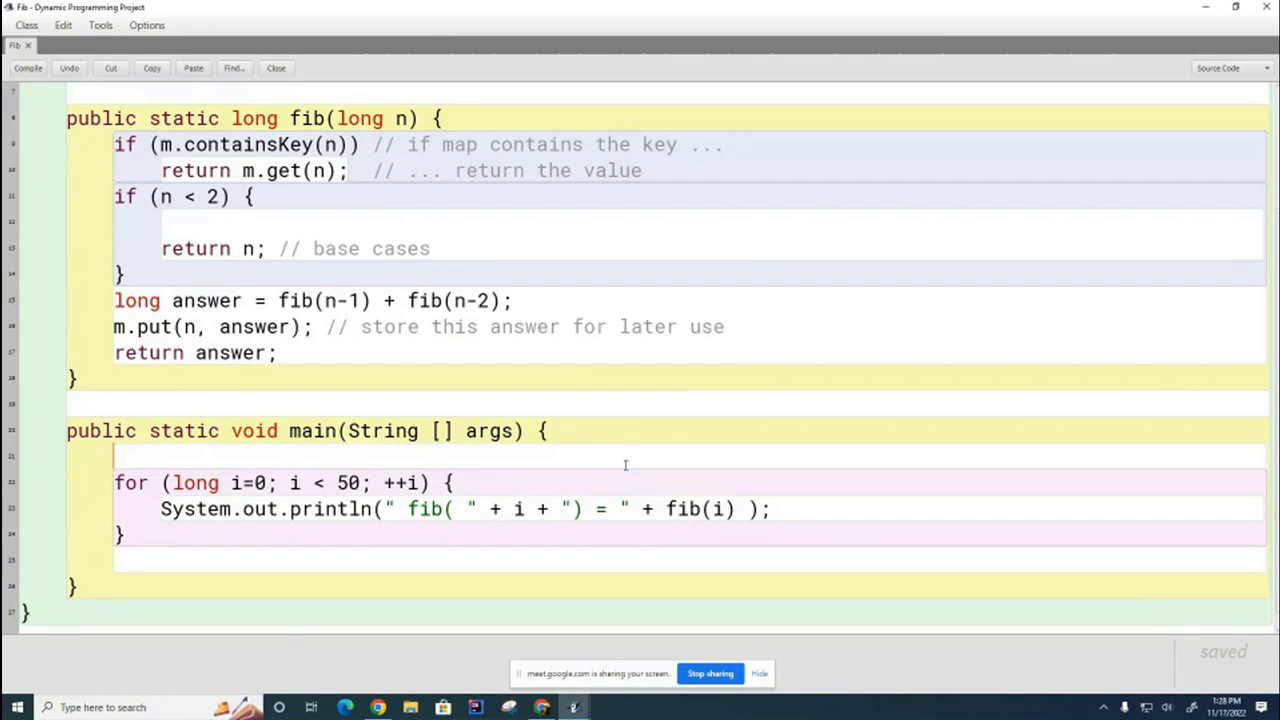
scroll(up, 3)
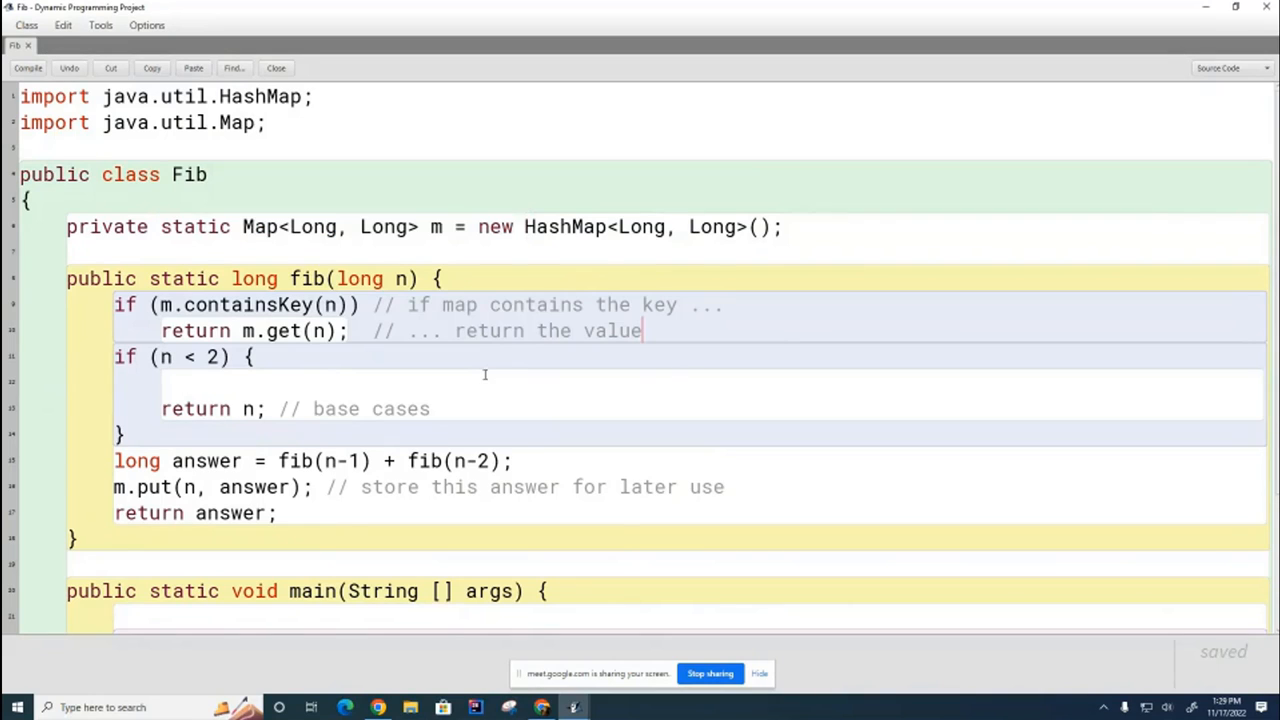
mouse_move(497, 343)
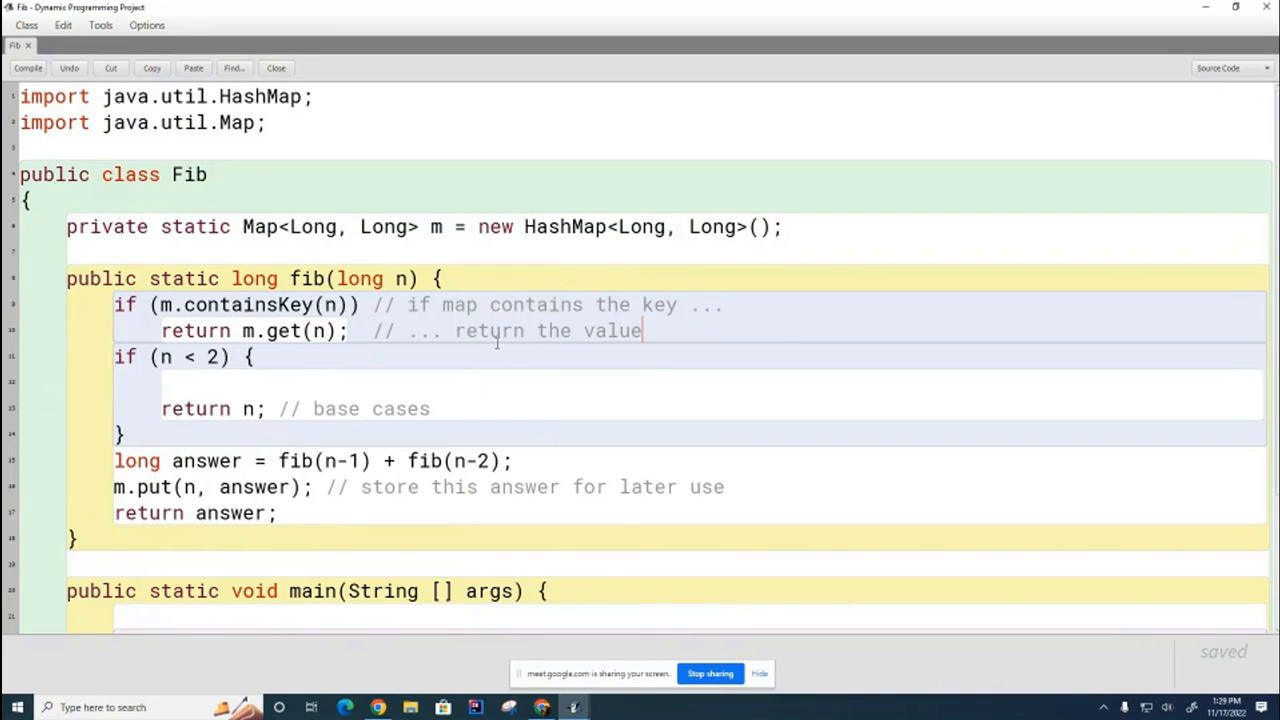
mouse_move(665, 379)
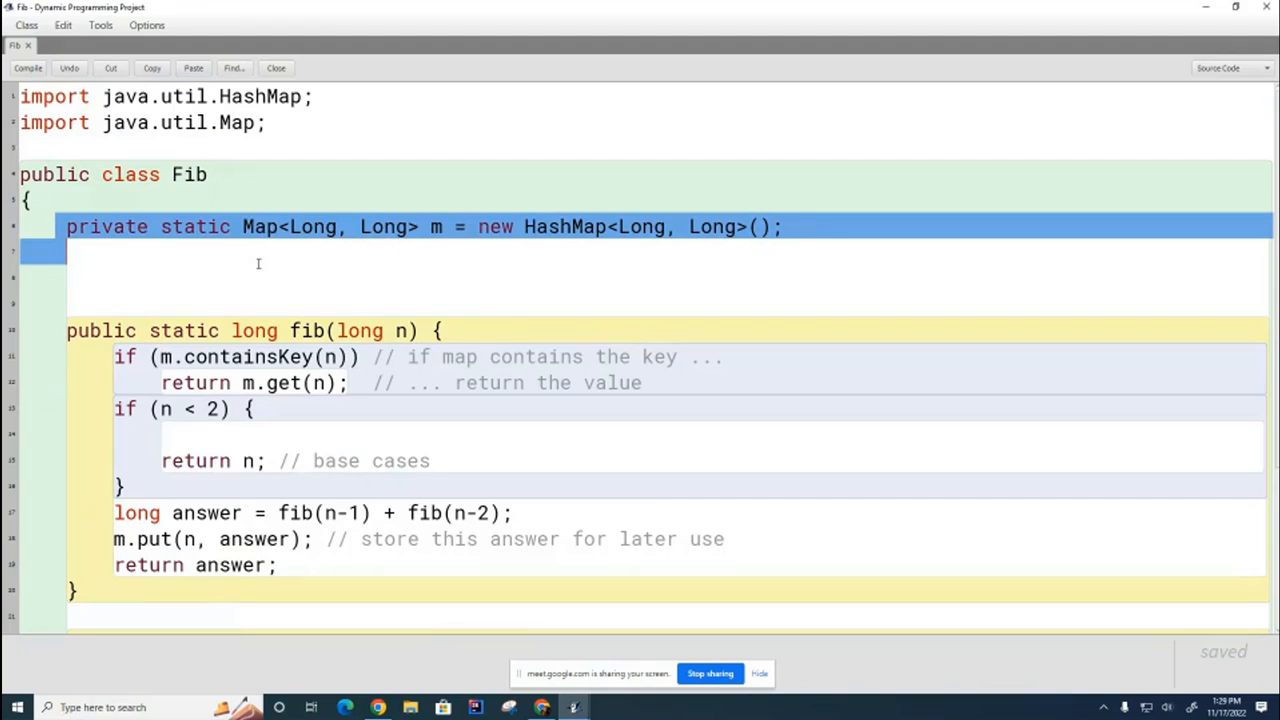
Step: Begin typing 'static' on the blank line below the HashMap field
text(static {)
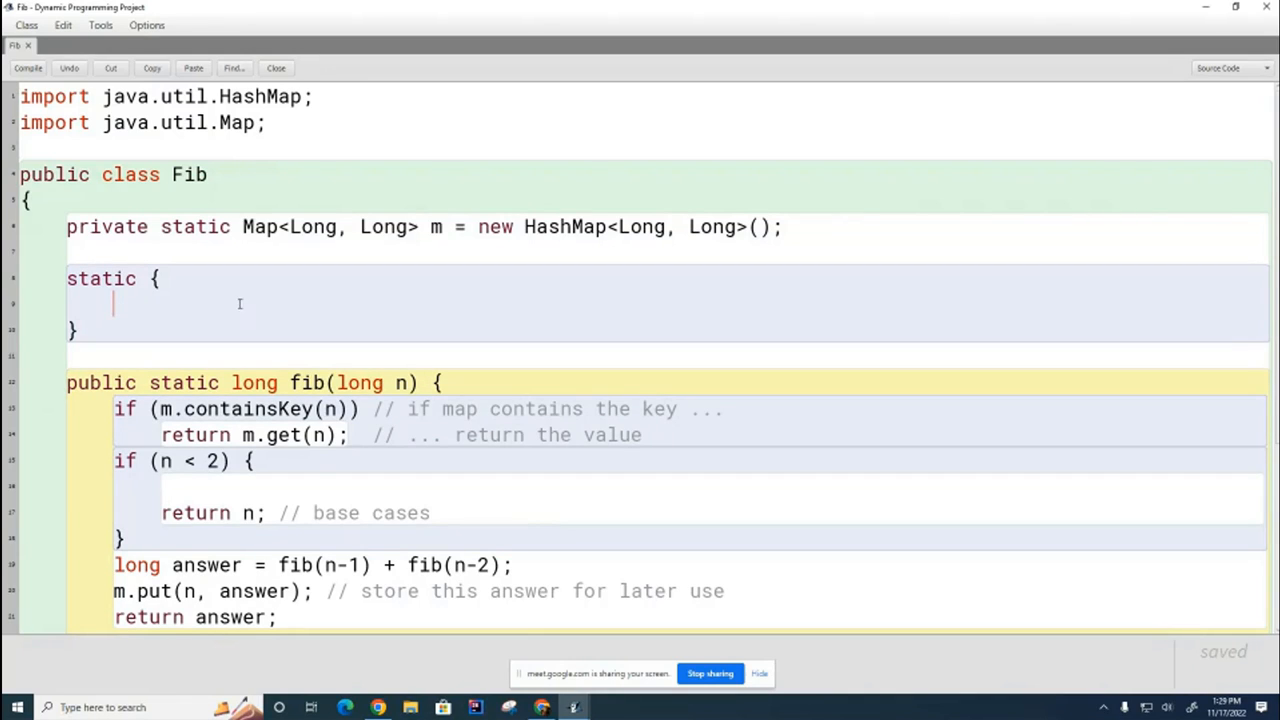
mouse_move(372, 326)
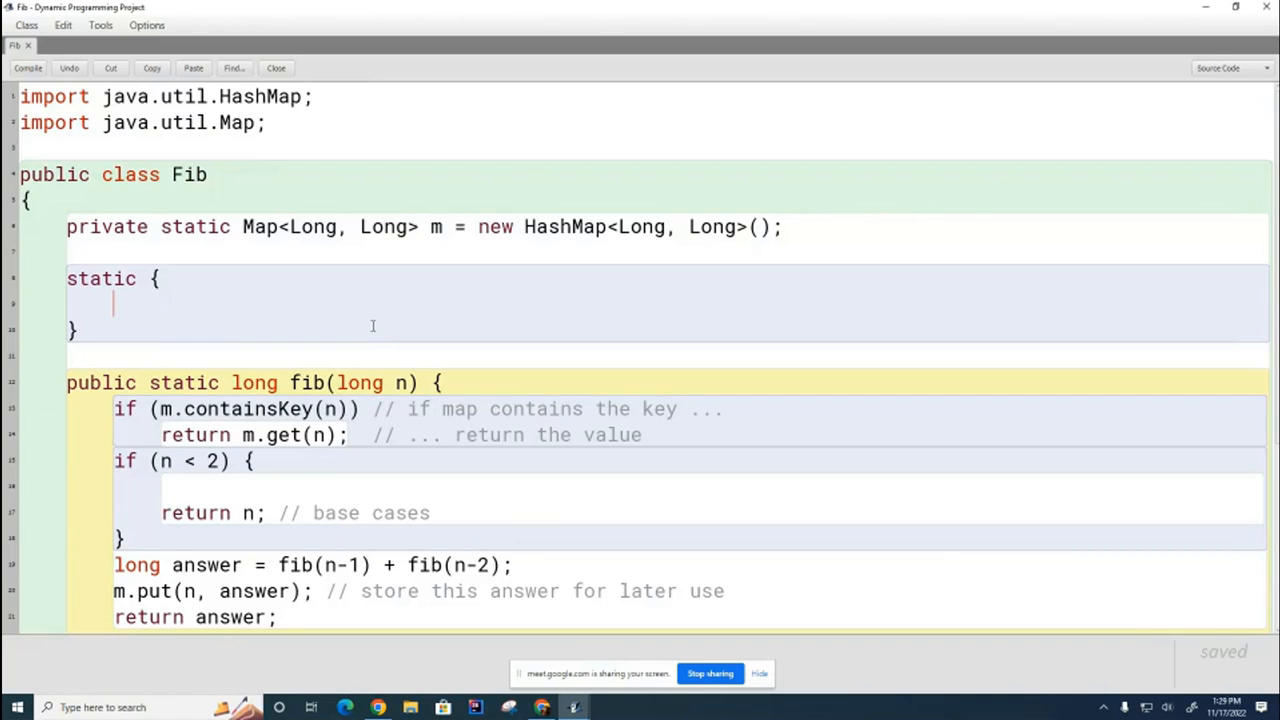
Step: Fill the static block with m.put(0L, 0L), m.put(1L, 1L) and a 'base cases for fibonacci' comment
text(m.put)
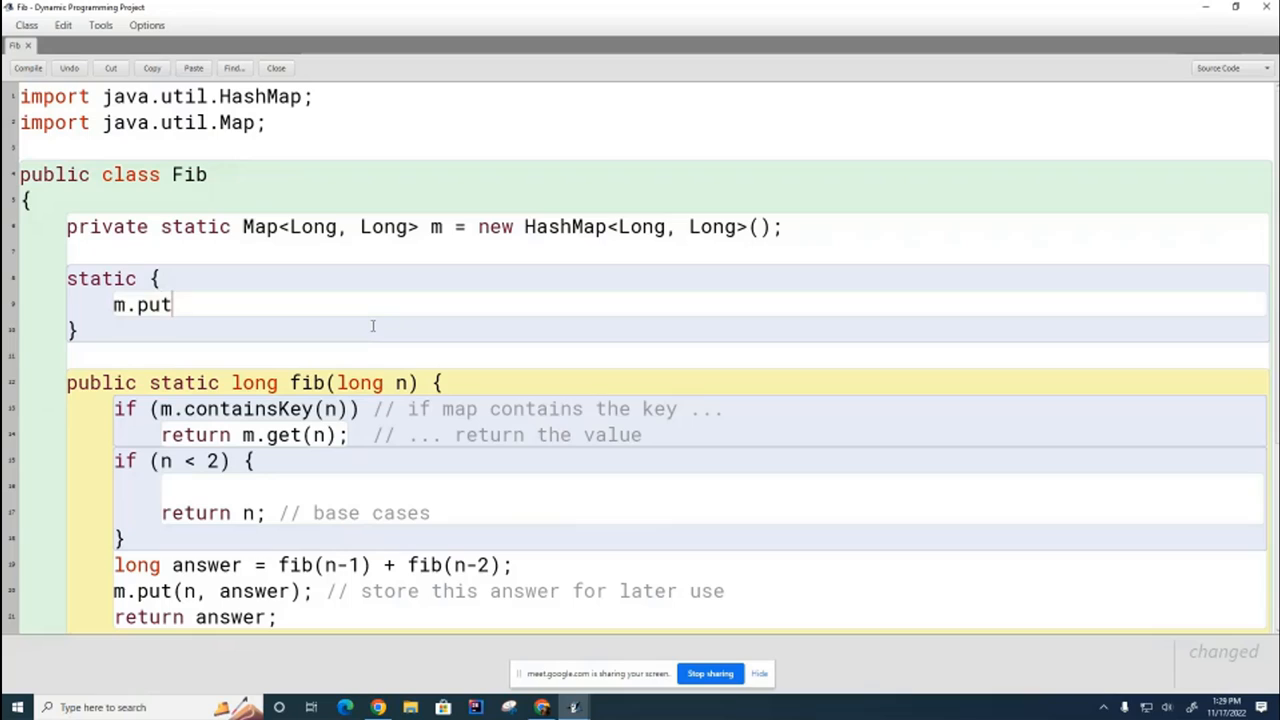
text(()
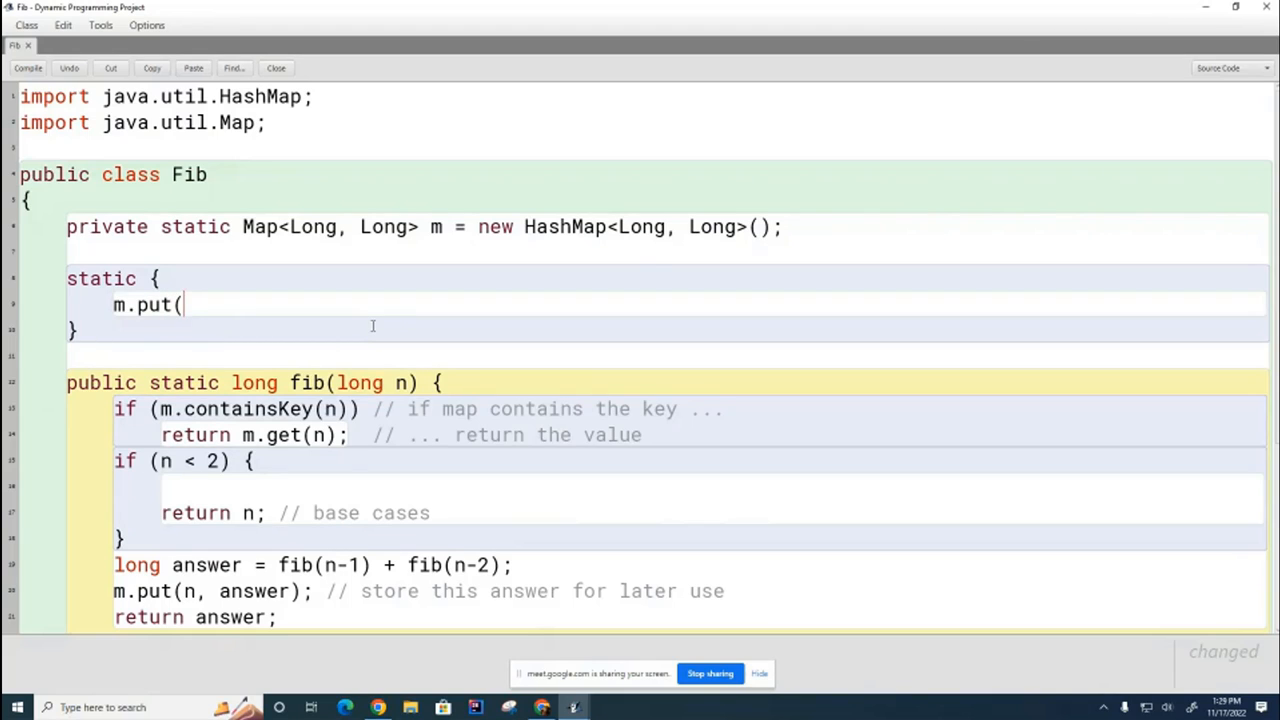
text(0L,)
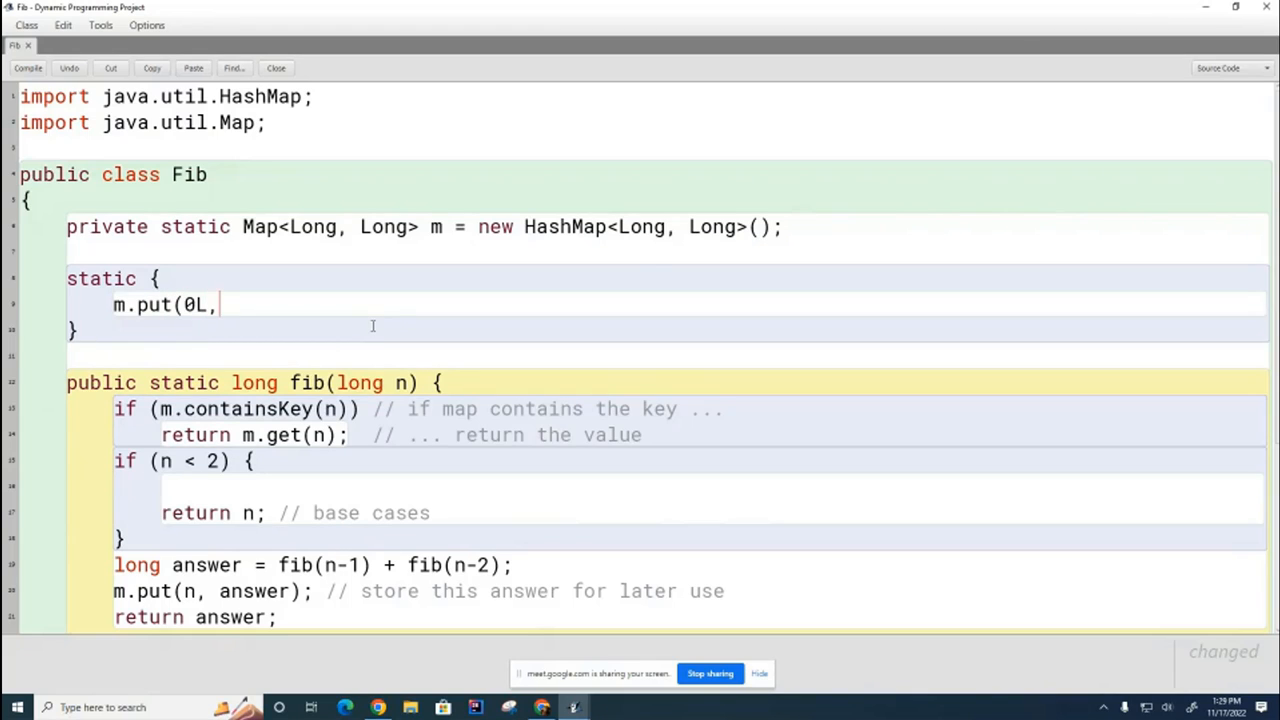
text(0L);)
text(m.put(1)
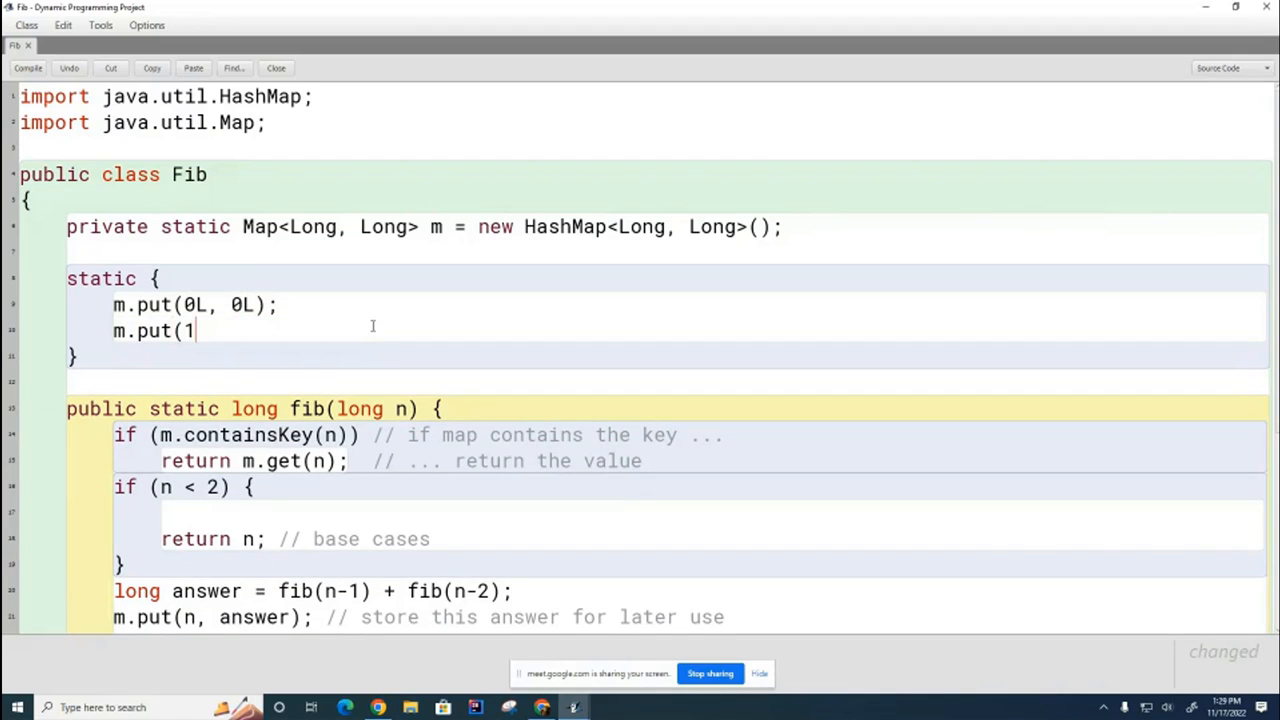
text(L, 1L); // base)
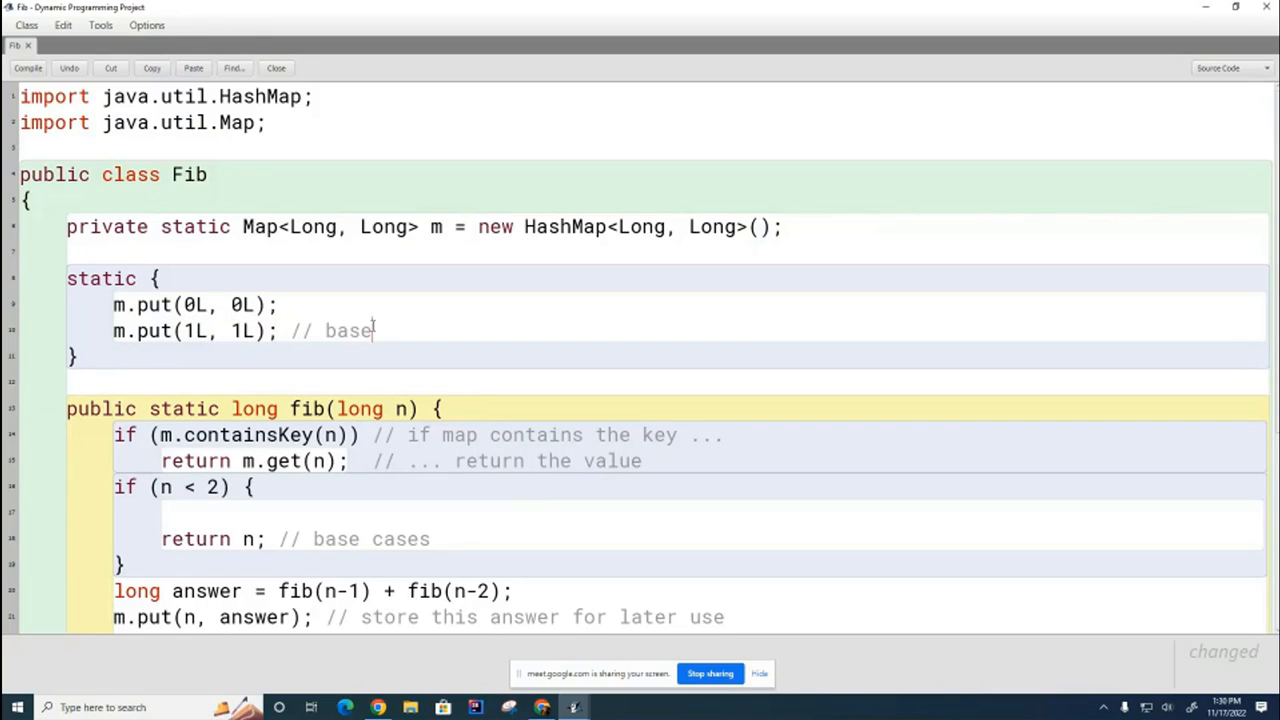
text(cases for fibonacci)
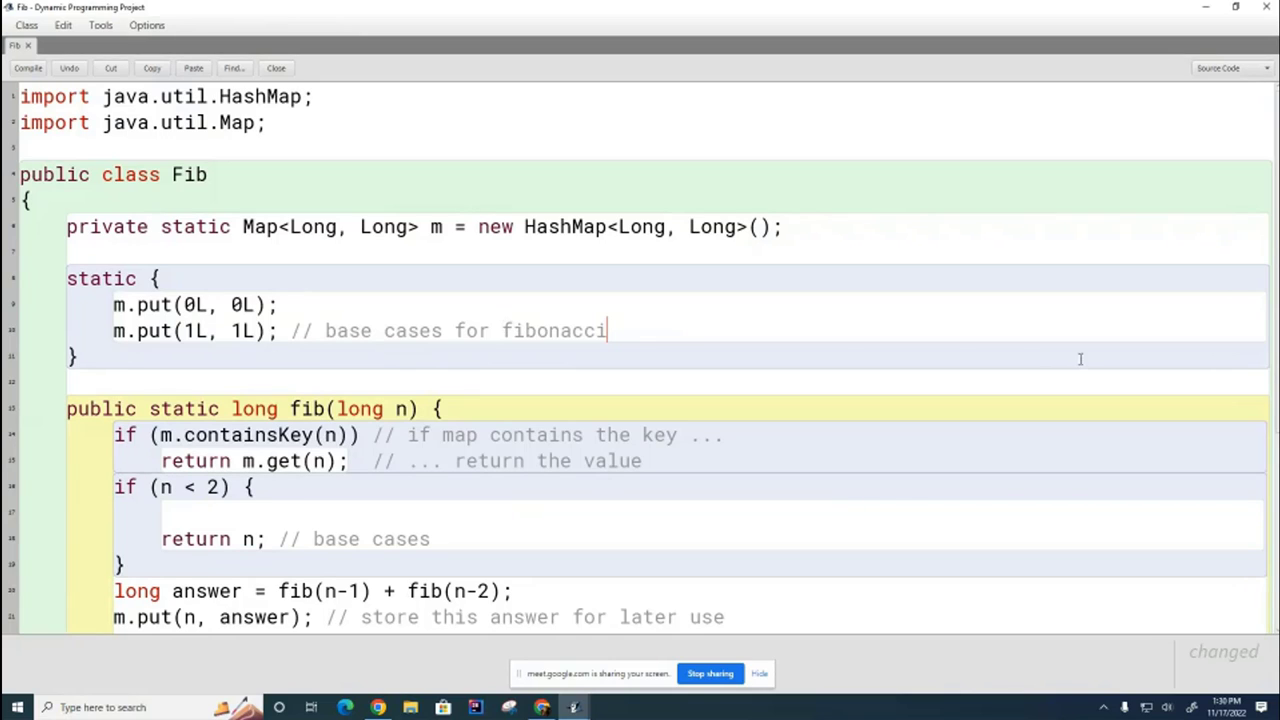
mouse_move(914, 286)
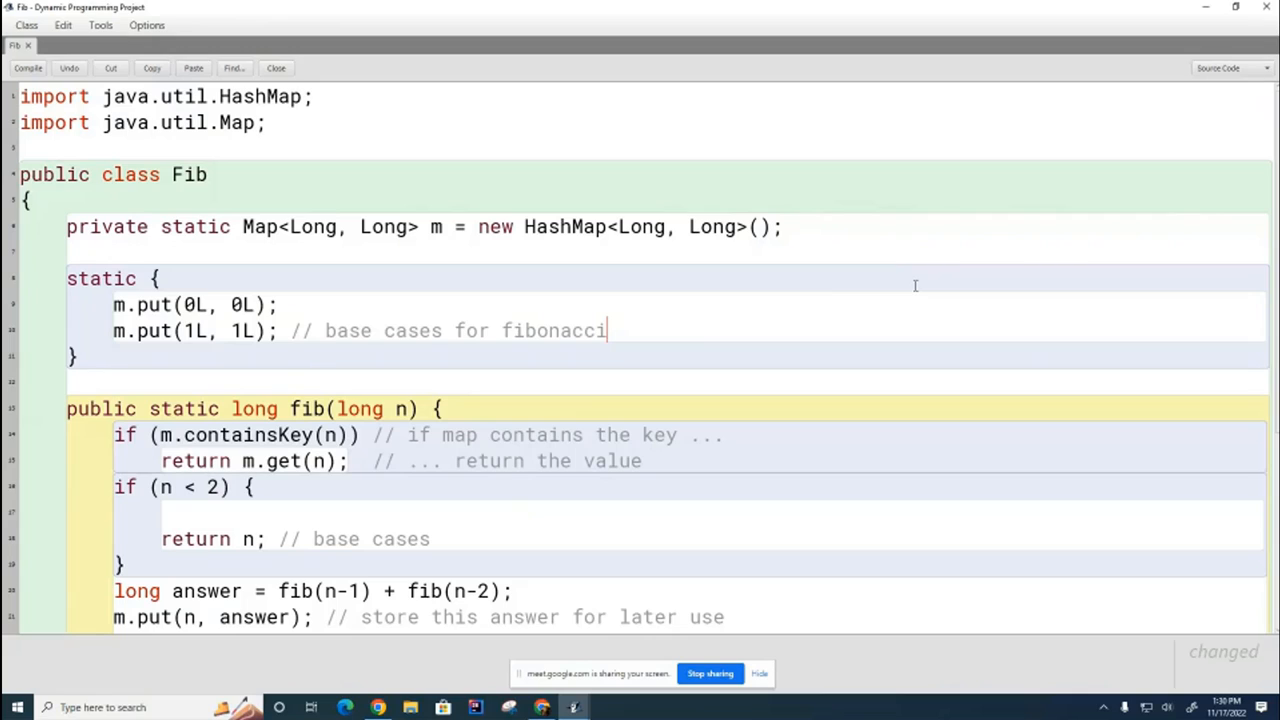
mouse_move(478, 311)
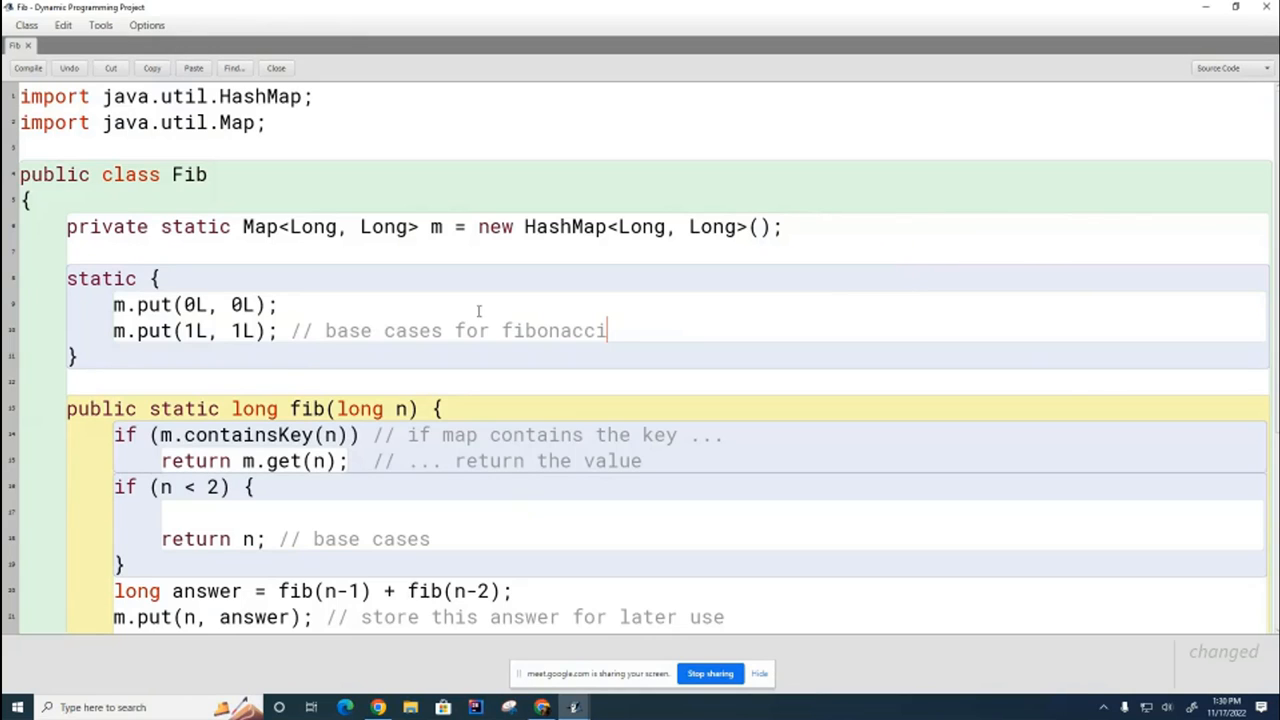
mouse_move(410, 225)
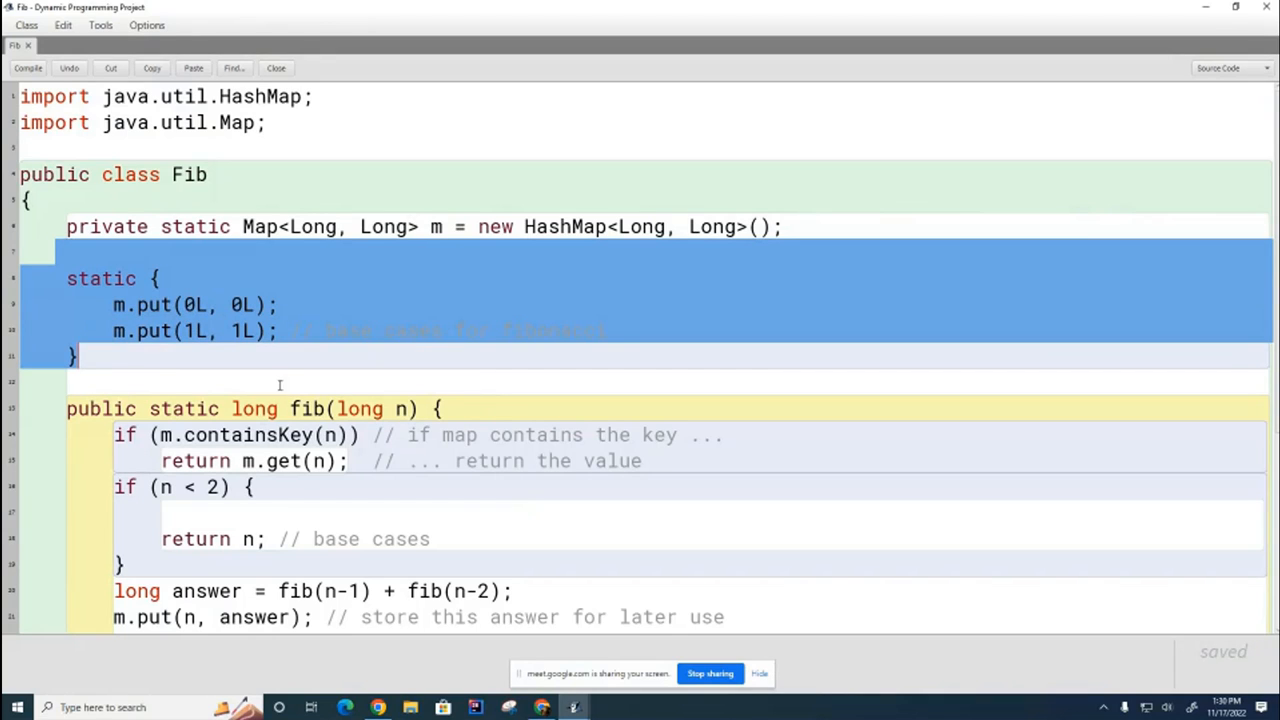
scroll(down, 3)
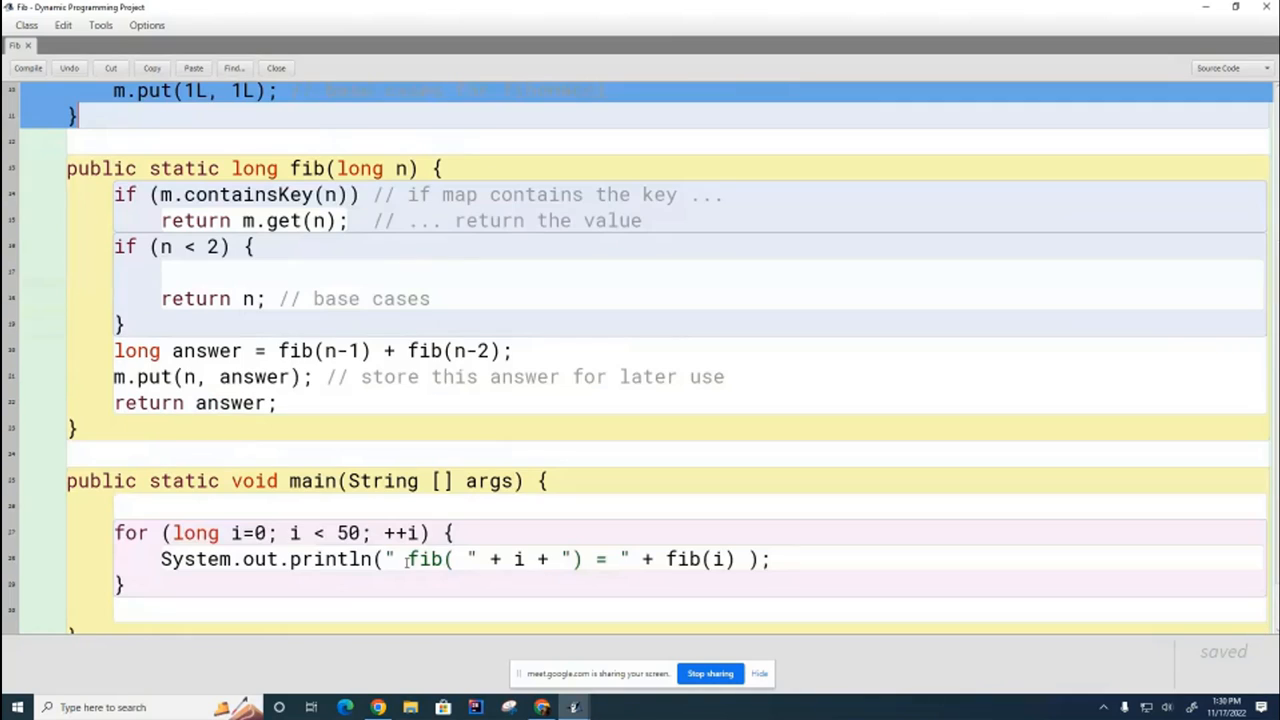
mouse_move(308, 491)
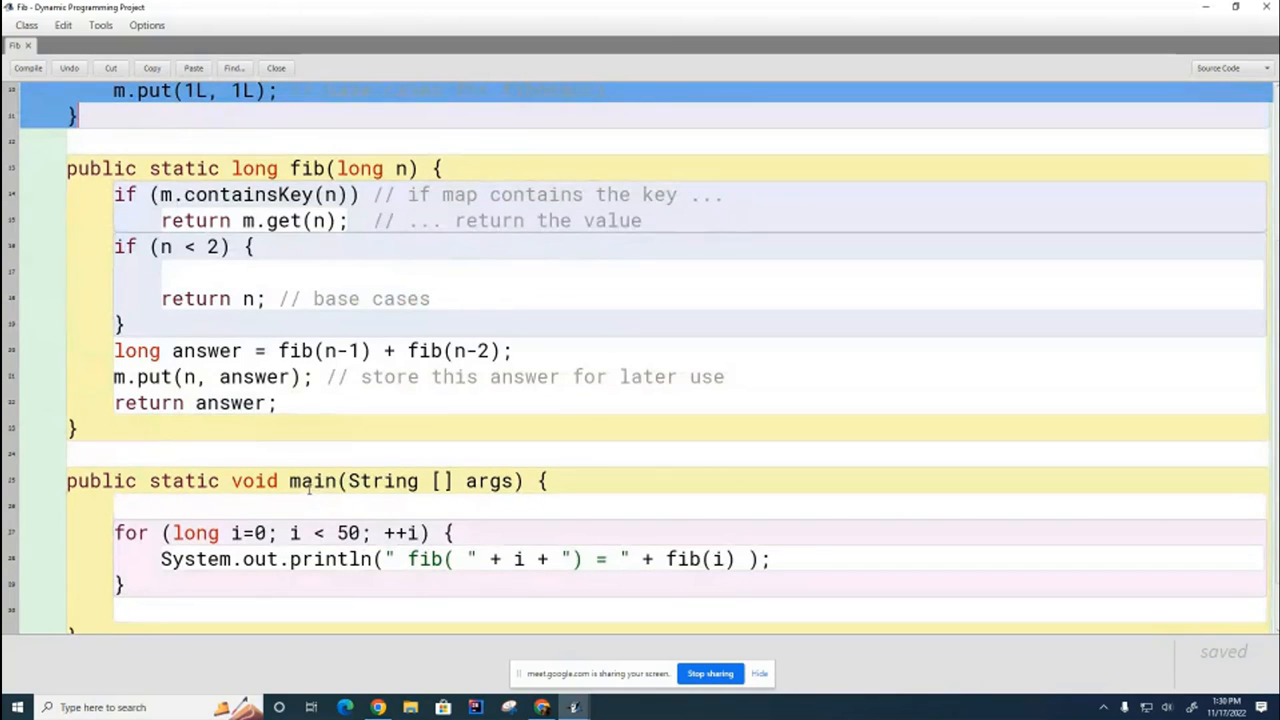
scroll(up, 3)
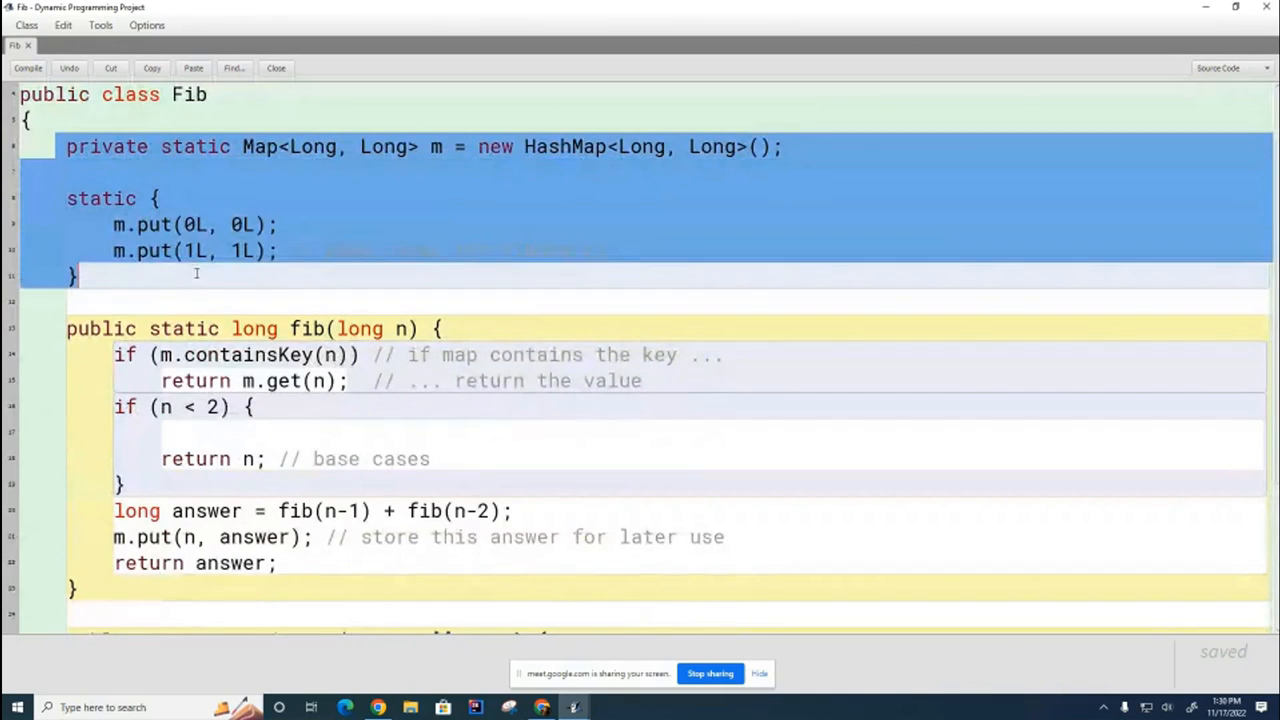
scroll(down, 3)
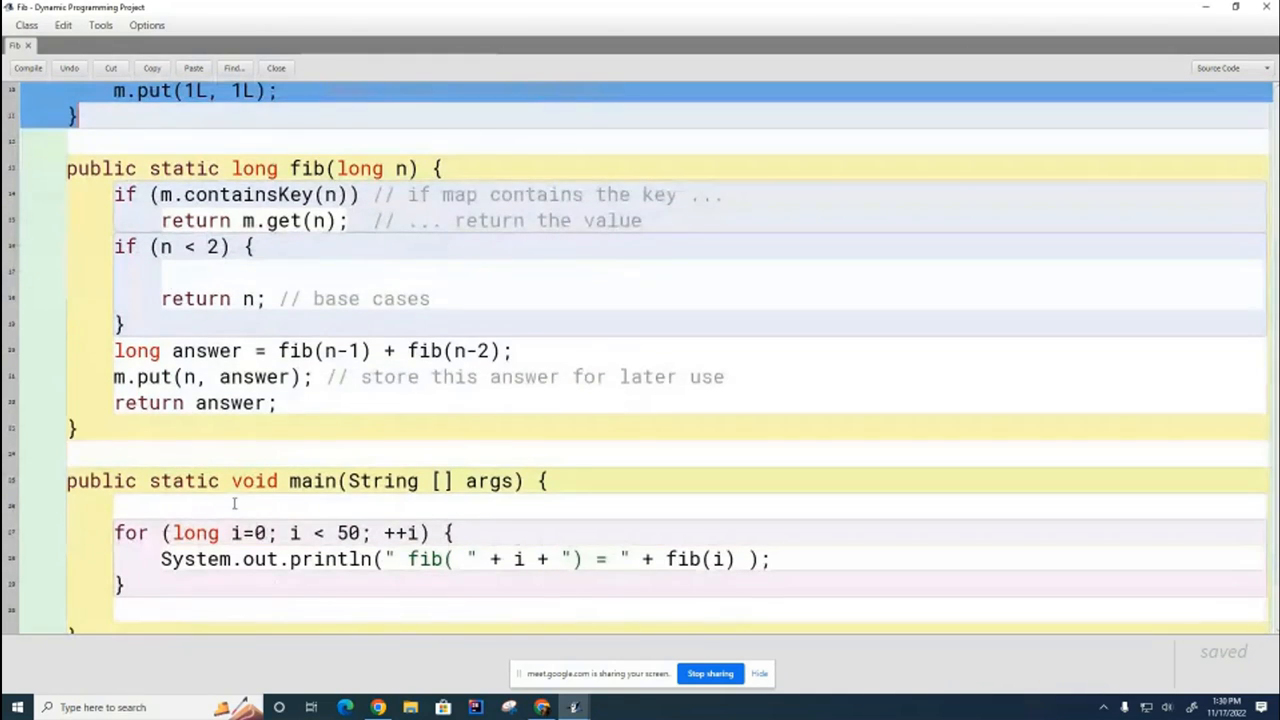
scroll(up, 3)
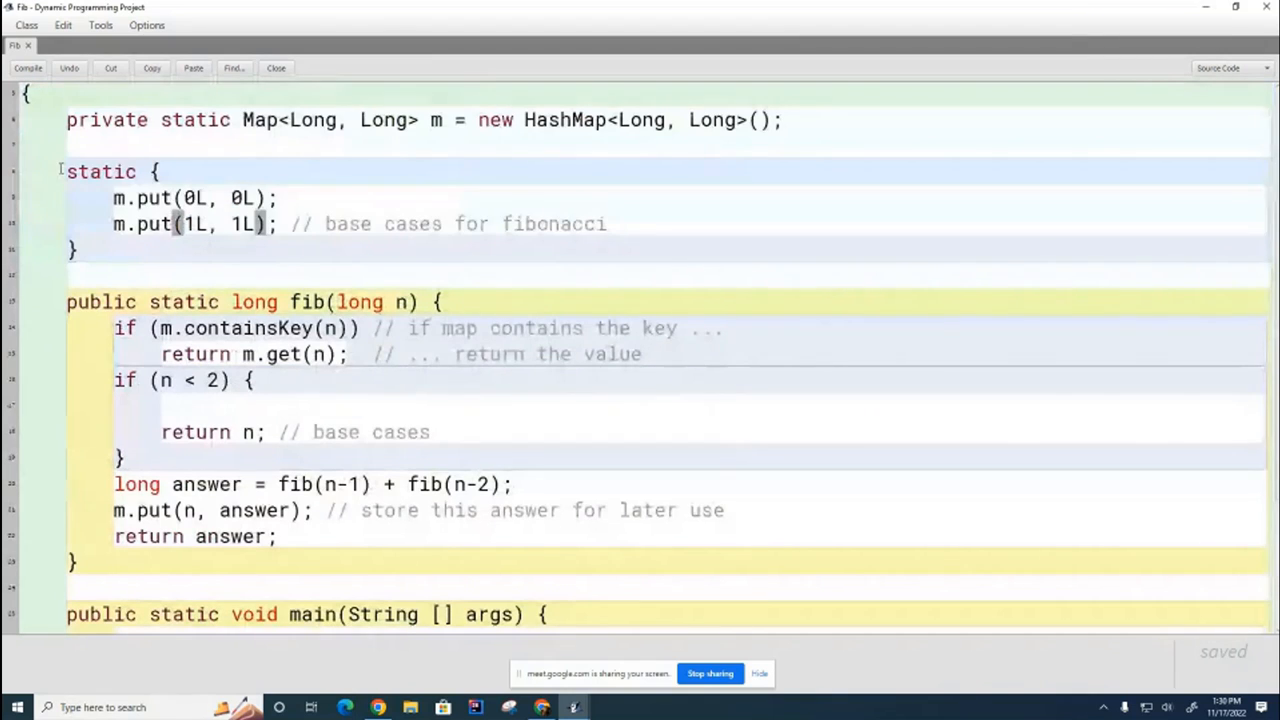
drag(66, 171, 175, 251)
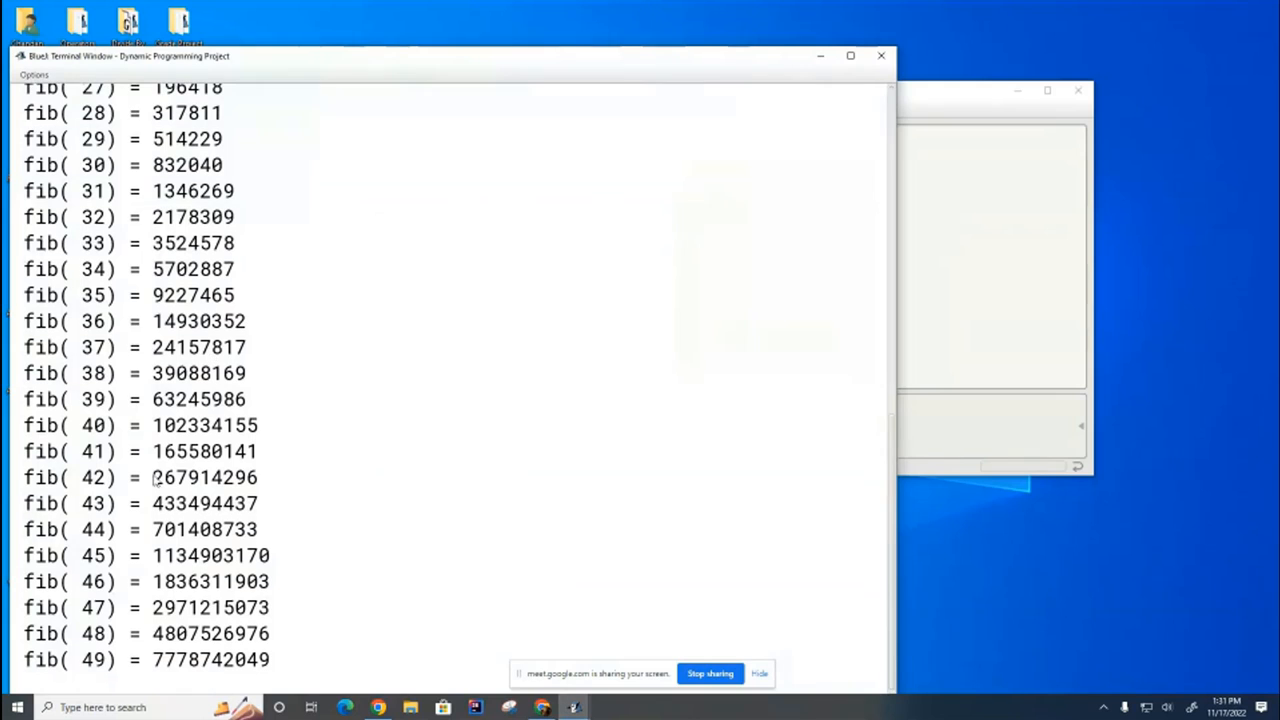
scroll(up, 3)
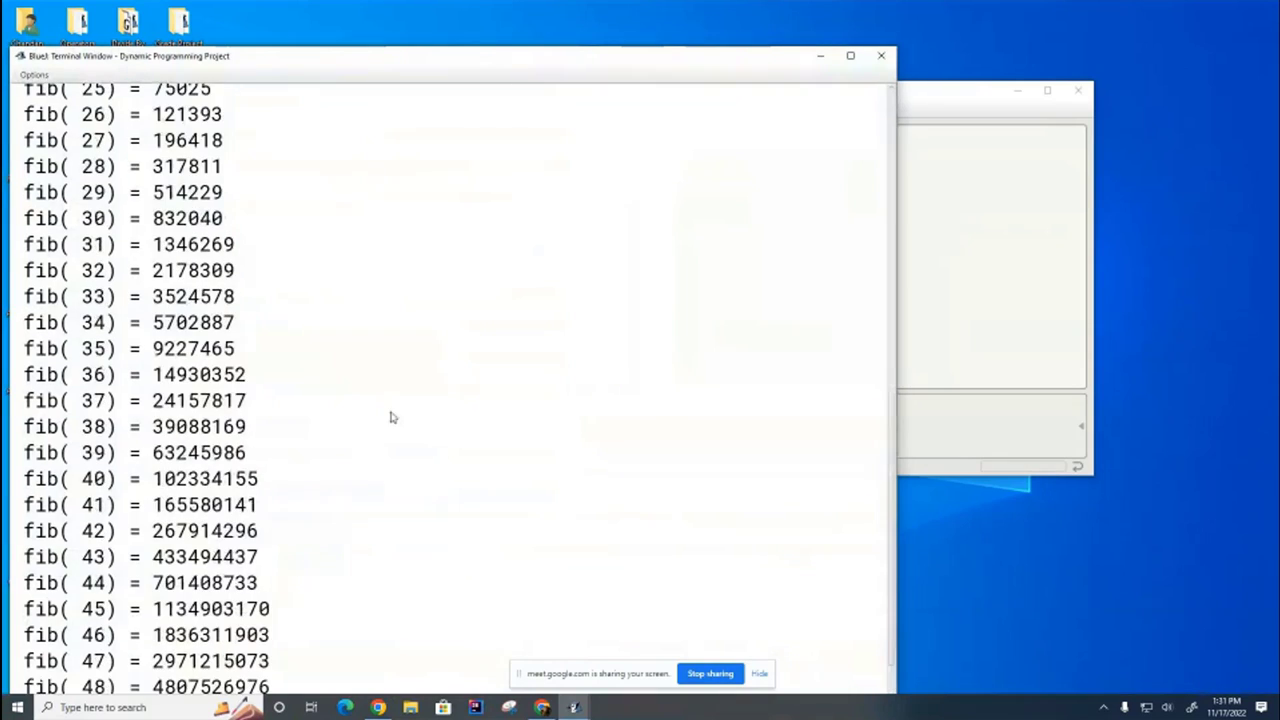
scroll(down, 3)
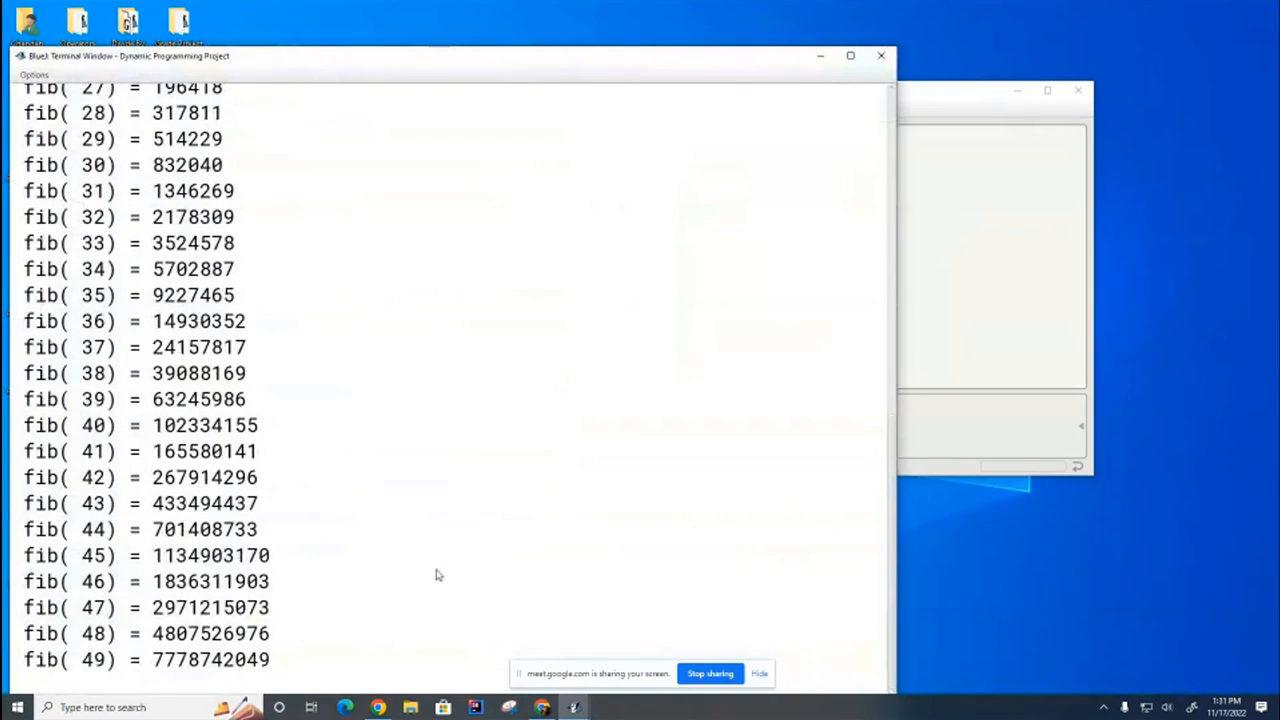
mouse_move(940, 443)
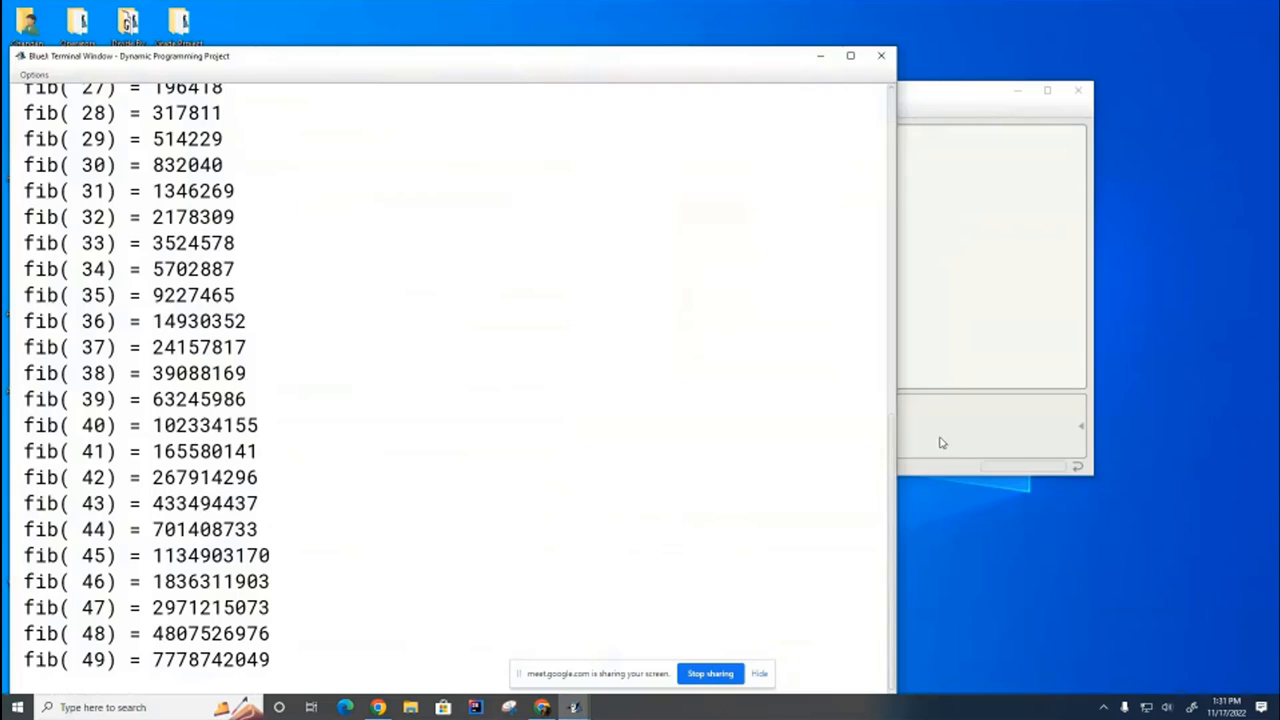